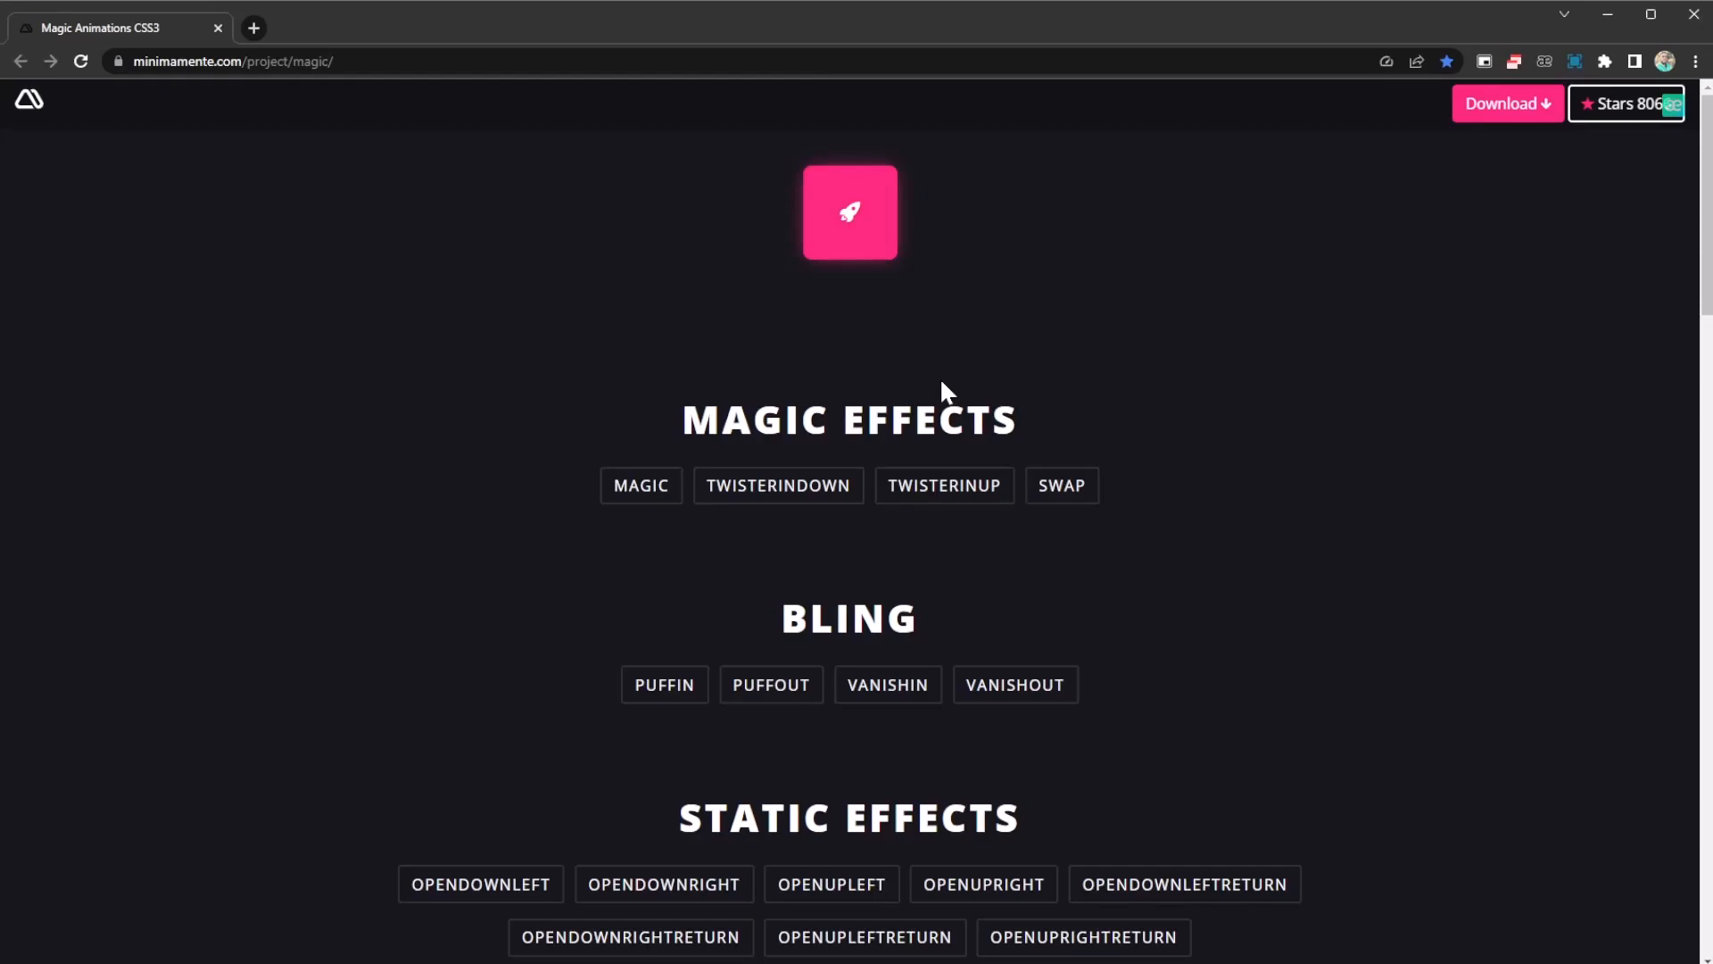
mouse_move(751, 448)
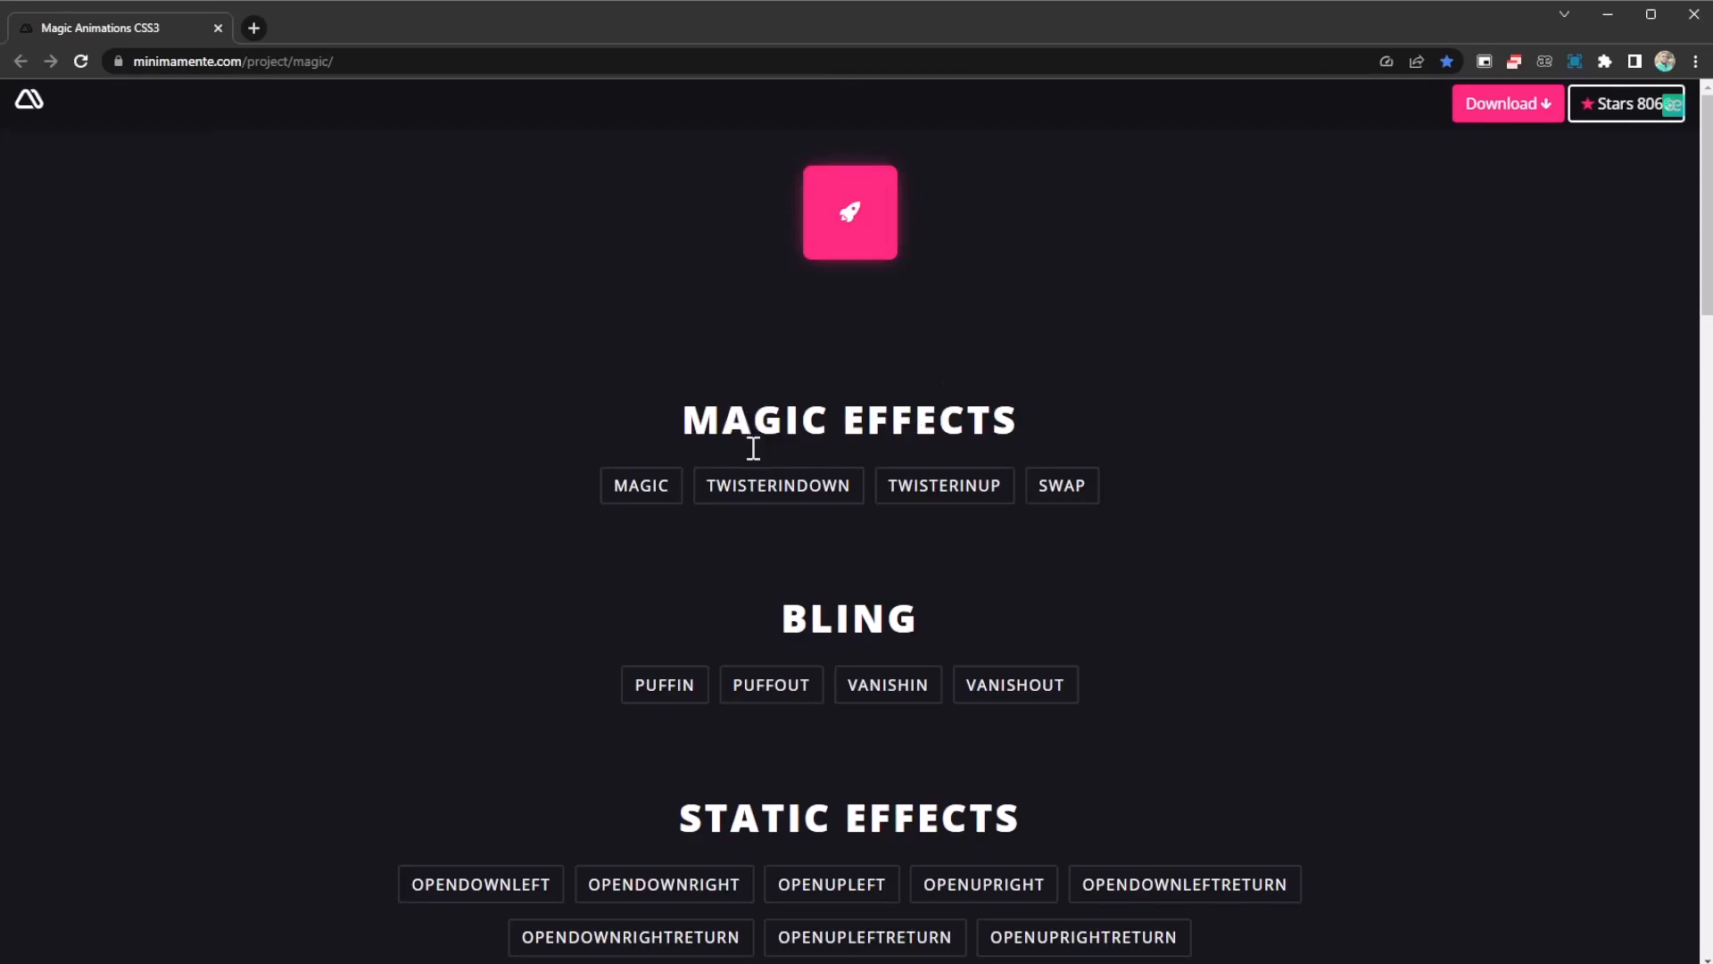
mouse_move(965, 459)
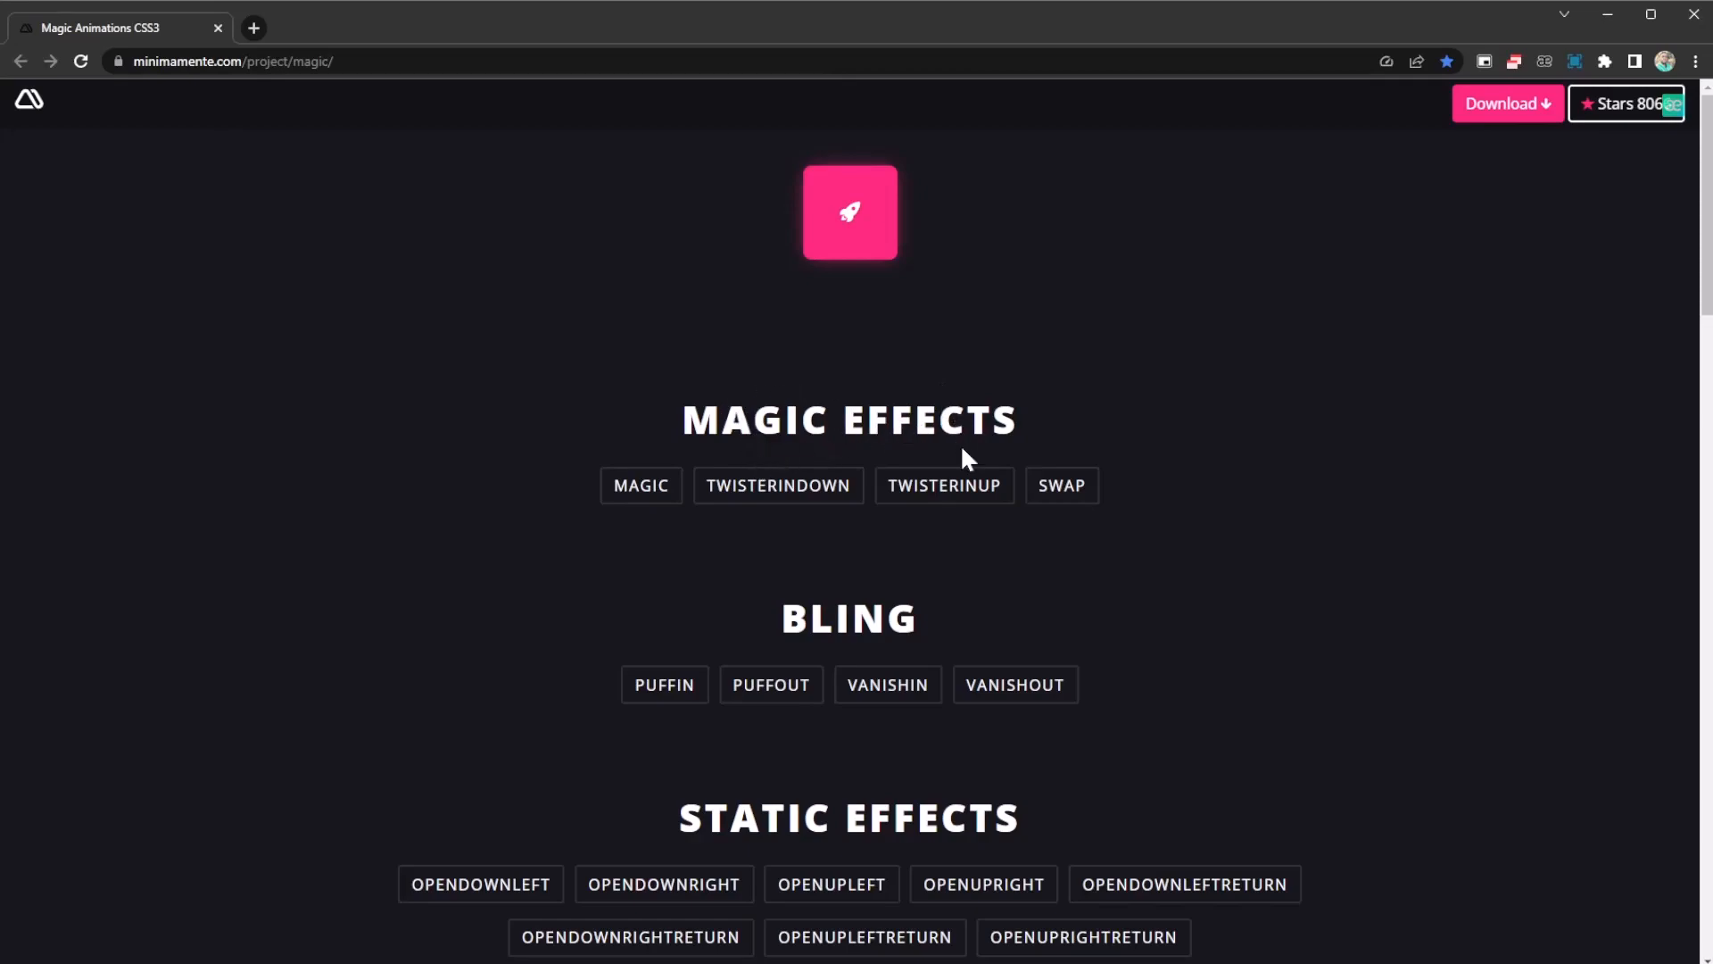
mouse_move(960, 437)
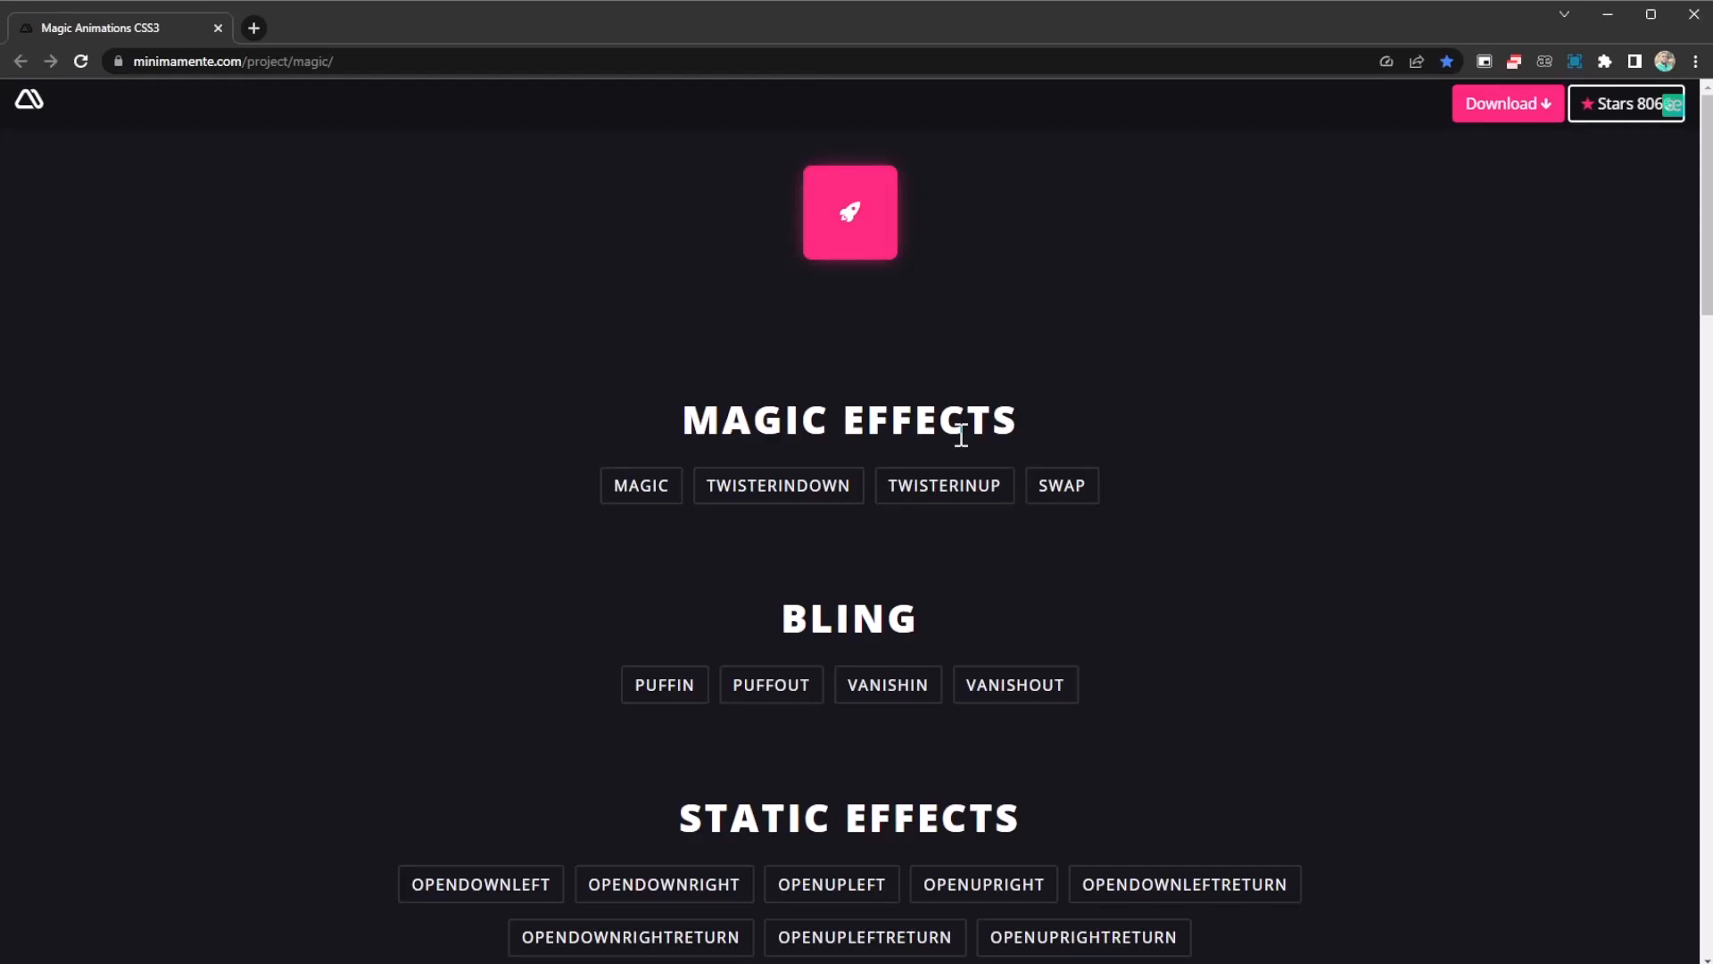
mouse_move(1131, 455)
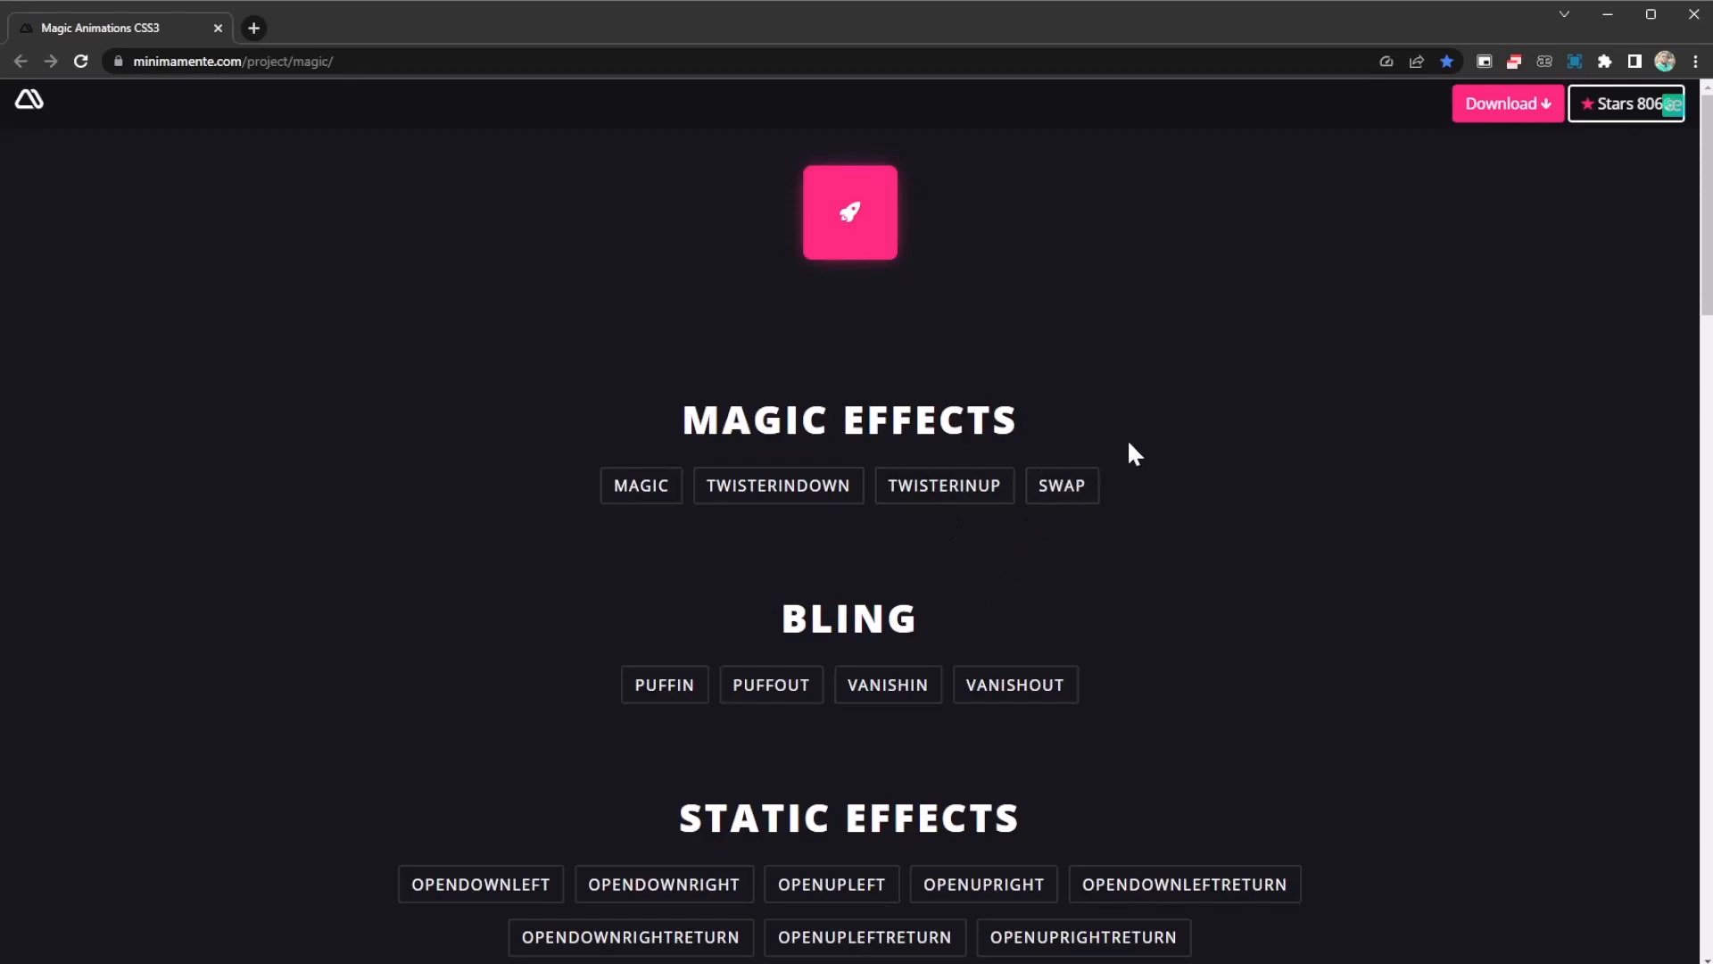
mouse_move(869, 166)
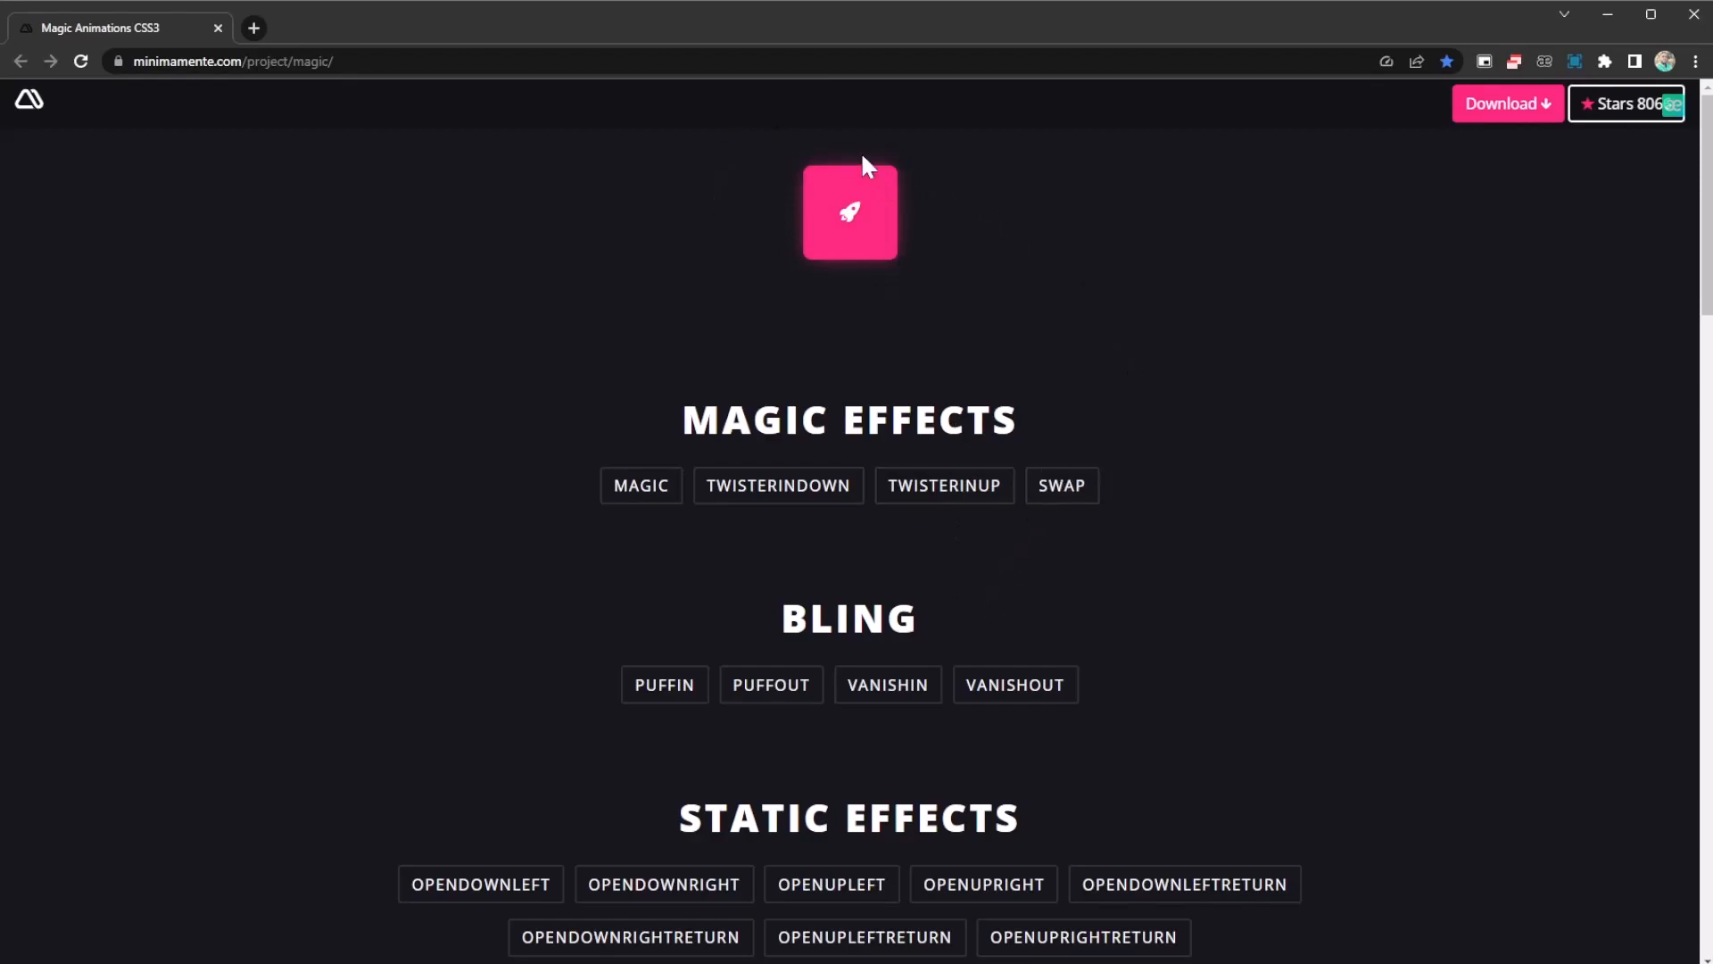
mouse_move(803, 186)
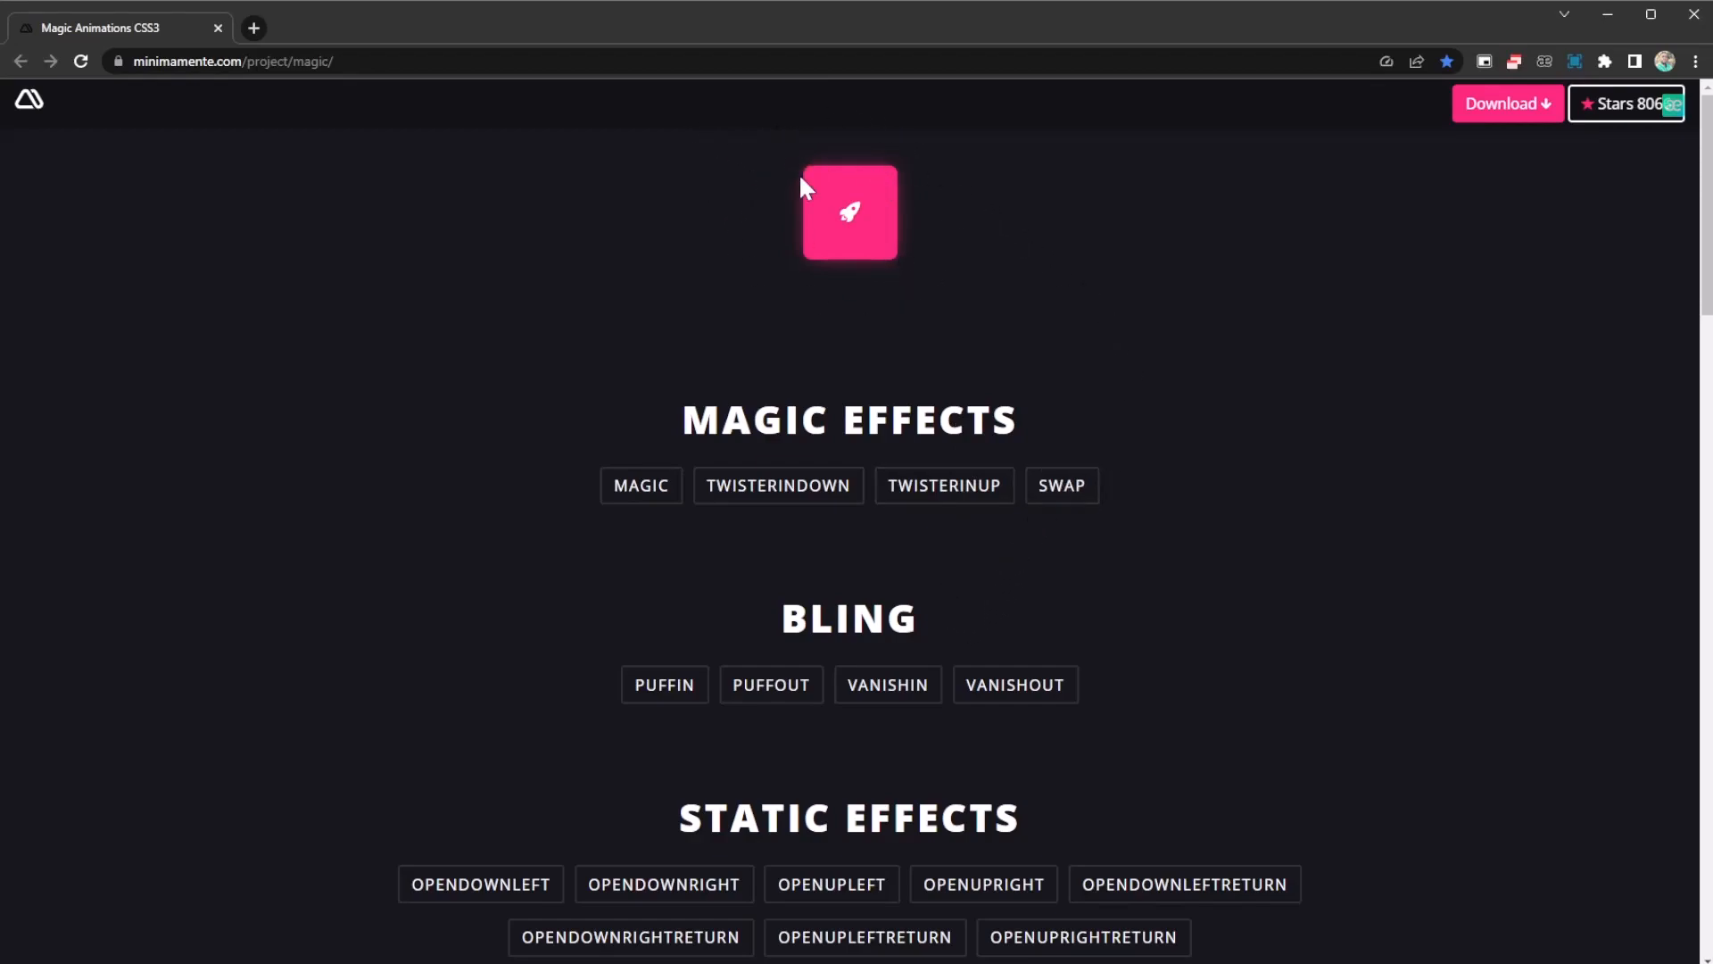
mouse_move(994, 339)
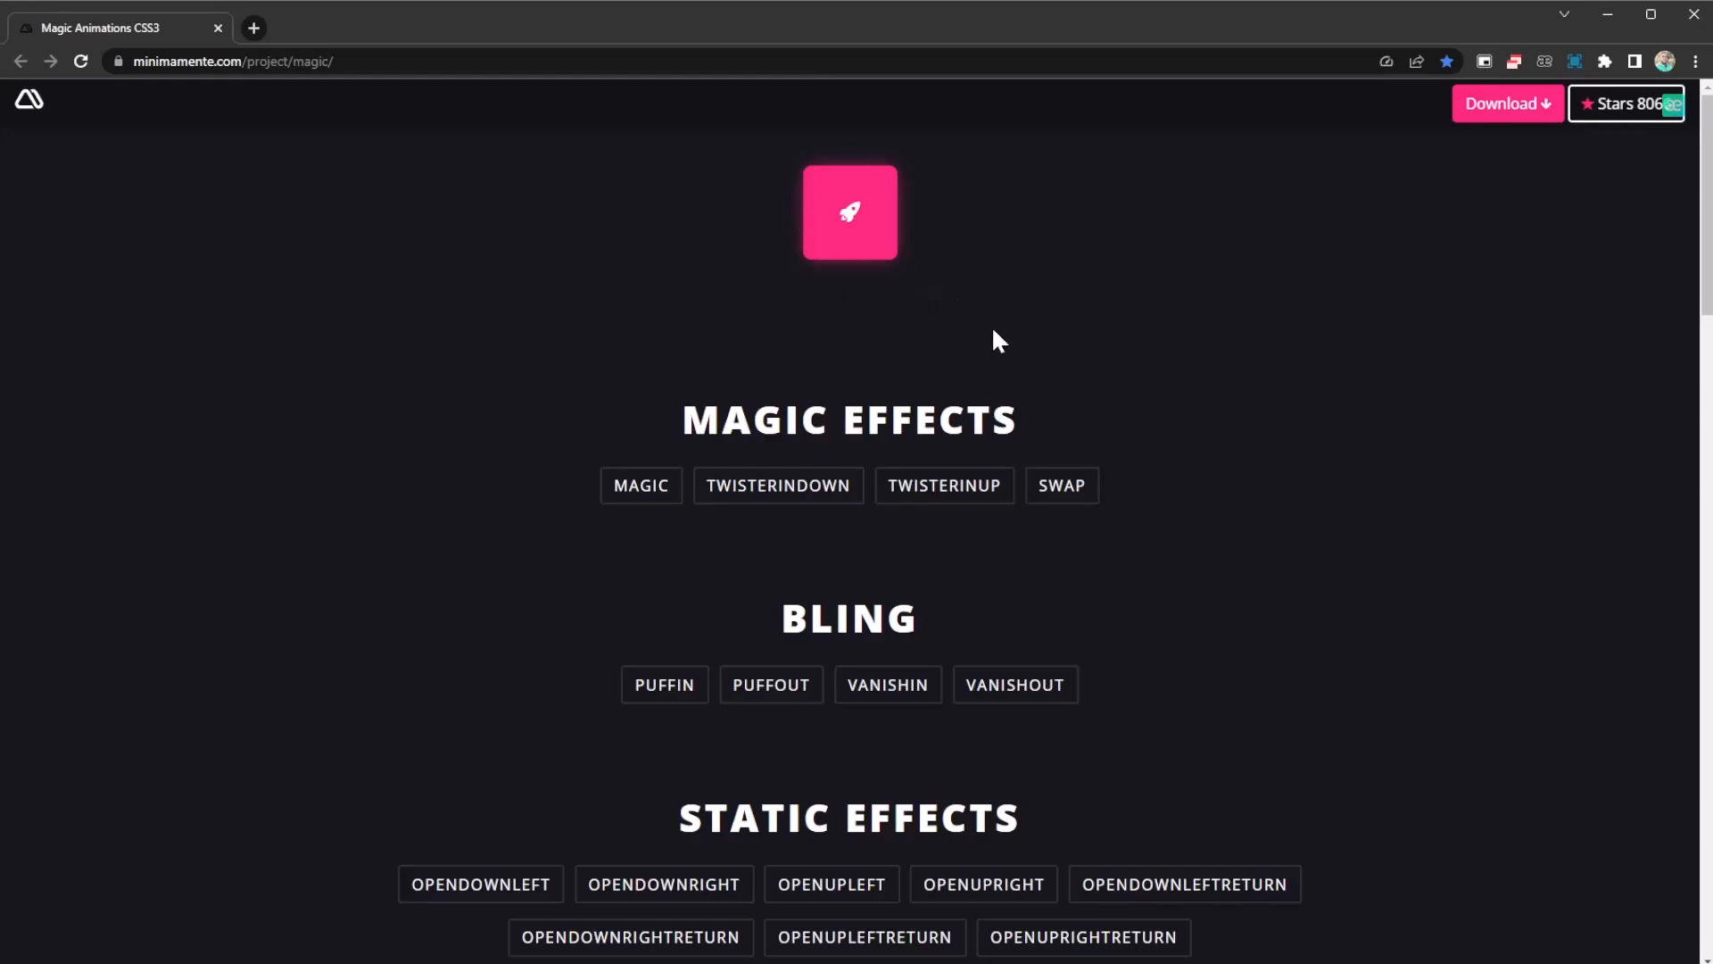
mouse_move(918, 216)
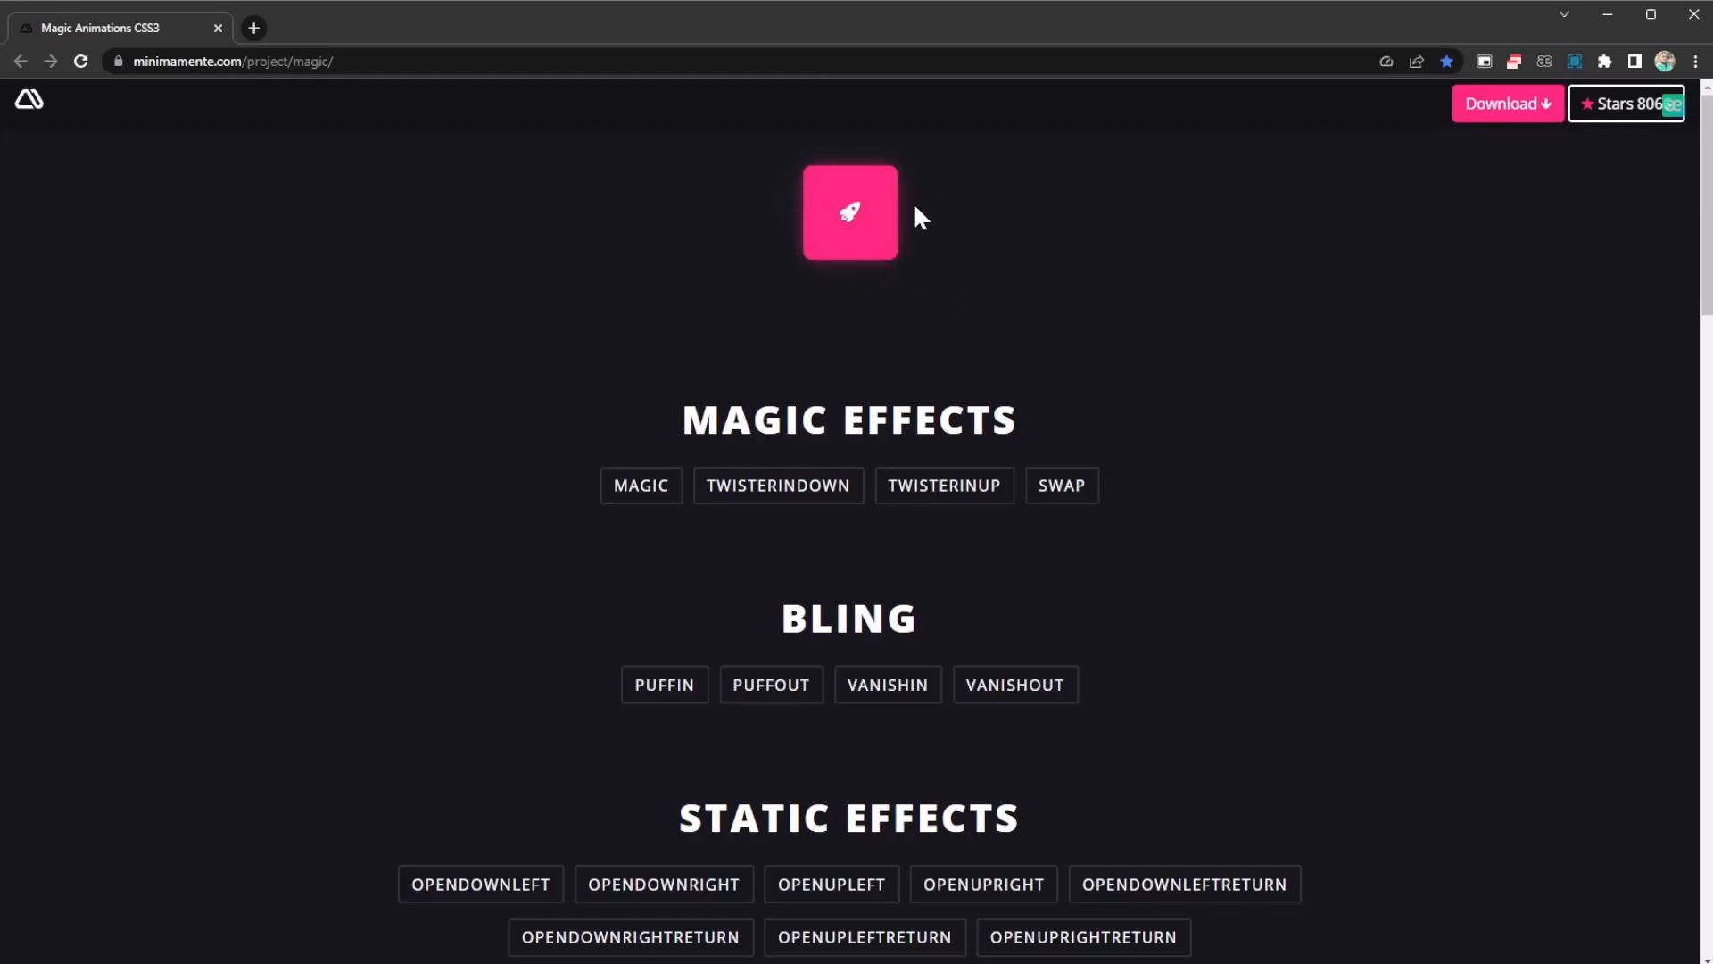
mouse_move(944, 419)
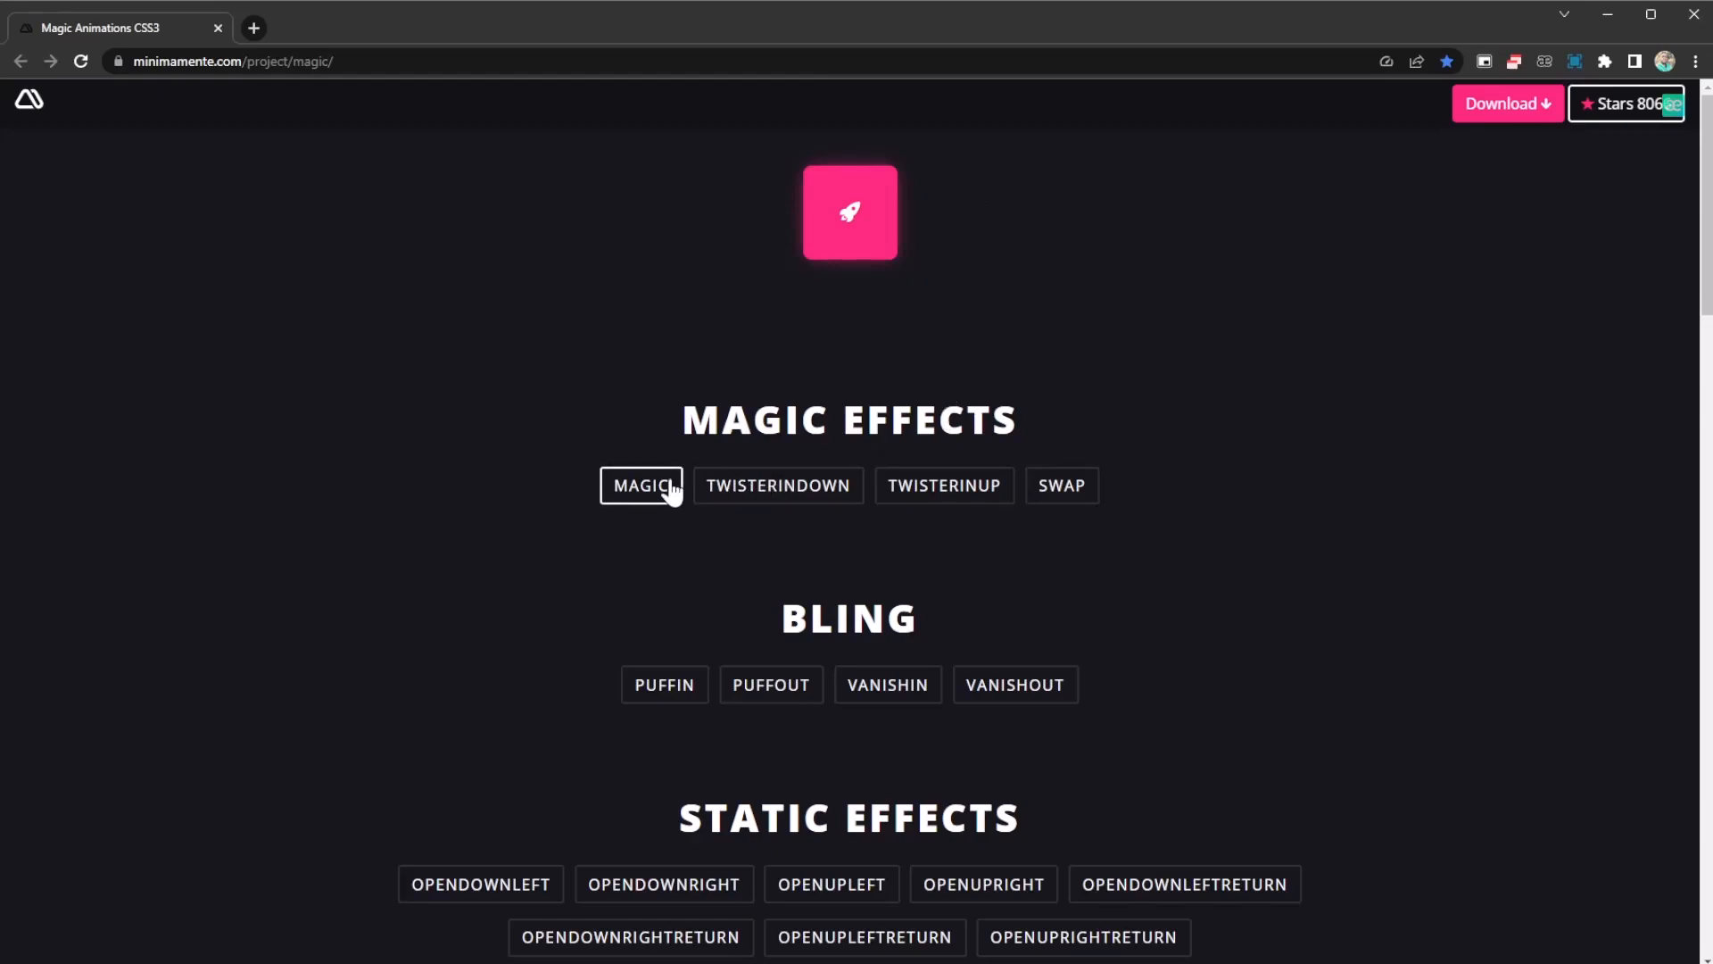
Play the MAGIC, TWISTERINUP and SWAP effects on the pink rocket icon
left_click(641, 485)
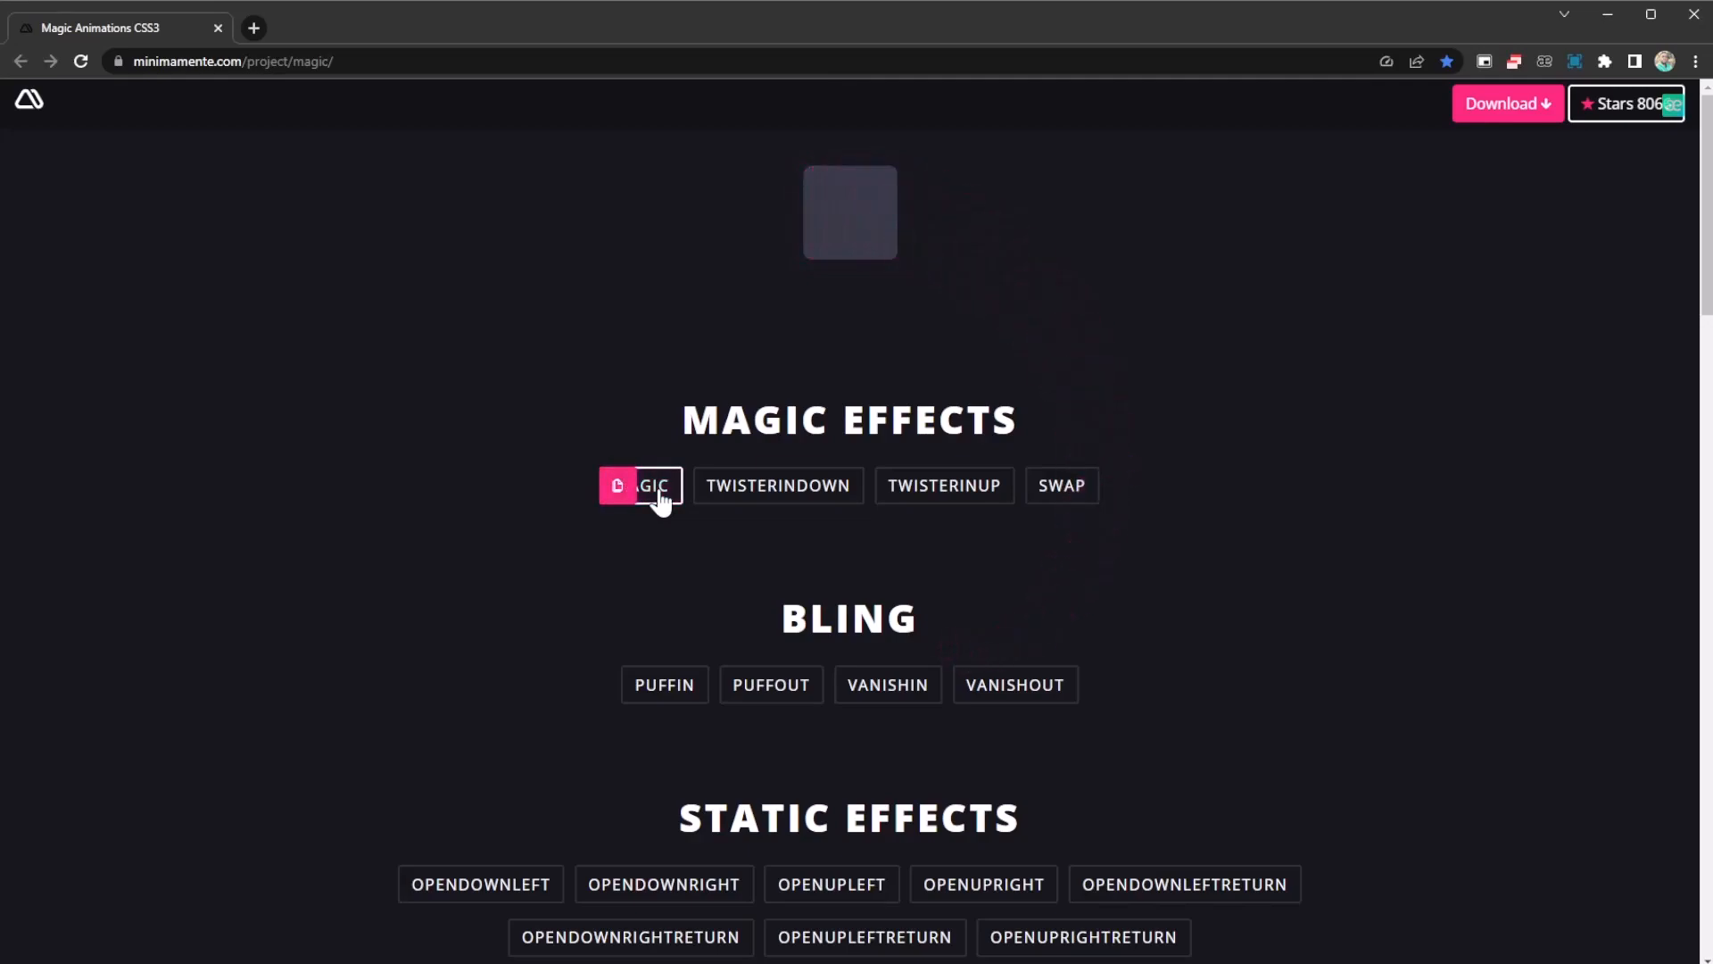
left_click(776, 486)
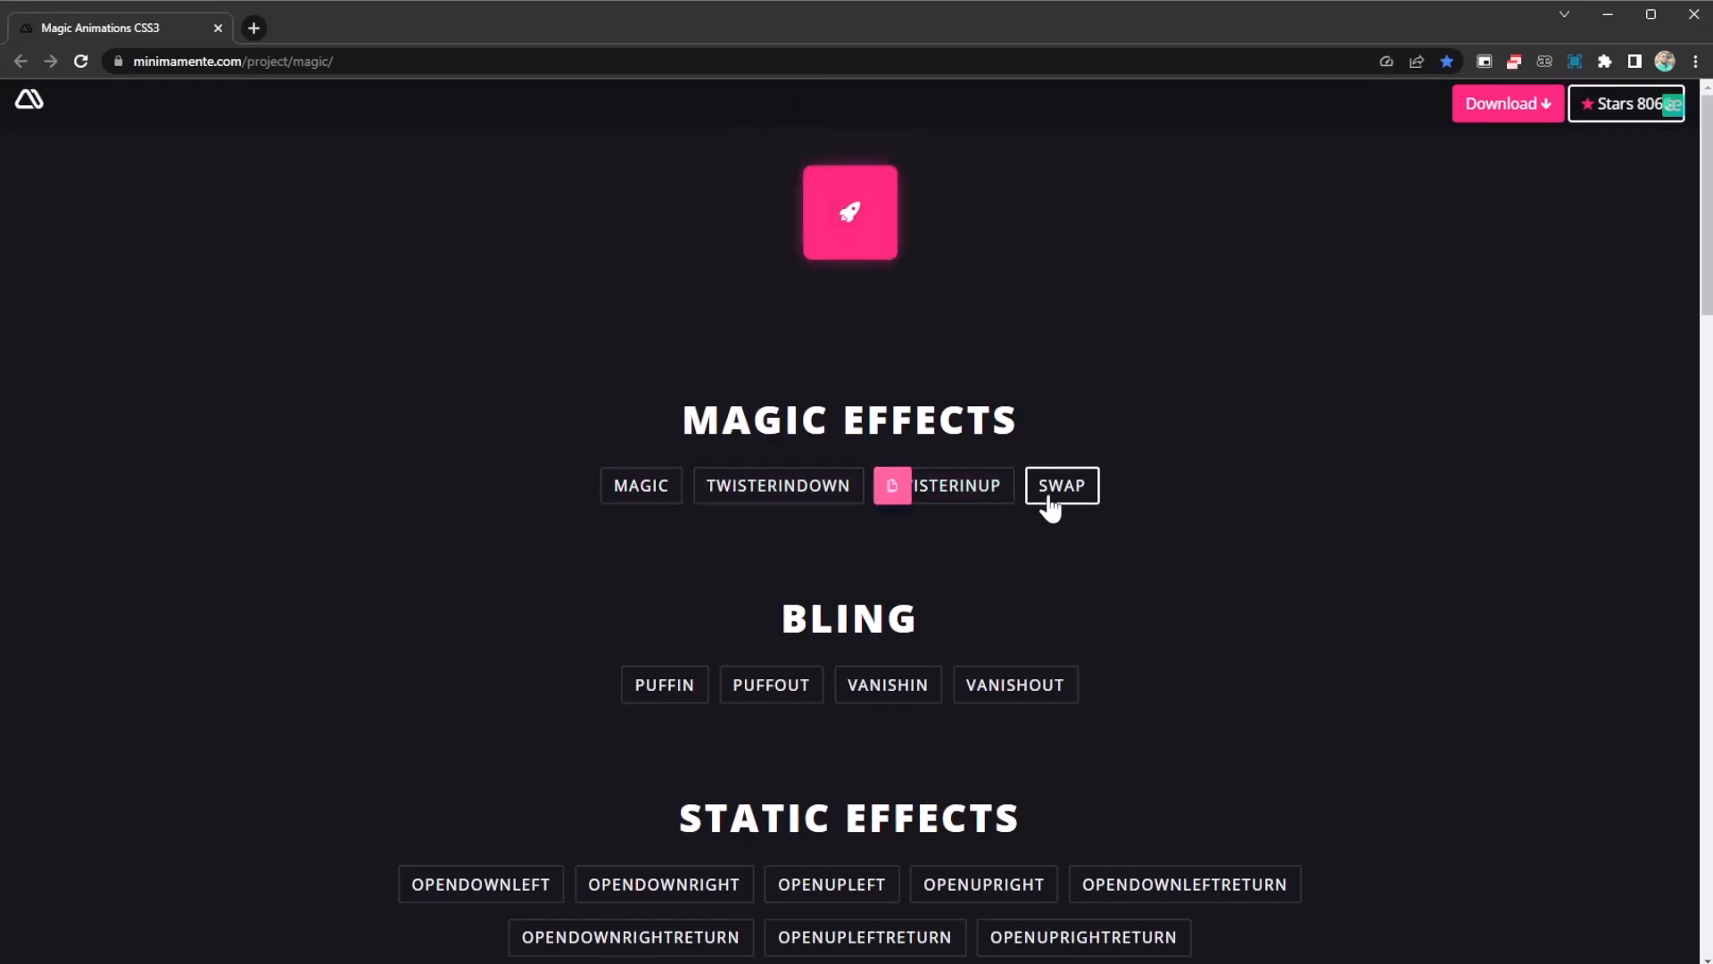
left_click(1060, 486)
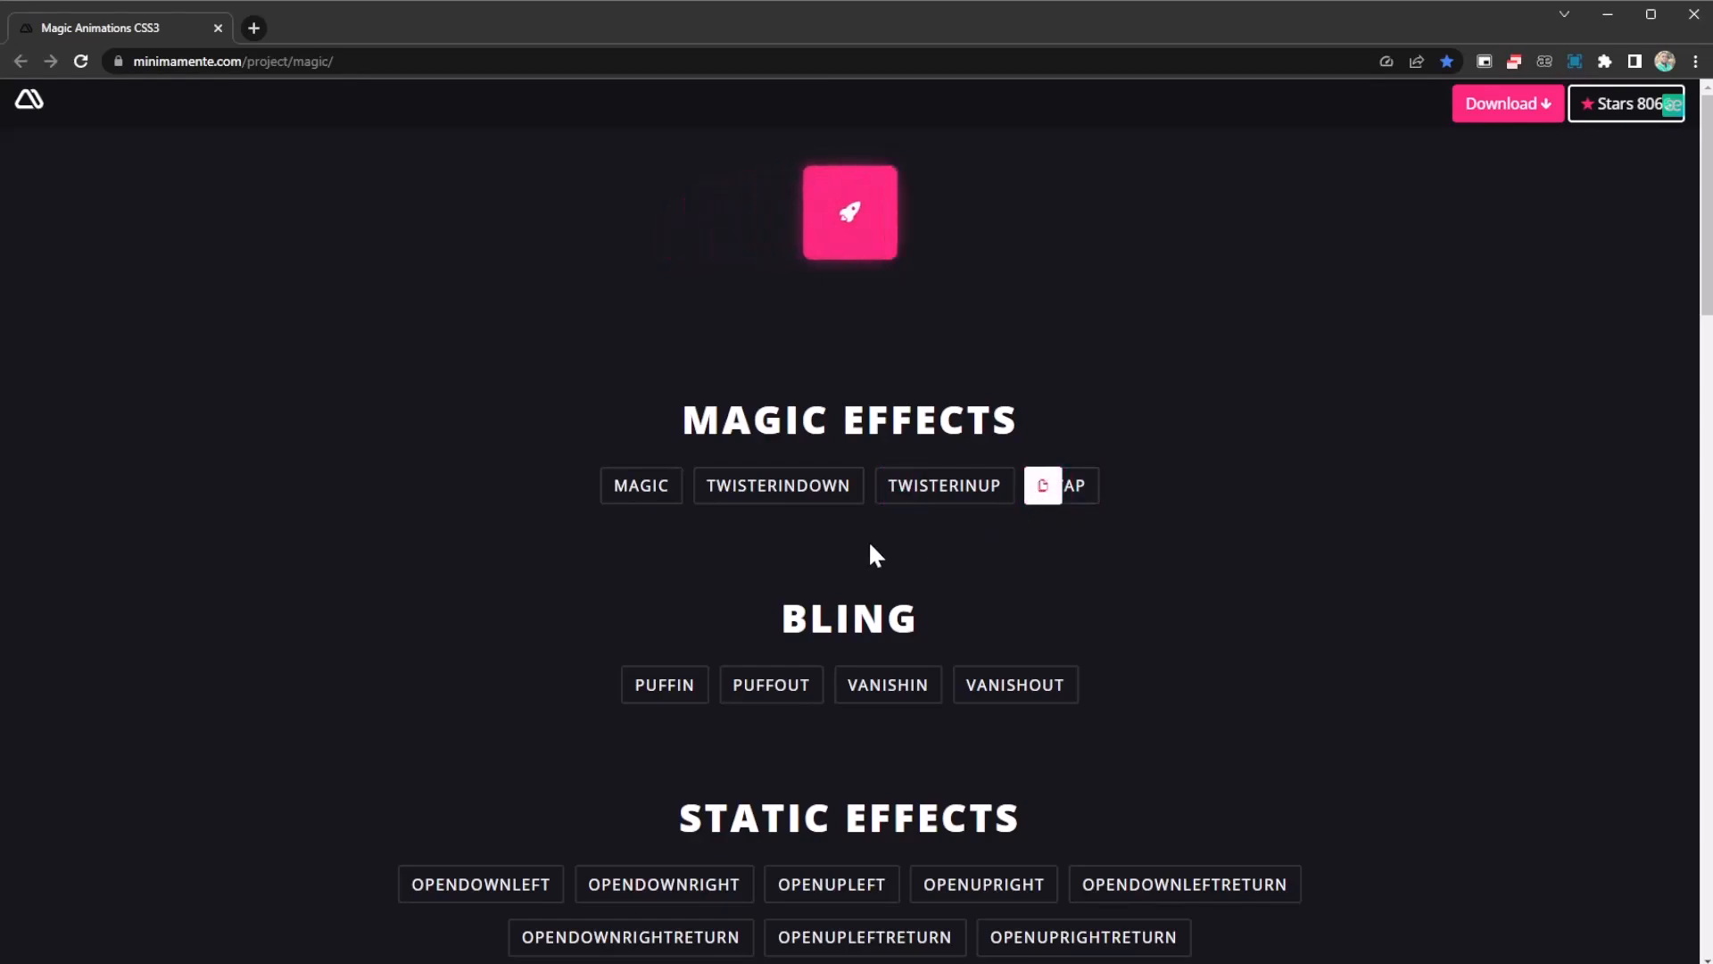
mouse_move(814, 257)
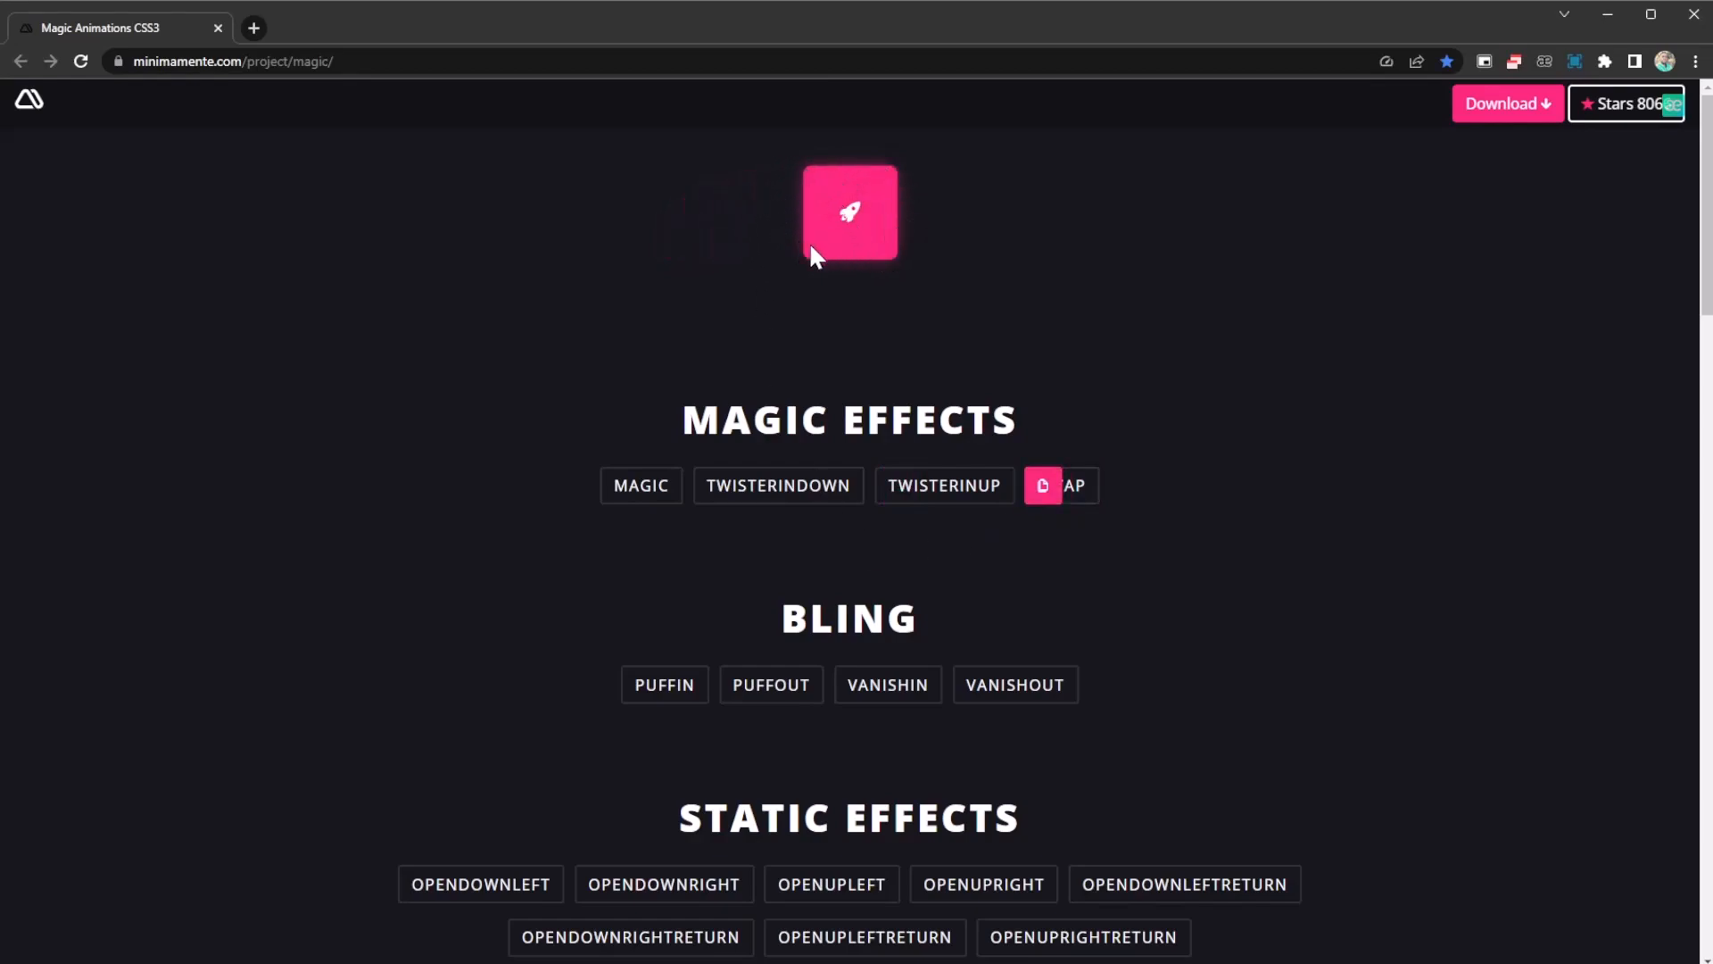
mouse_move(912, 236)
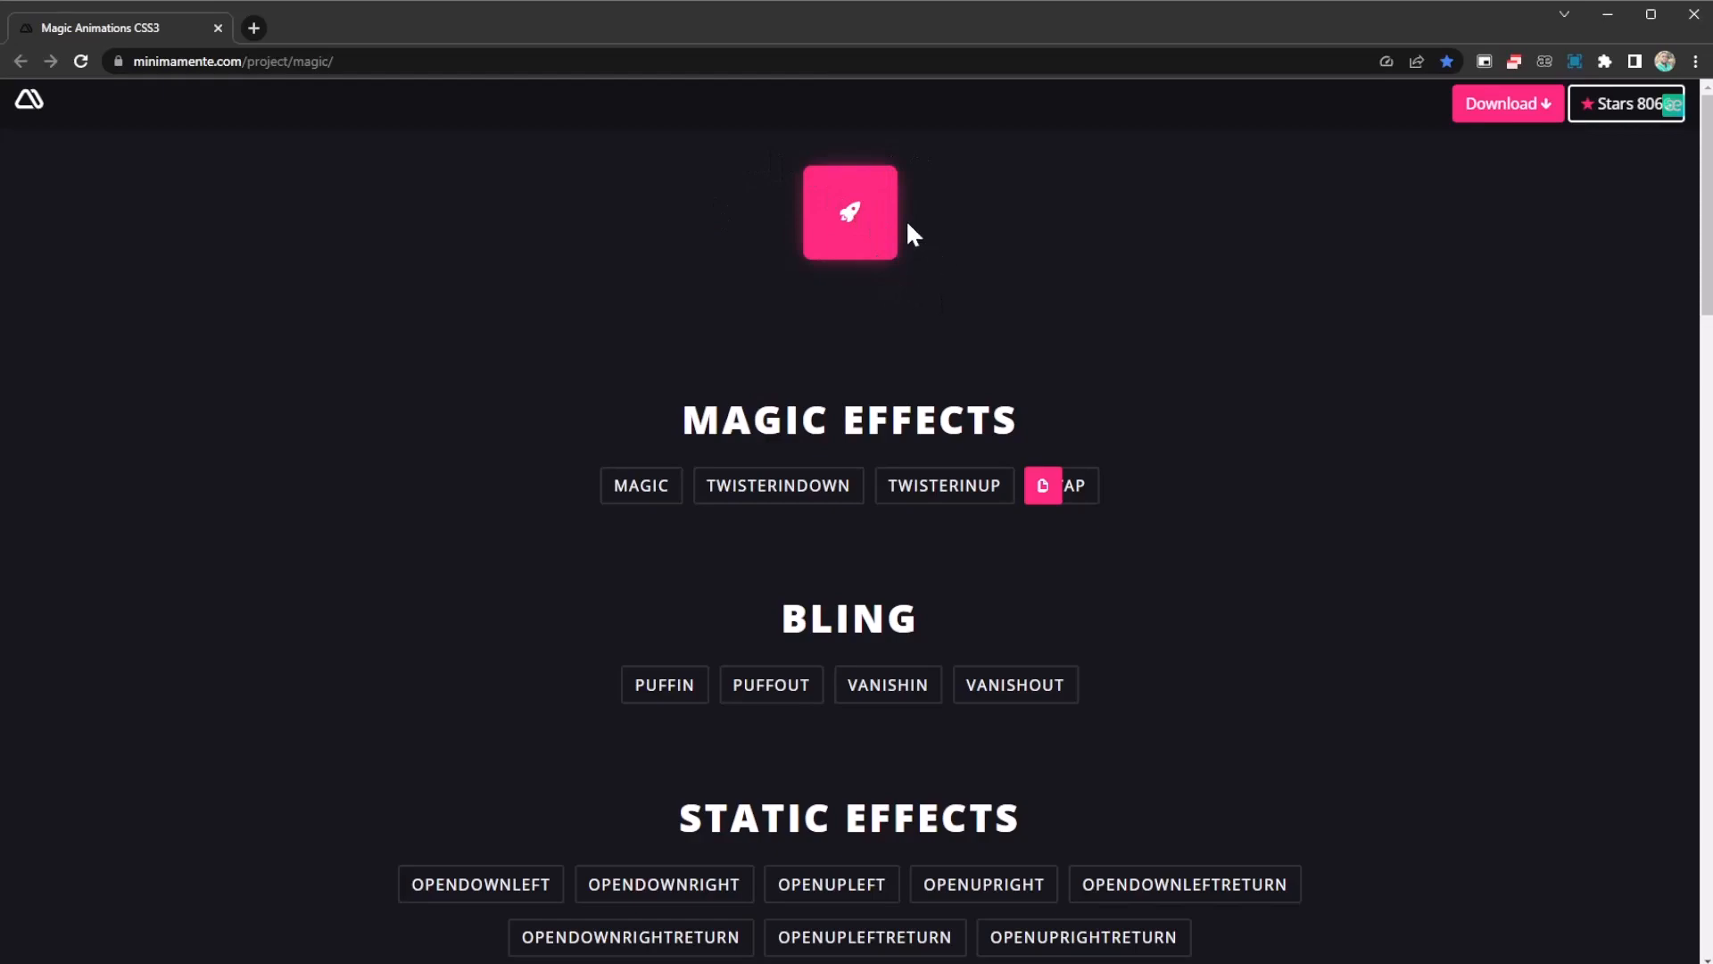
mouse_move(828, 400)
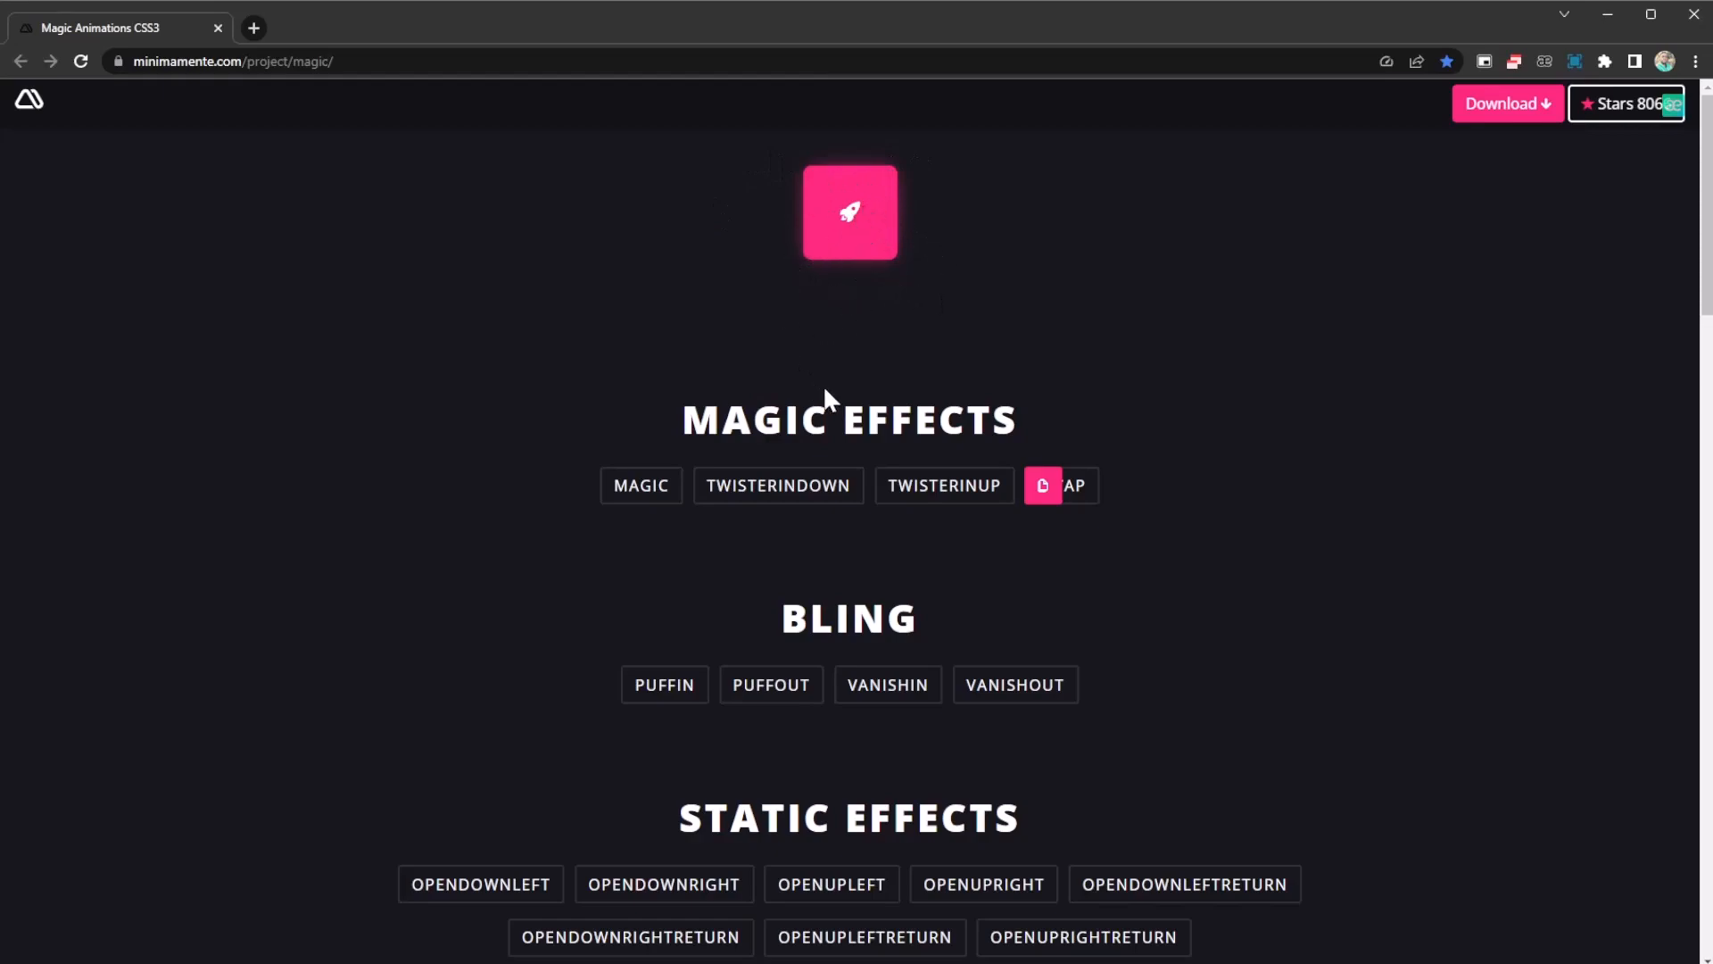
mouse_move(657, 413)
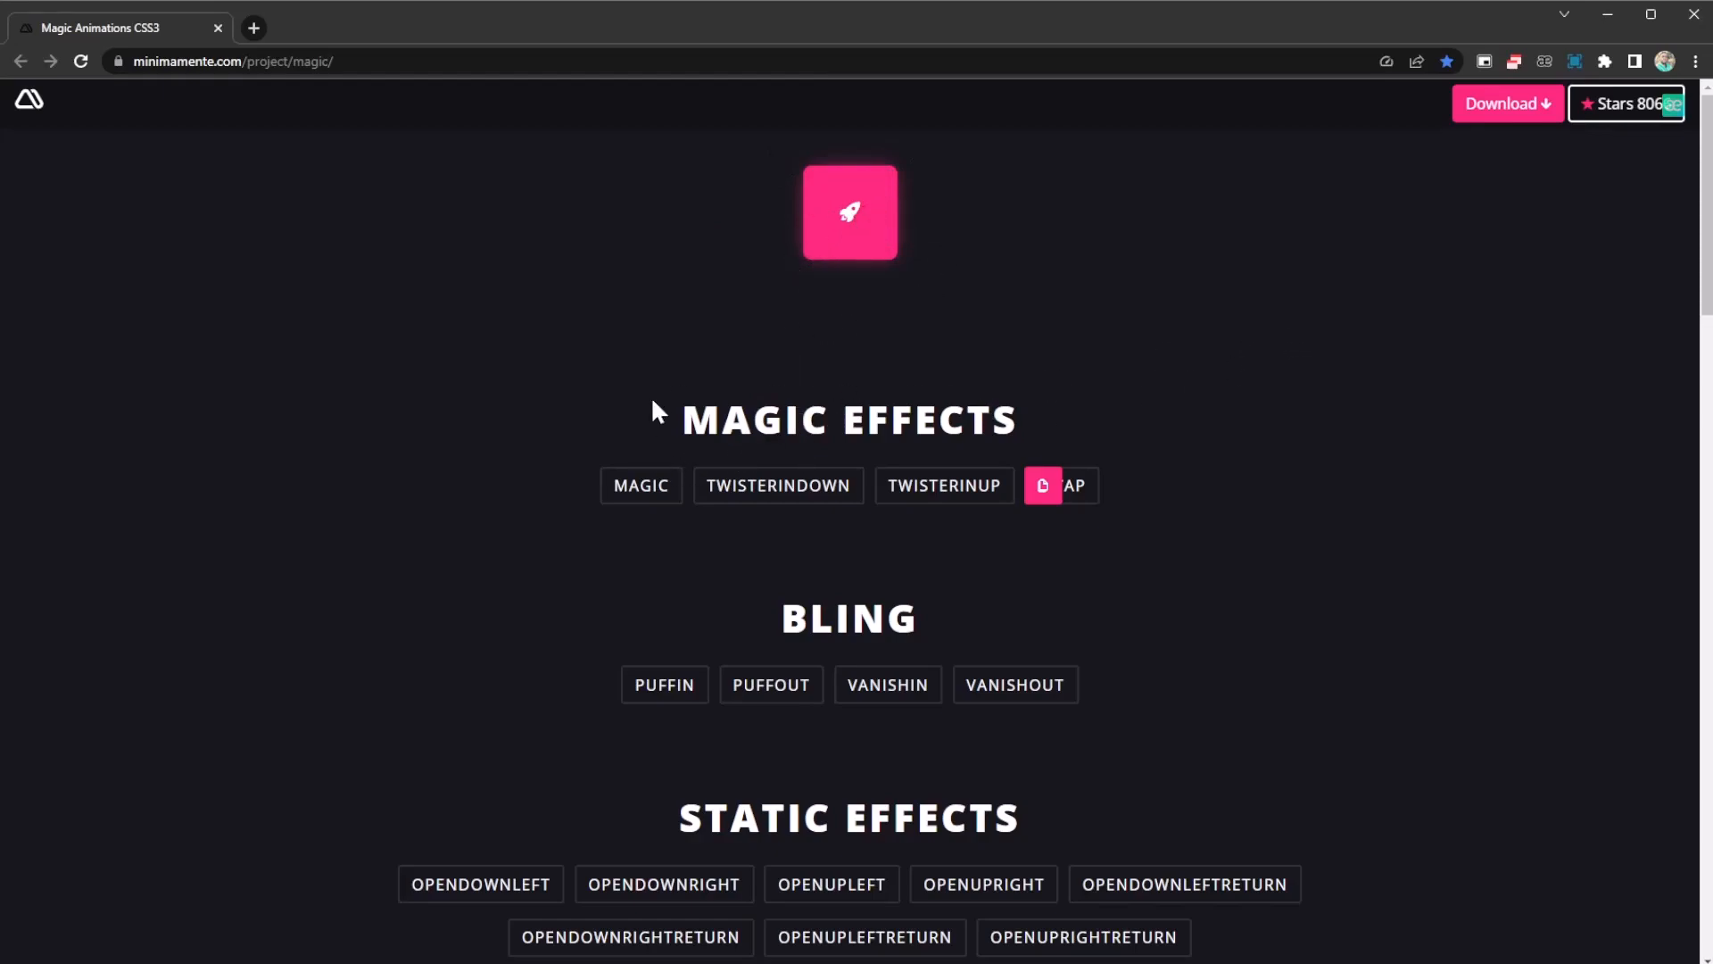
mouse_move(825, 418)
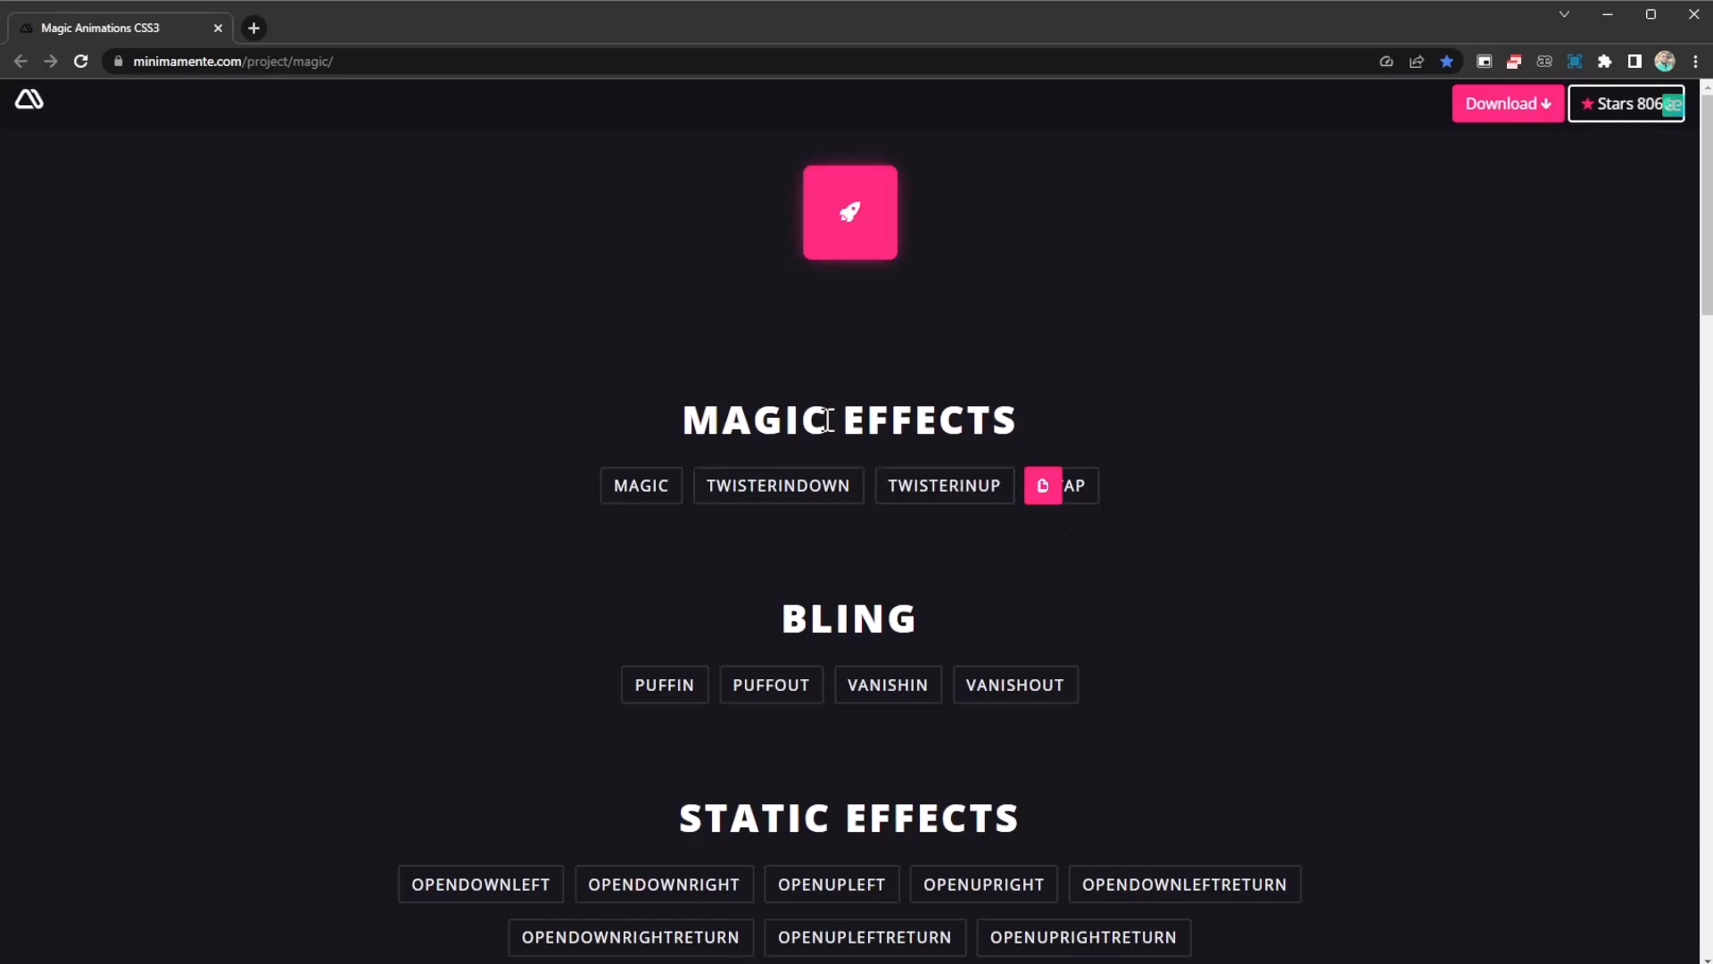
mouse_move(693, 518)
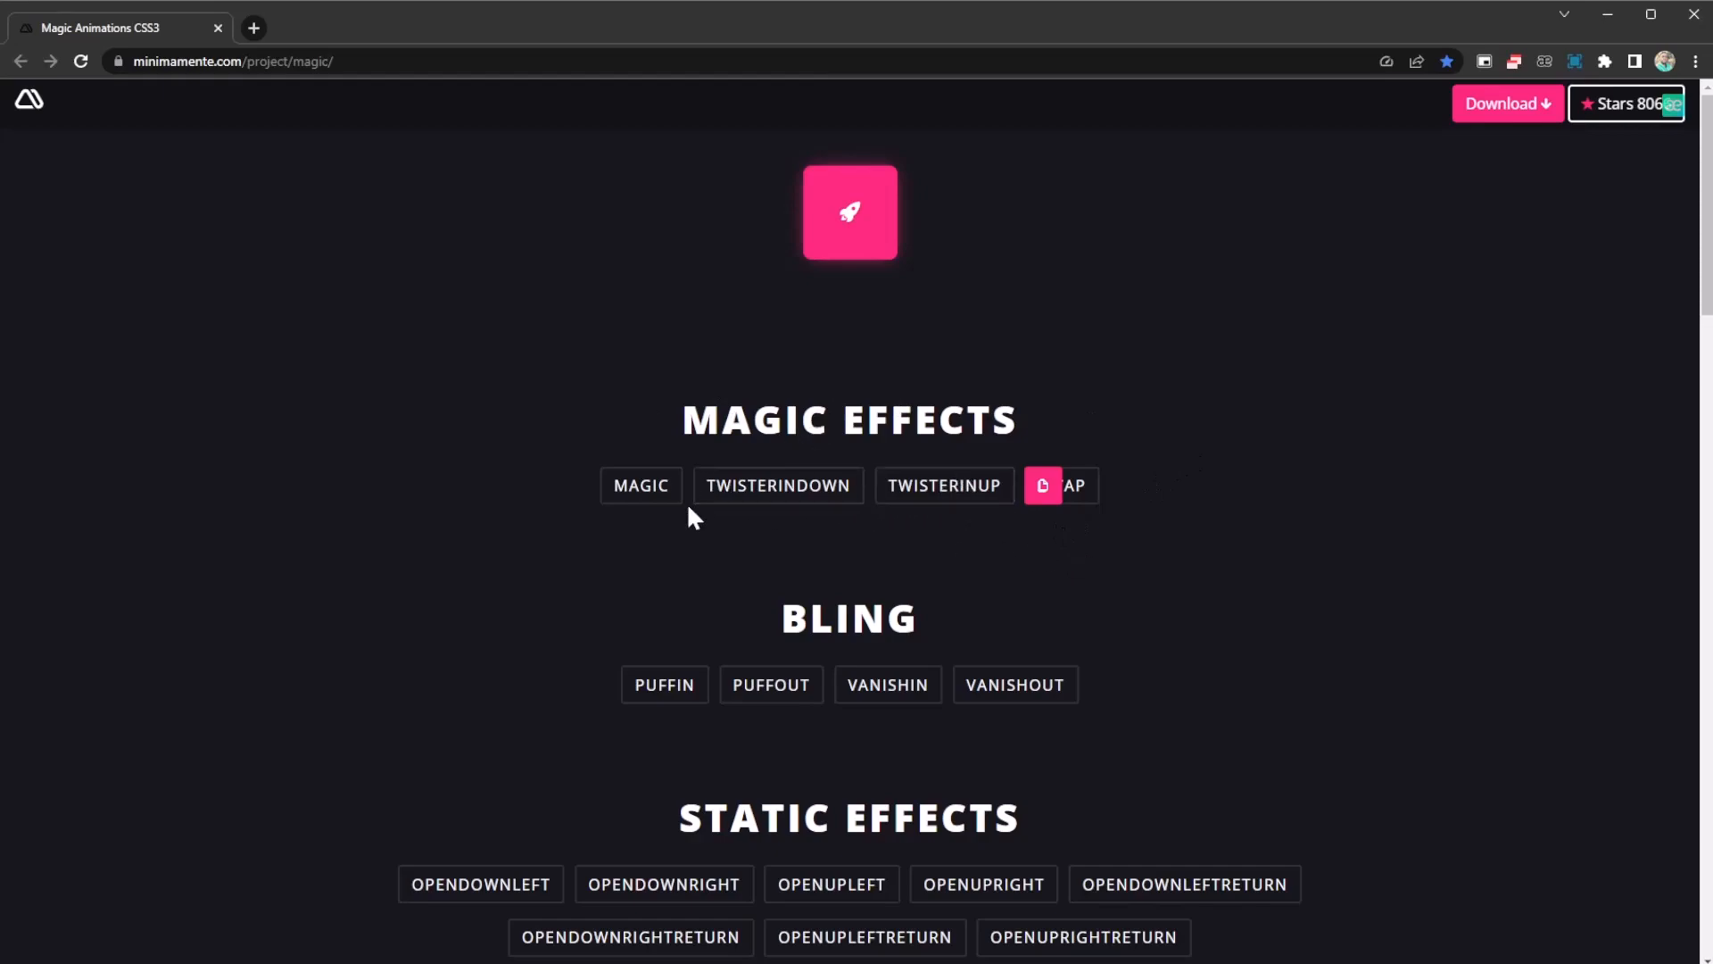
Play PUFFIN, PUFFOUT, VANISHIN and VANISHOUT on the rocket, then copy VANISHOUT's class name
left_click(663, 590)
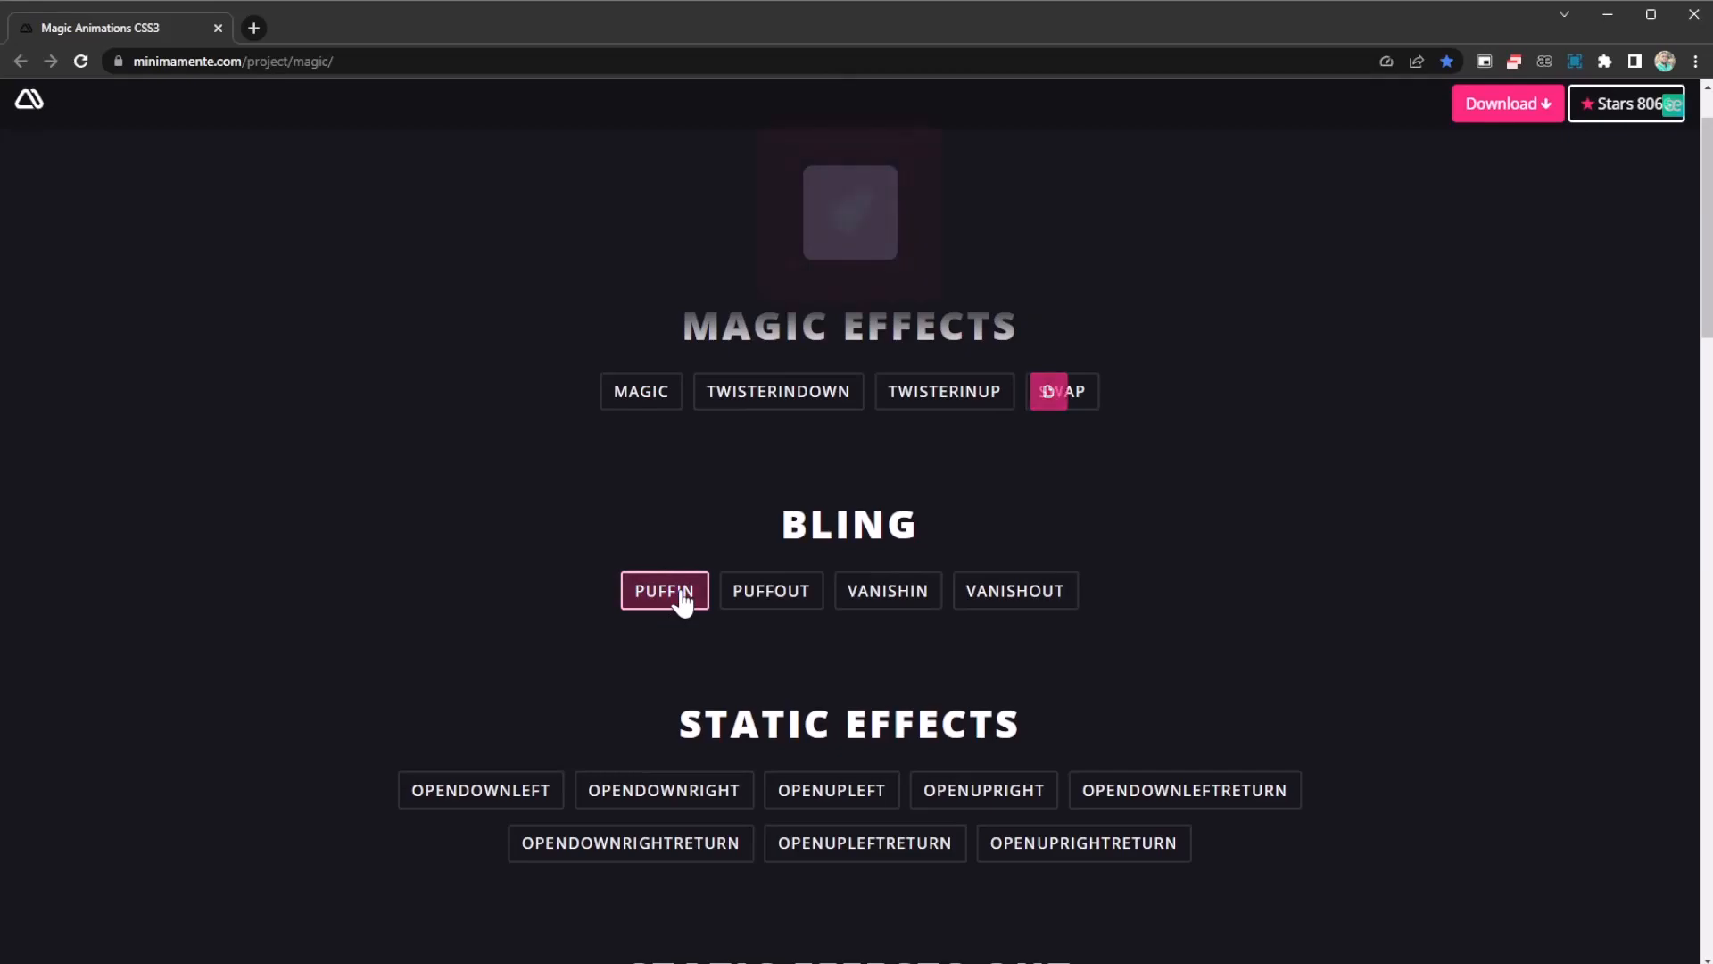
left_click(662, 590)
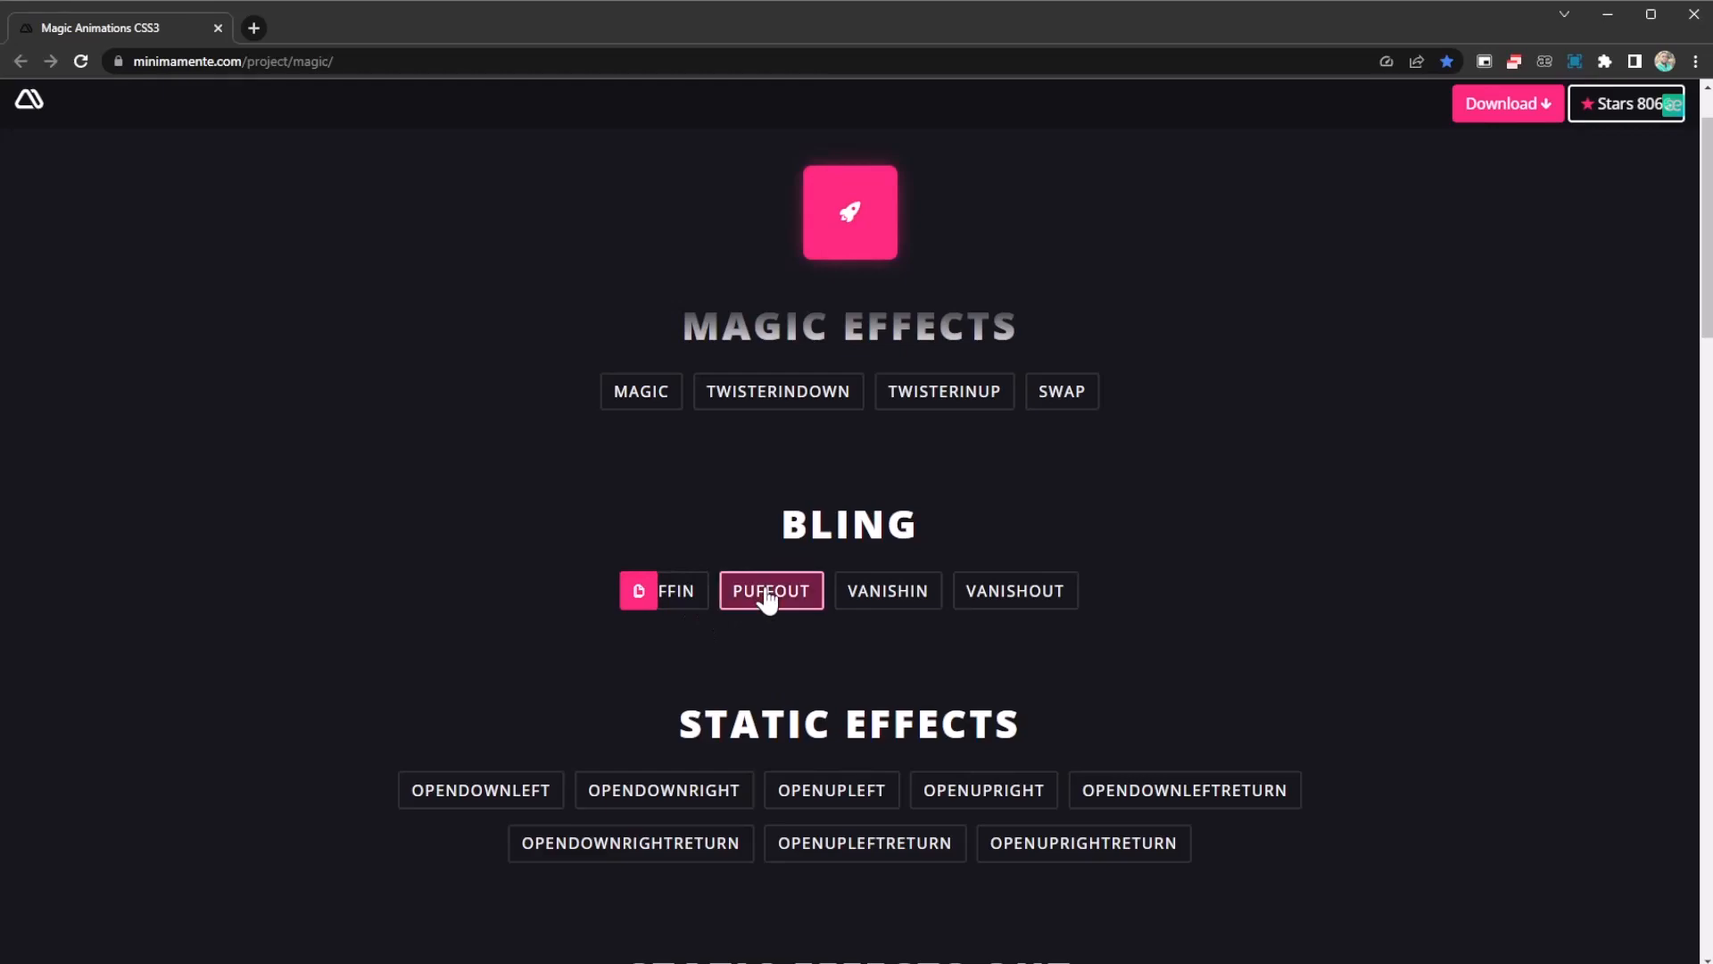
left_click(771, 591)
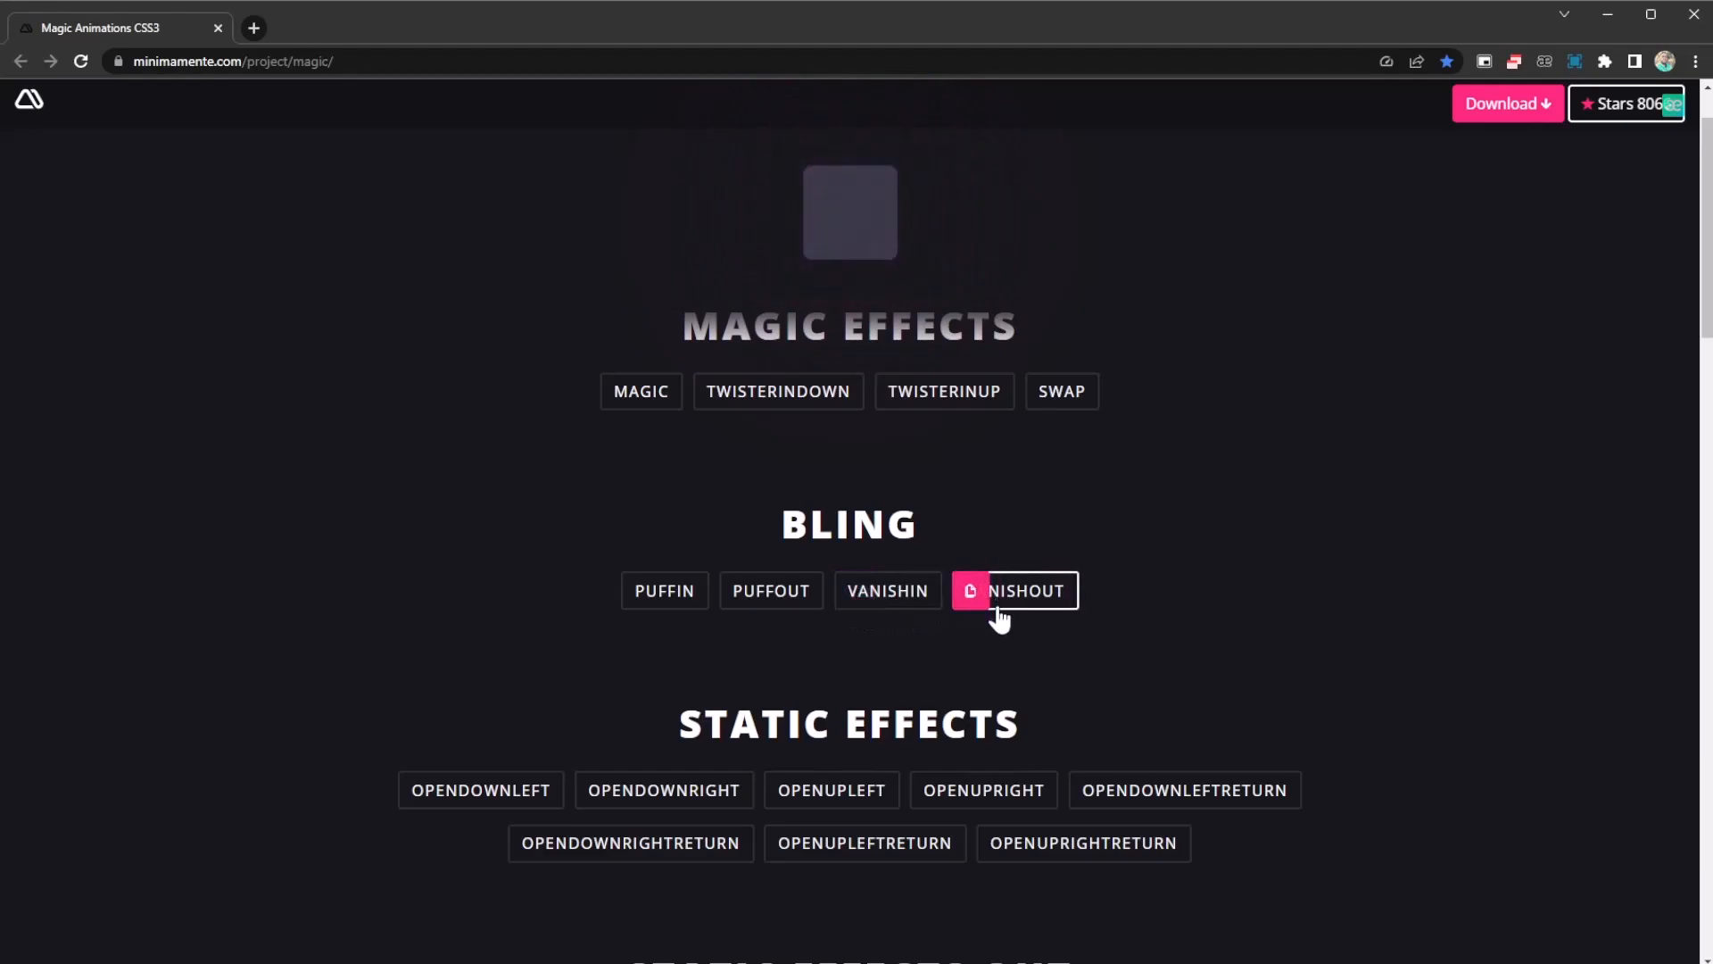
left_click(1015, 591)
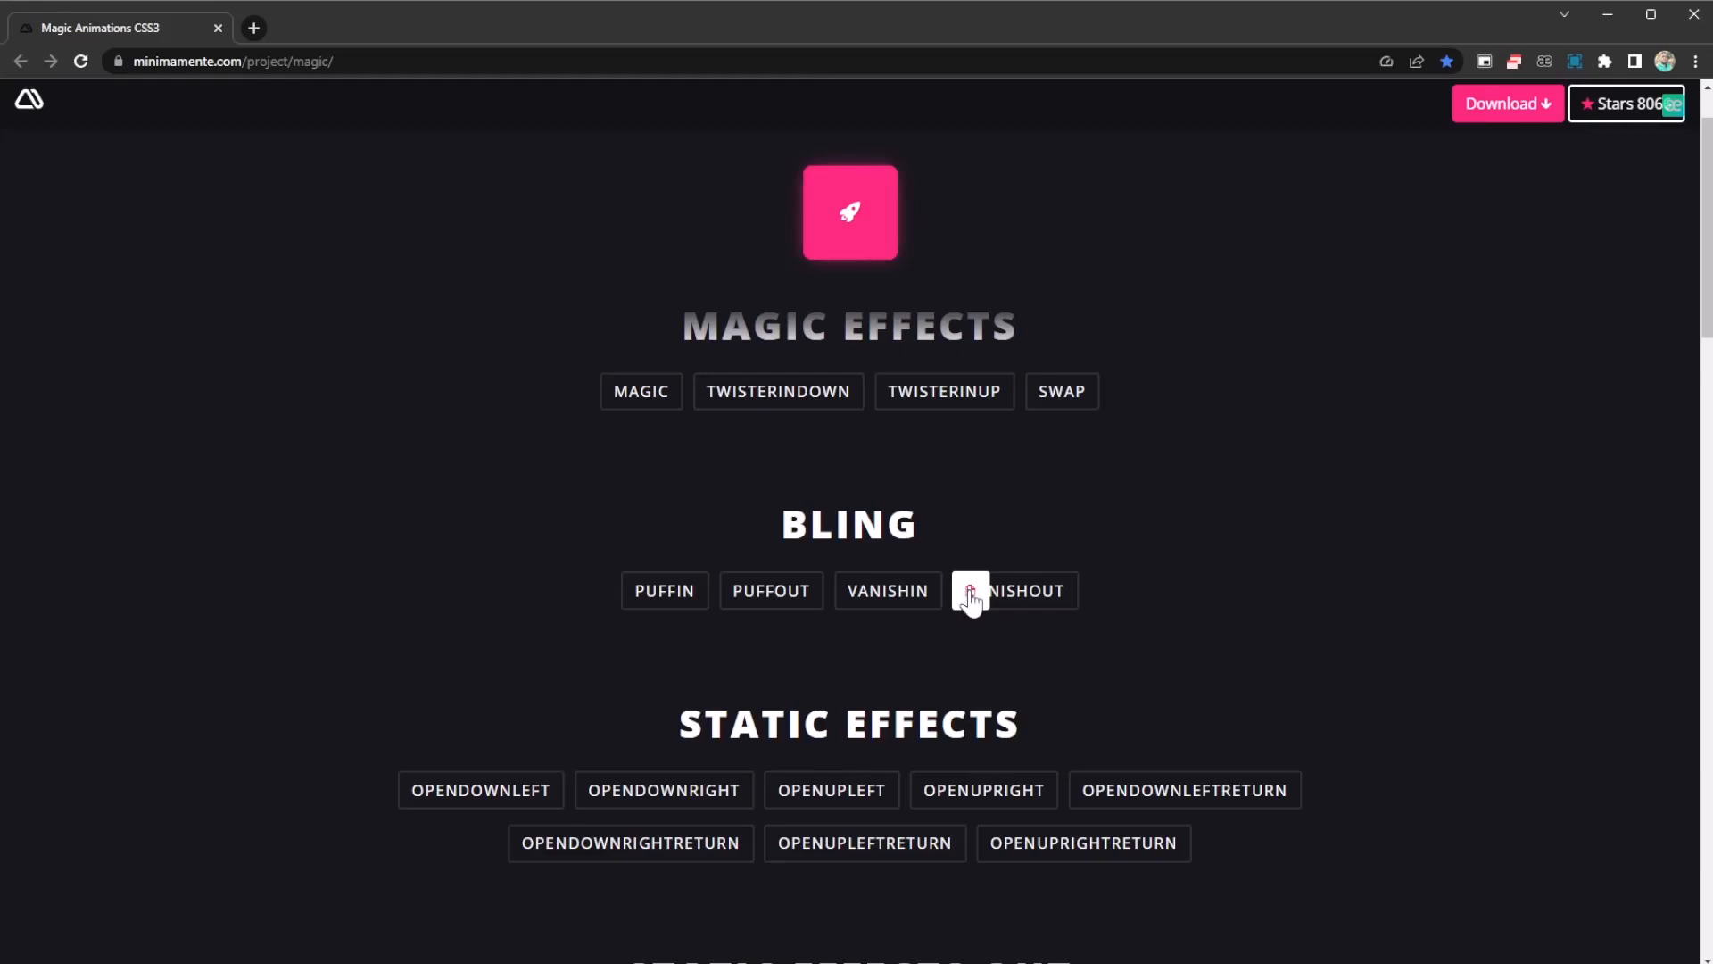
left_click(1021, 590)
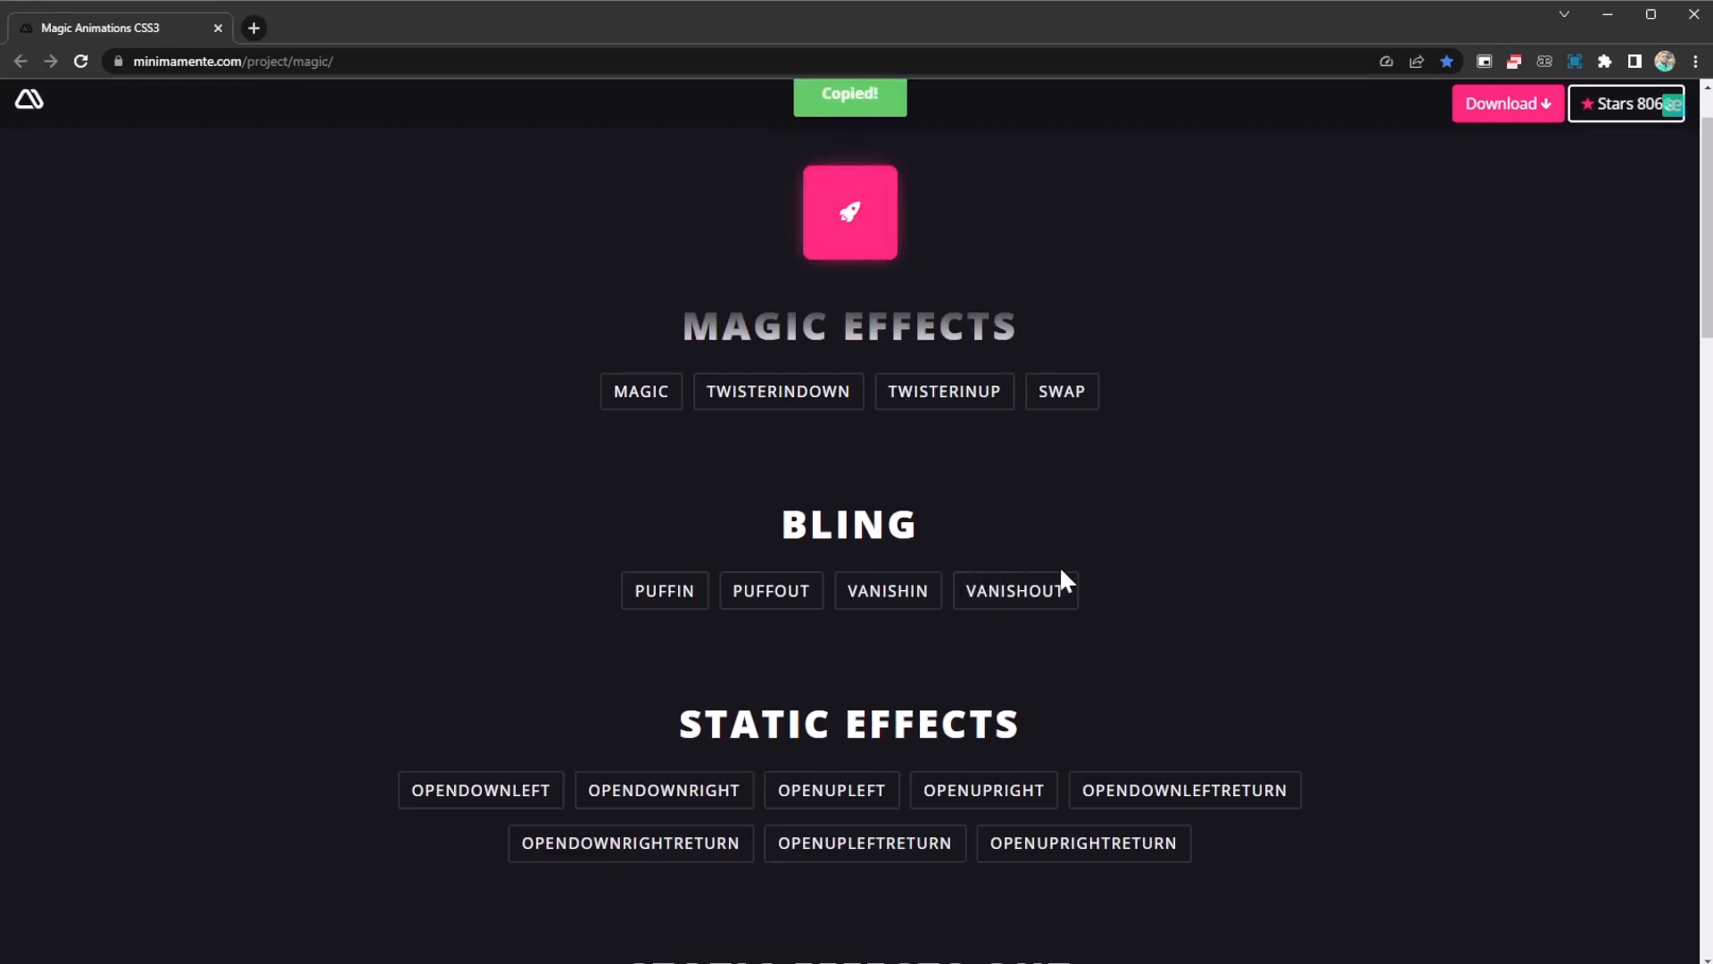
Play the OPENDOWNLEFT, OPENDOWNRIGHT and open-up-right-return Static Effects on the rocket icon
scroll("down", 3)
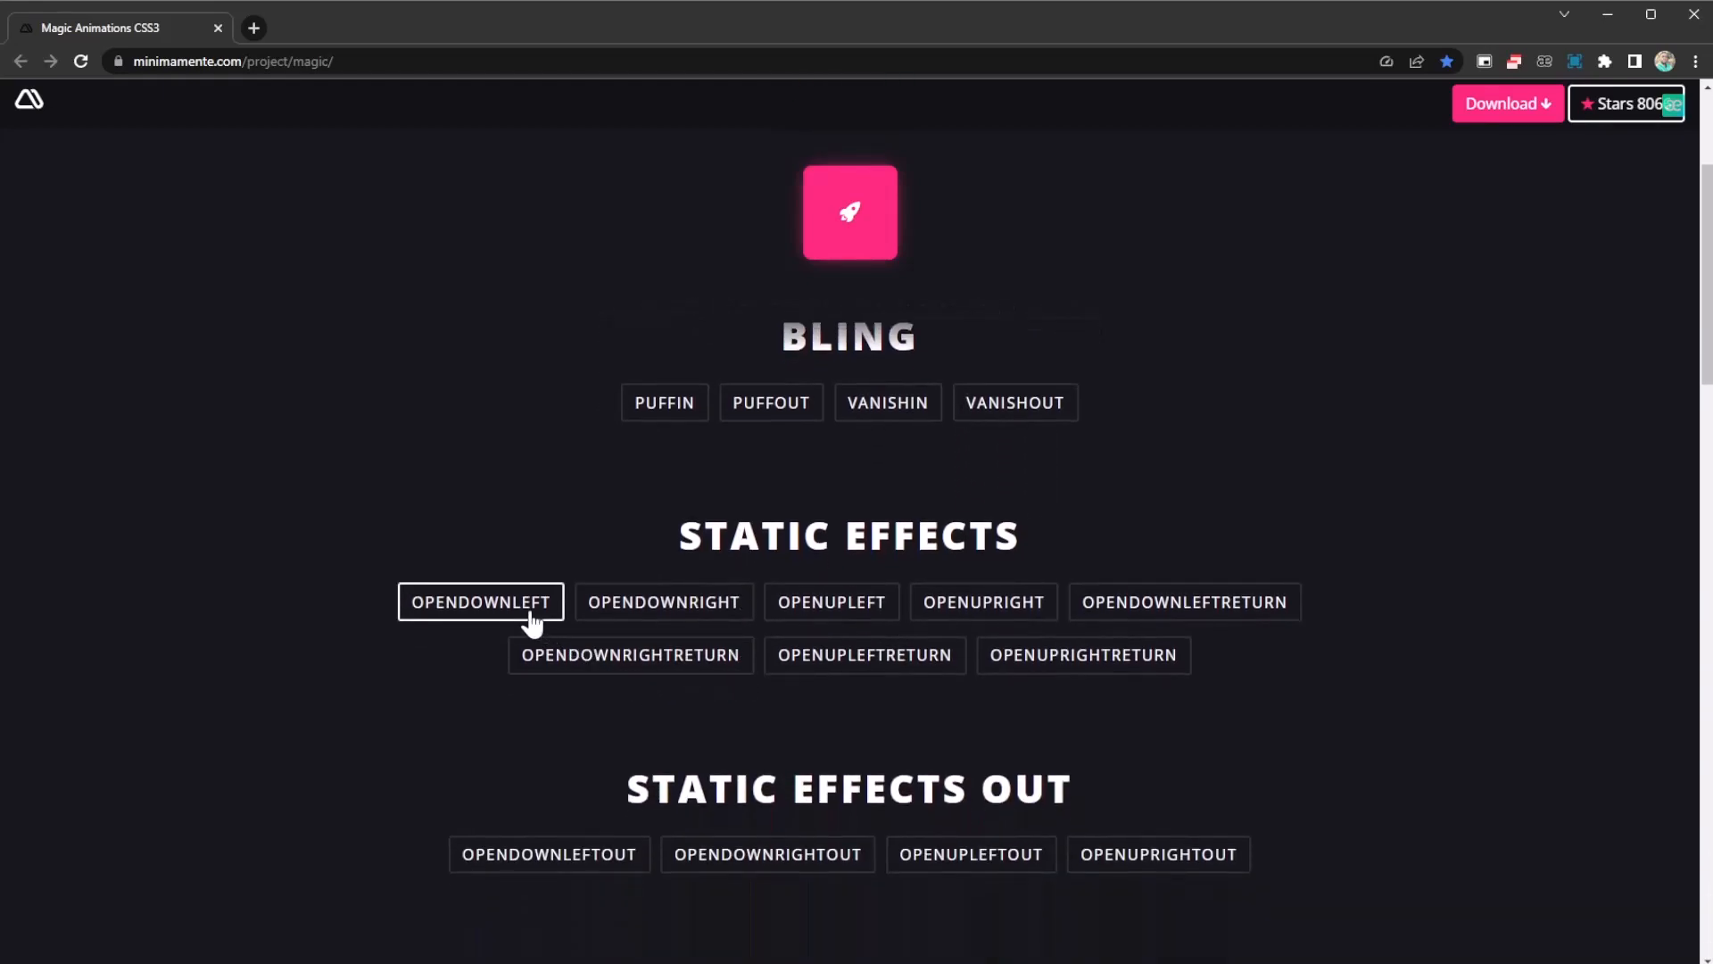
left_click(480, 601)
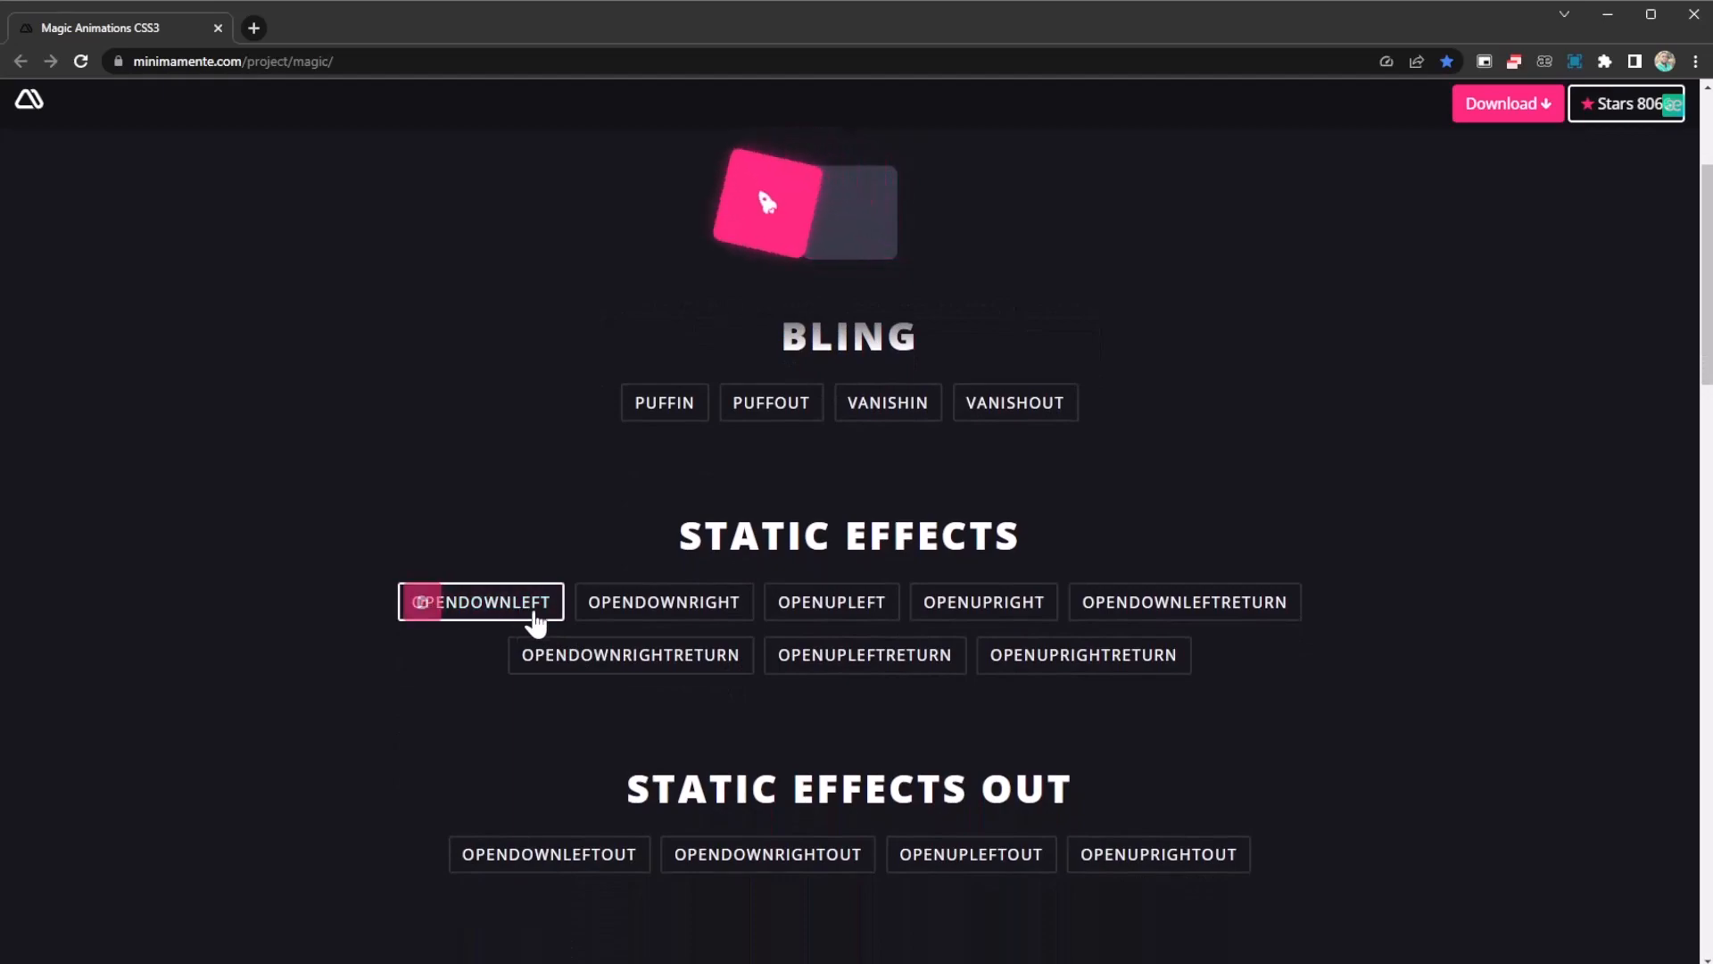
left_click(664, 602)
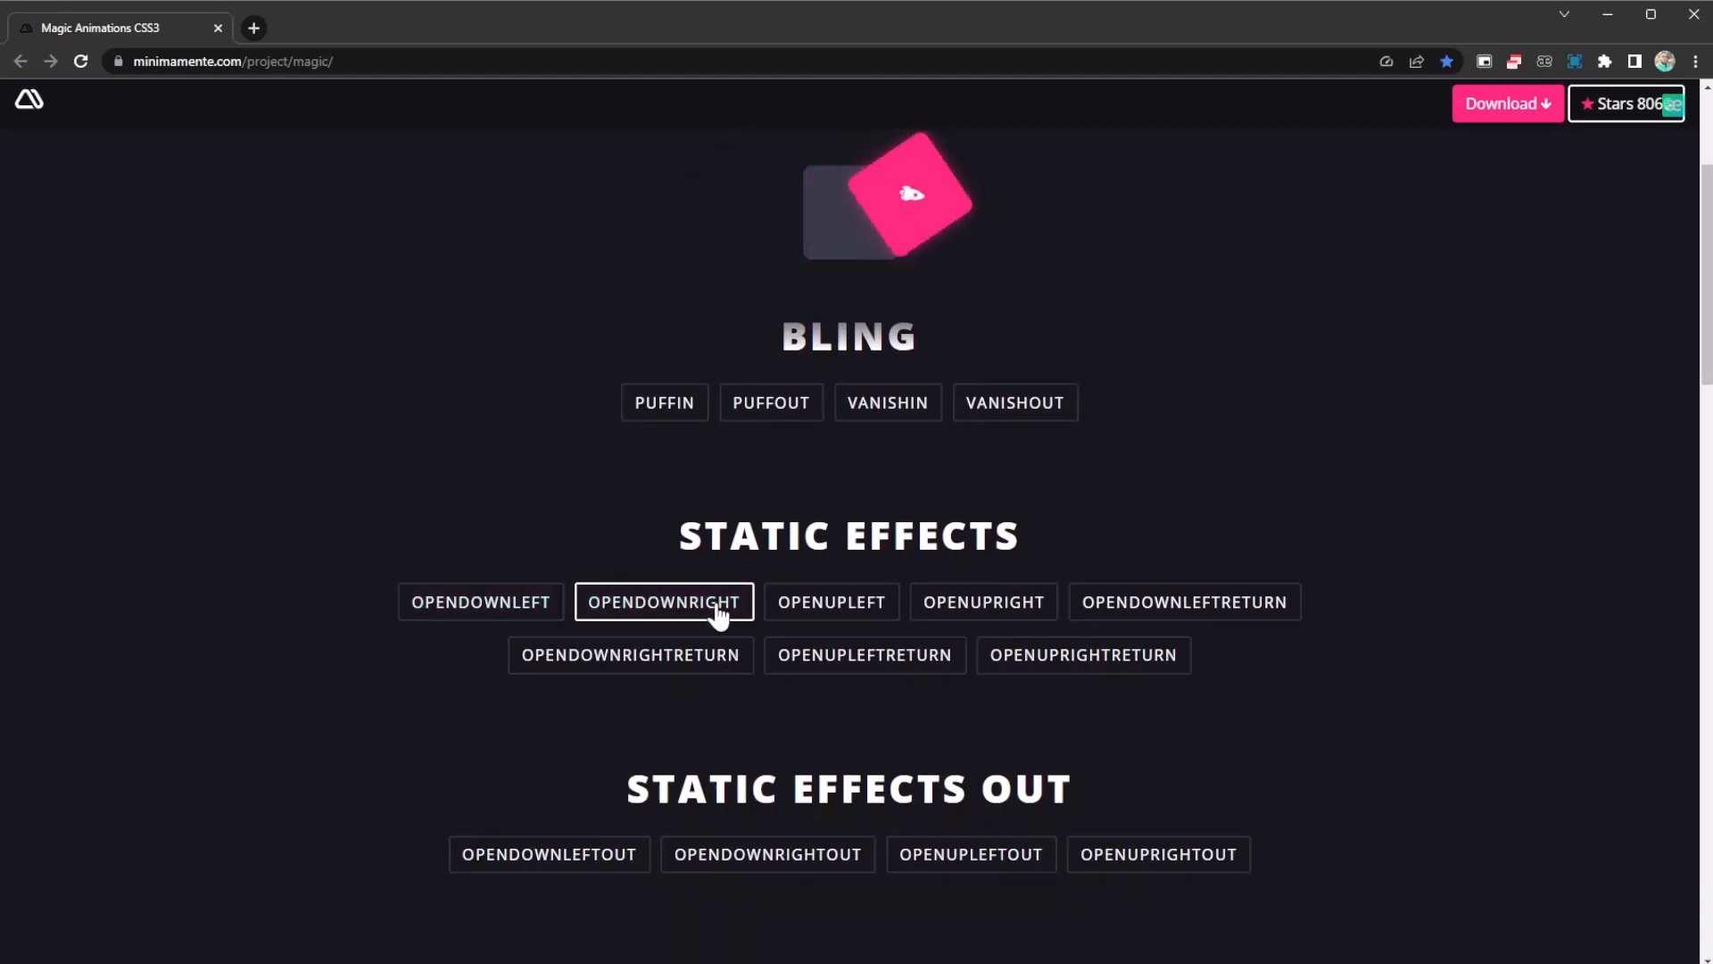
left_click(981, 601)
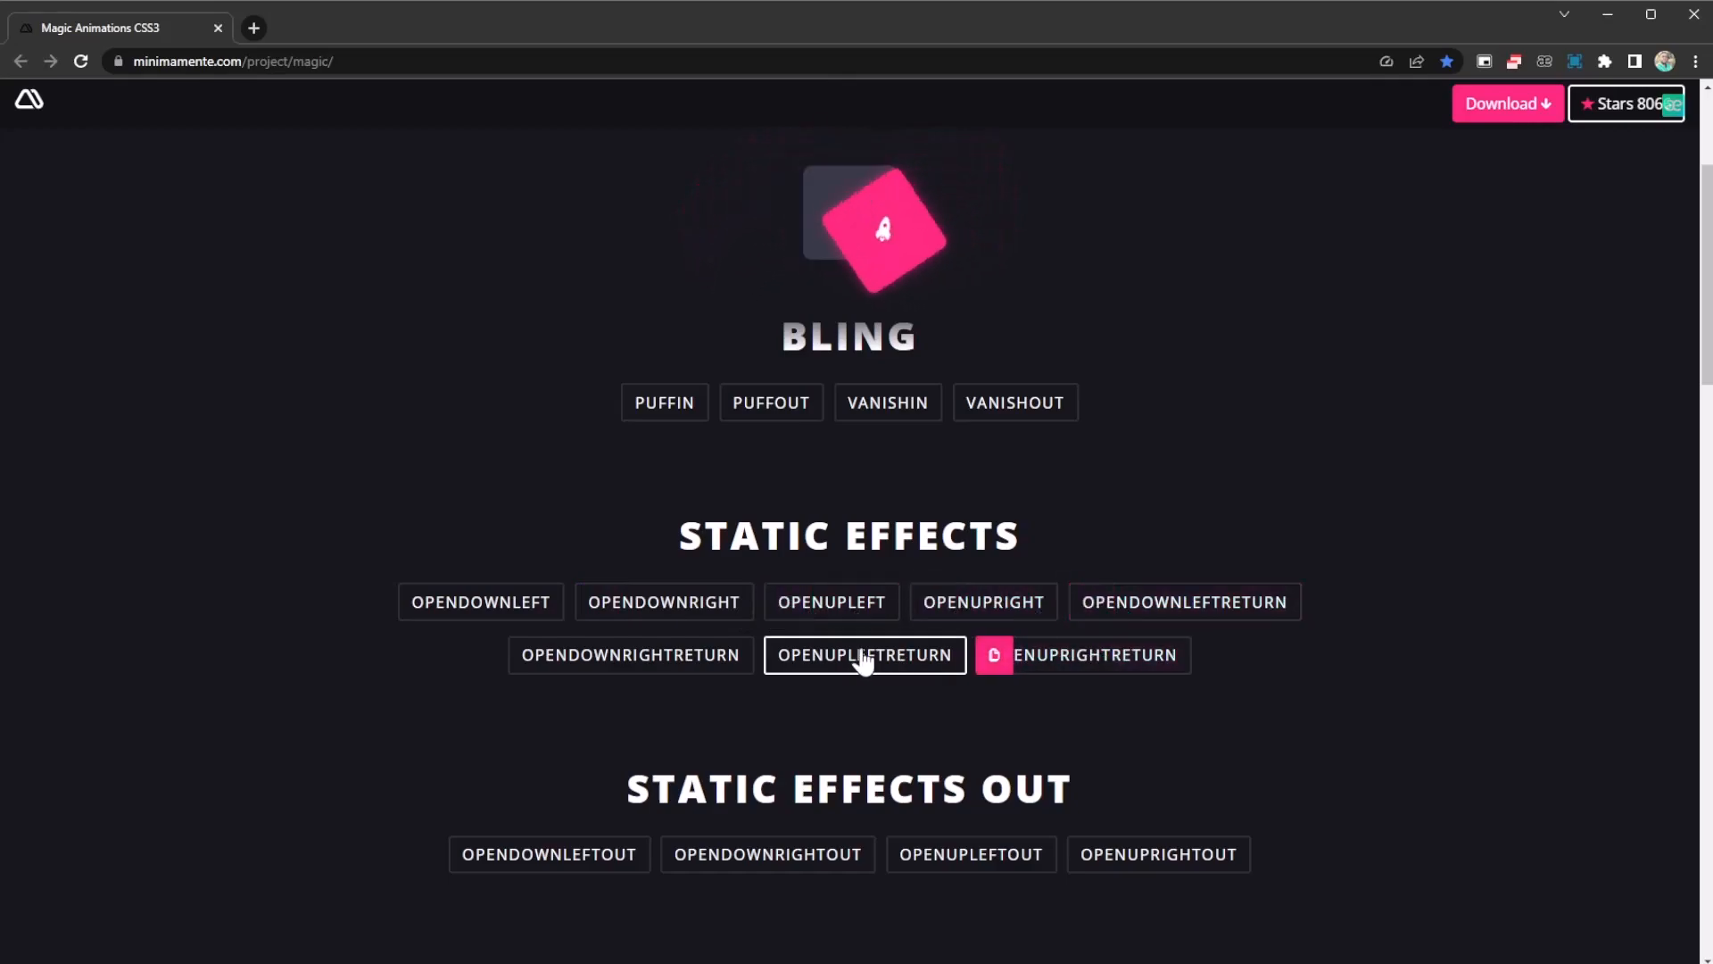
scroll("down", 3)
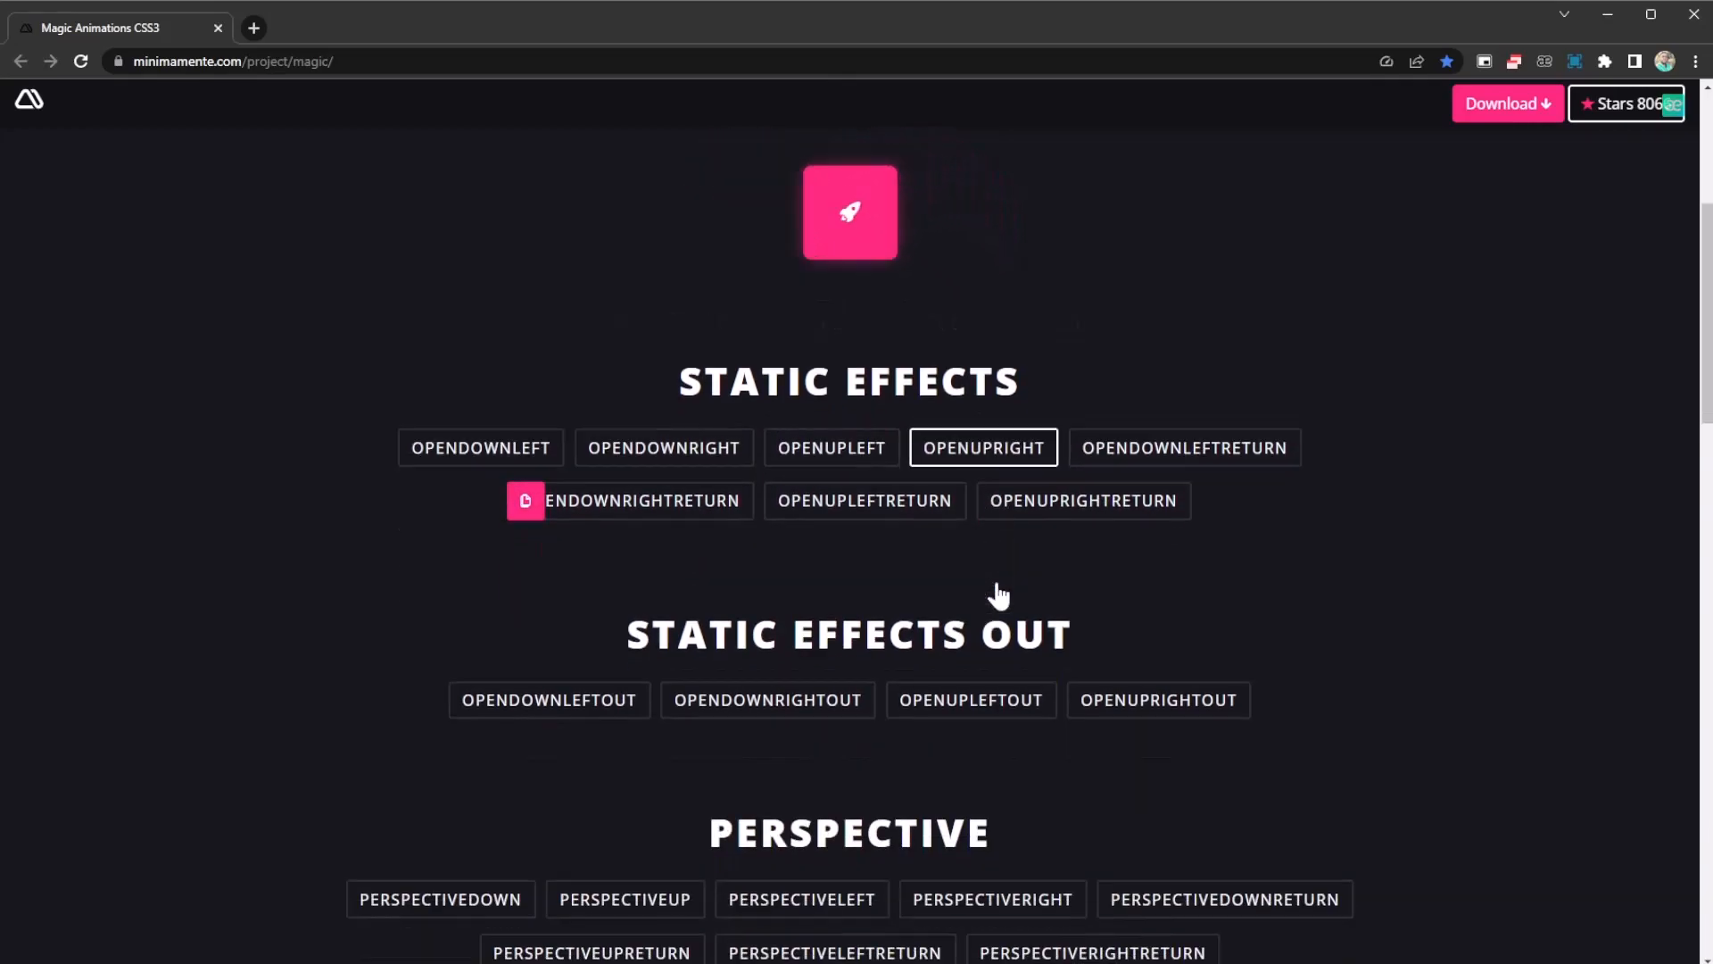
Play the PERSPECTIVEDOWN and PERSPECTIVERIGHT tilts on the rocket icon
scroll("down", 3)
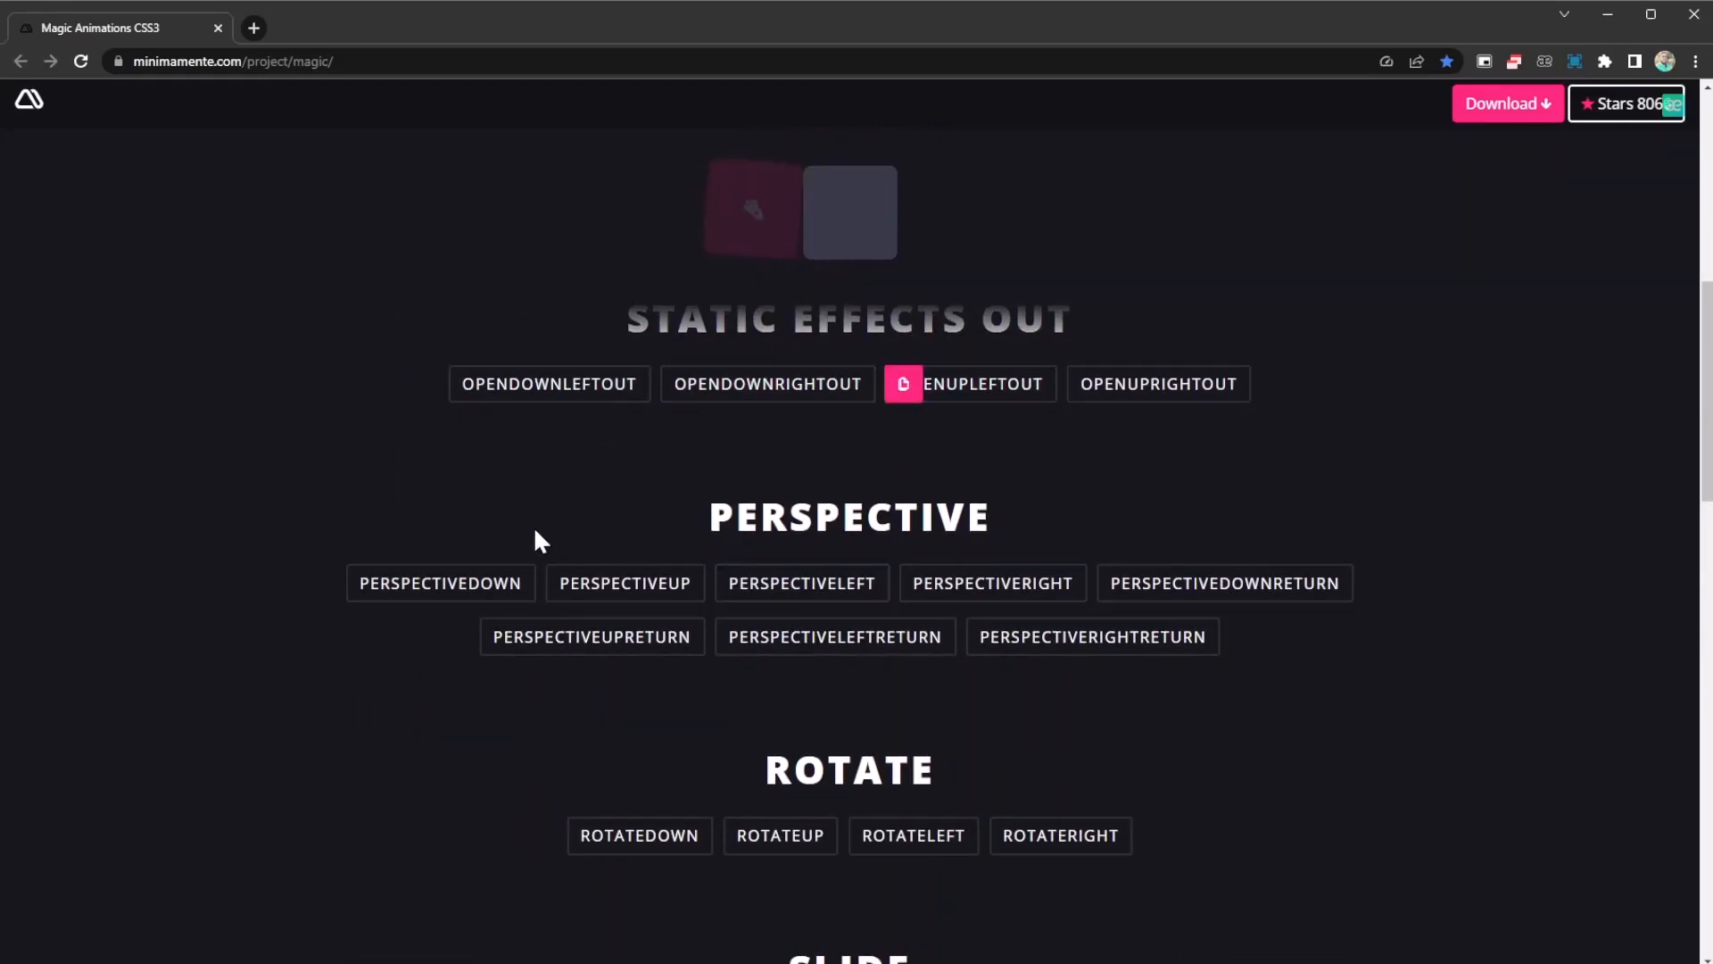
left_click(624, 582)
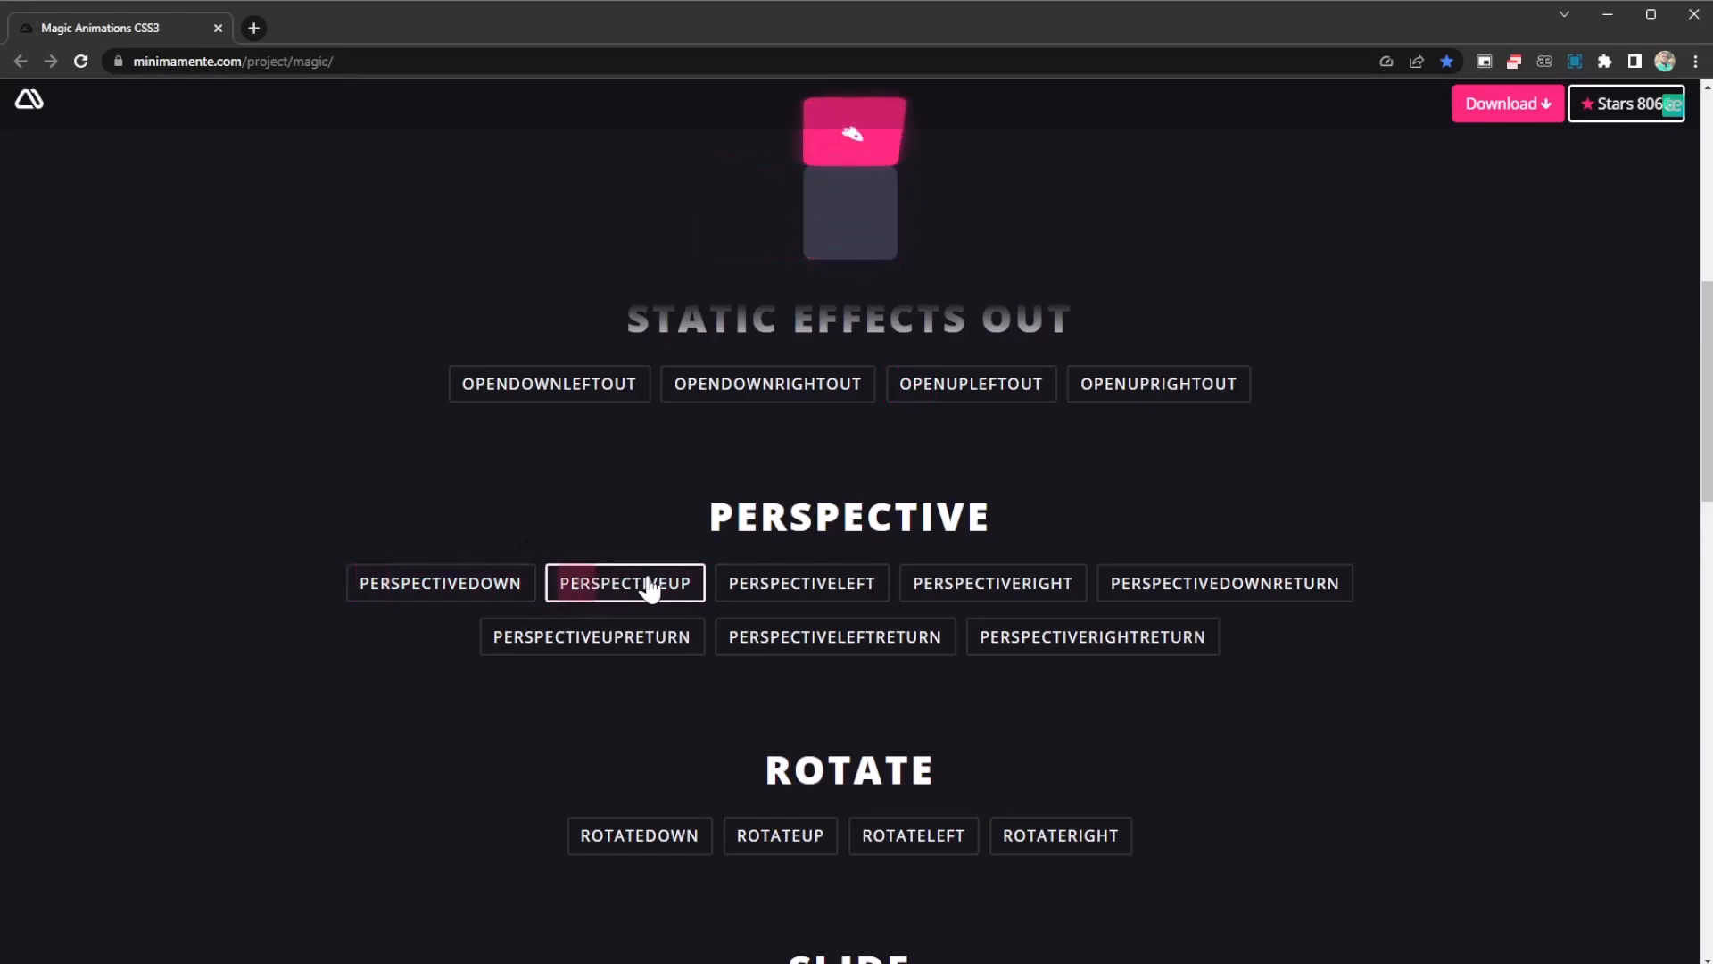
left_click(990, 582)
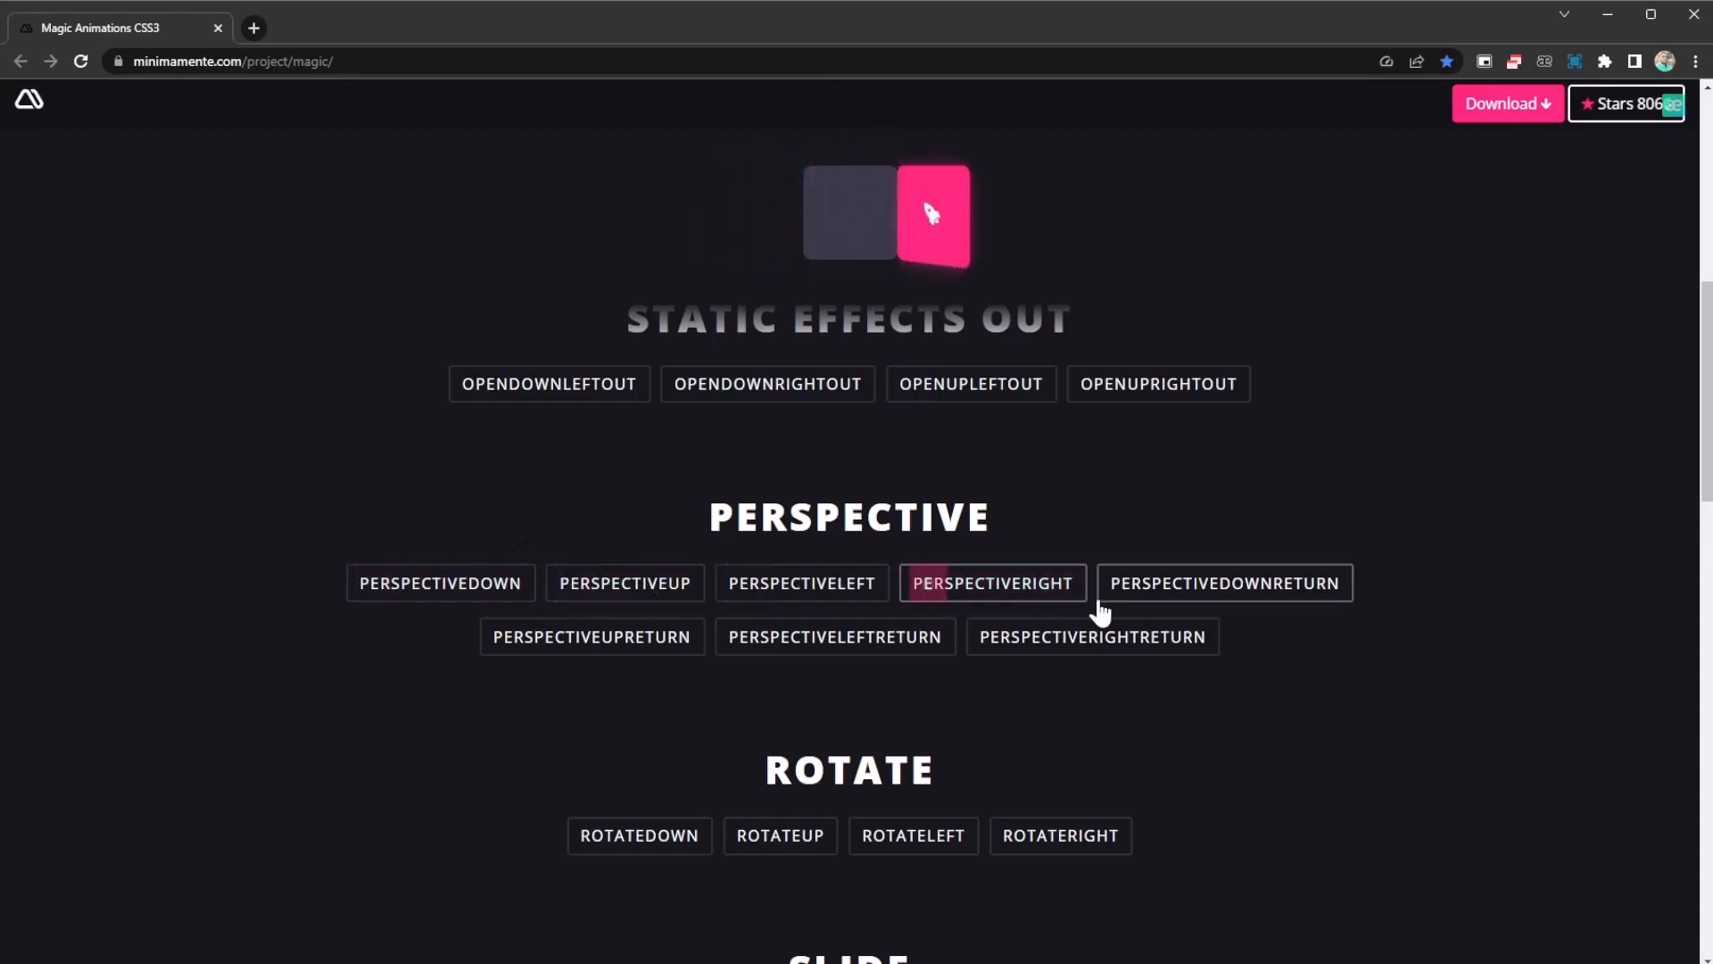
scroll("down", 3)
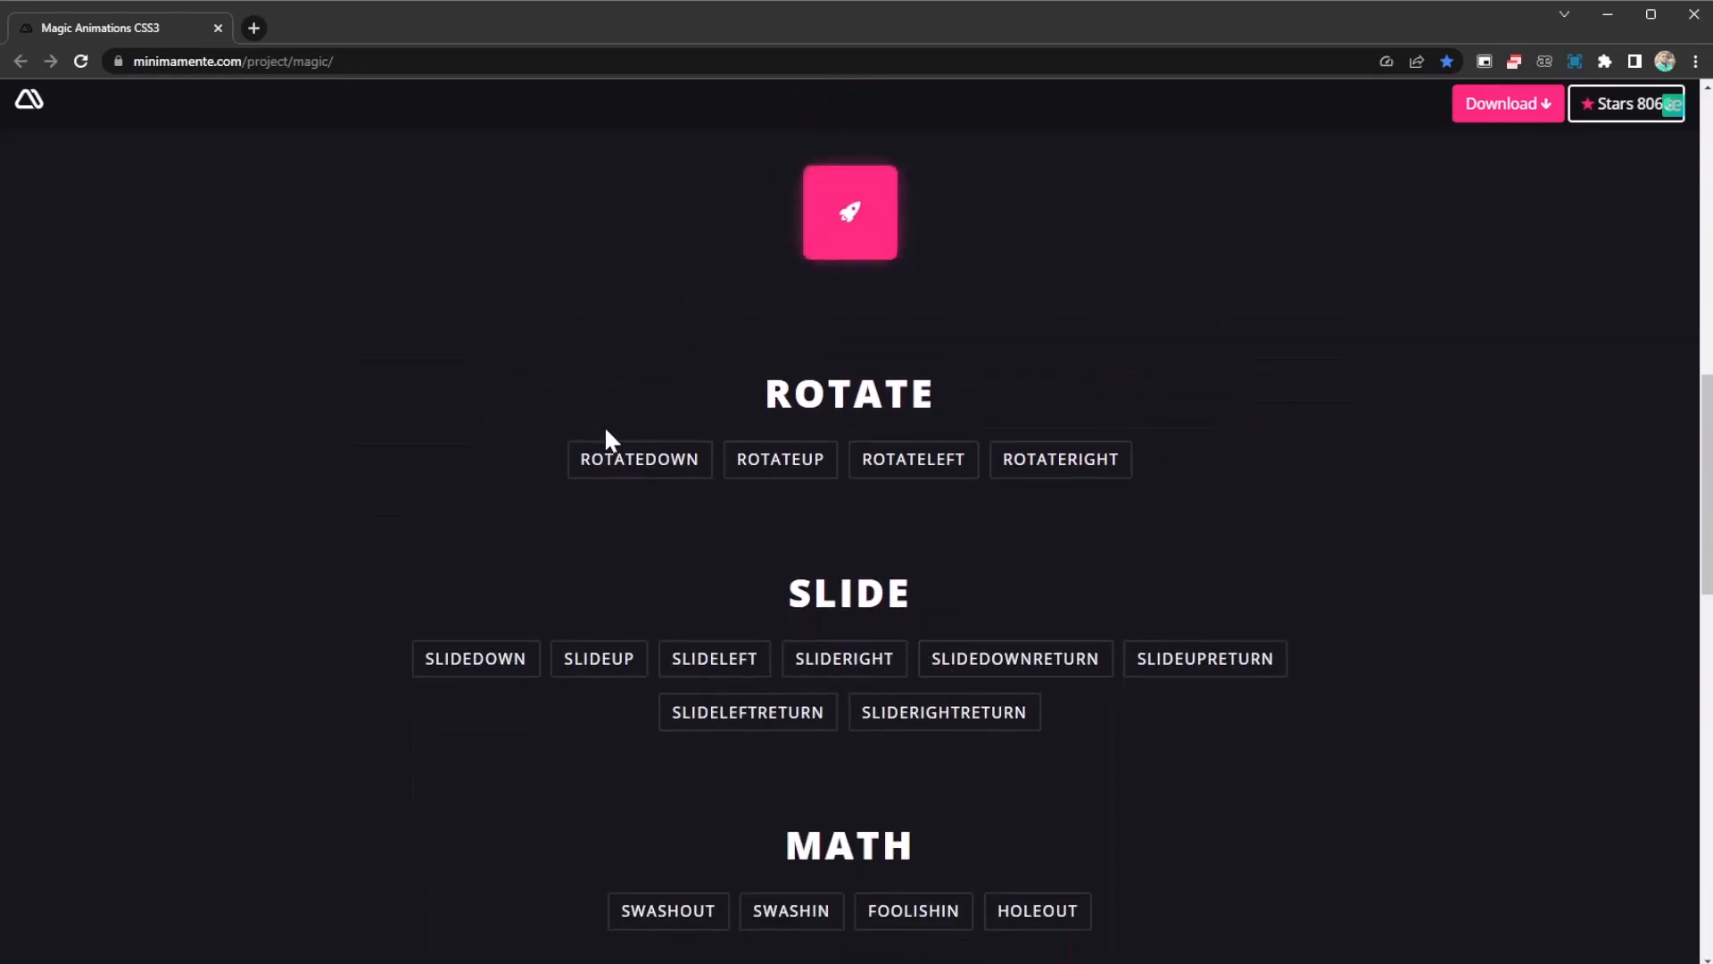
Play ROTATEUP, ROTATERIGHT and SLIDEUP on the rocket icon
left_click(780, 458)
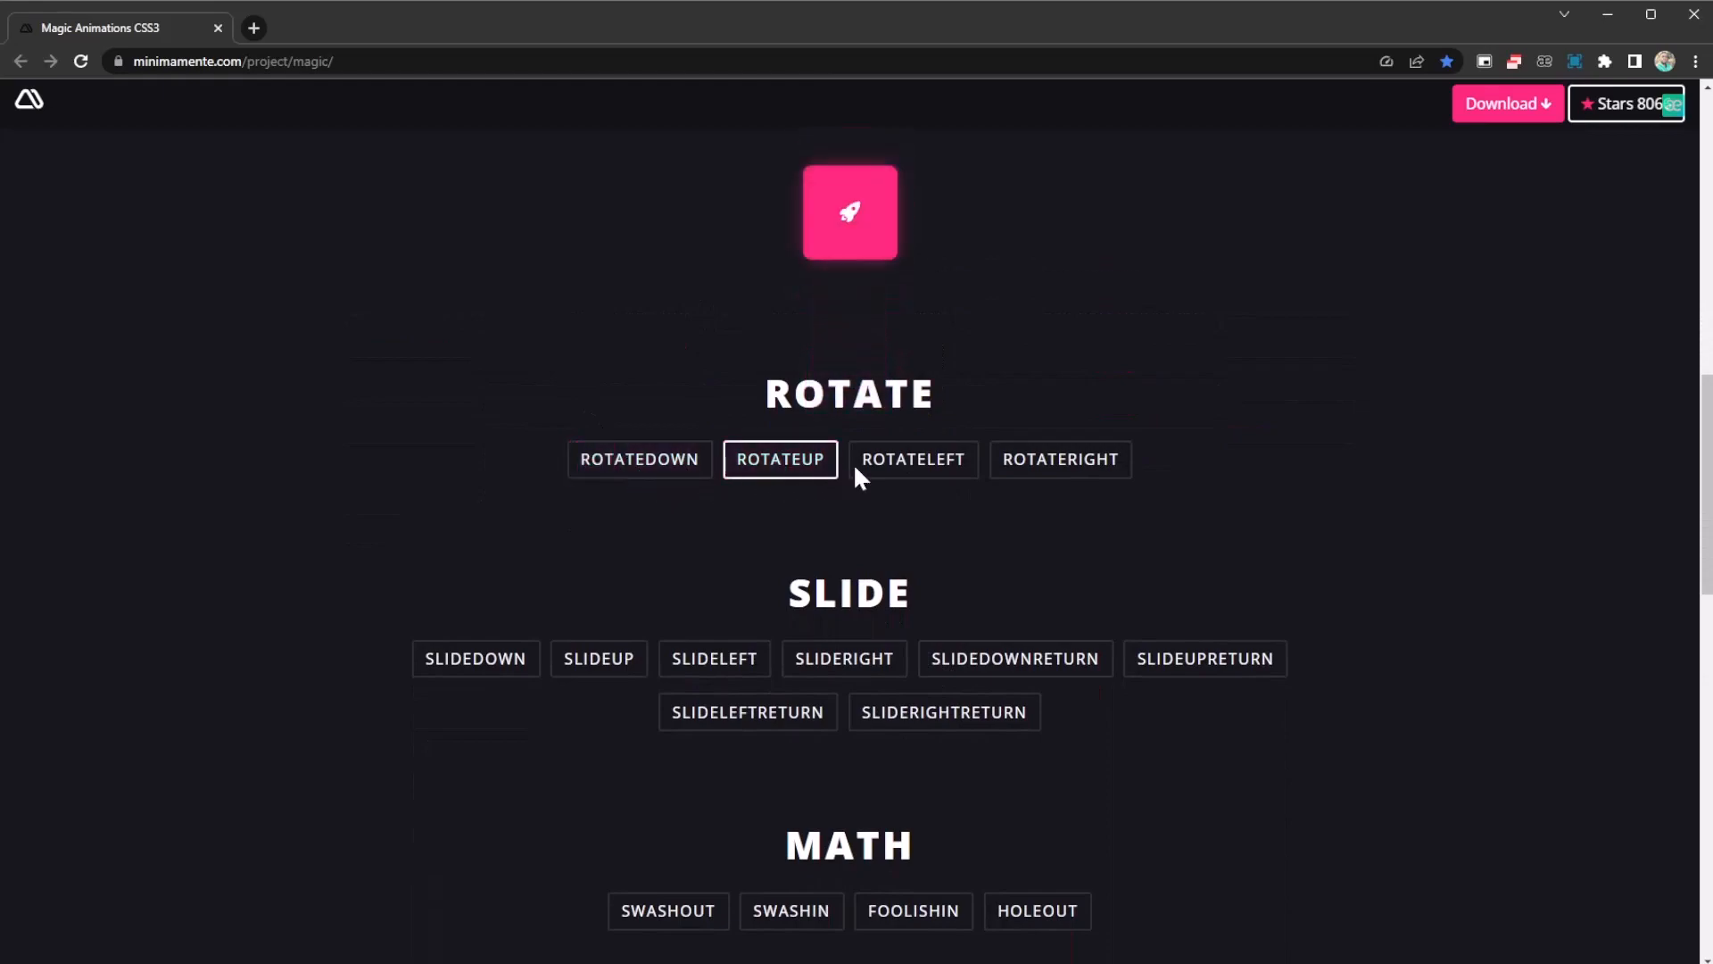
left_click(1058, 458)
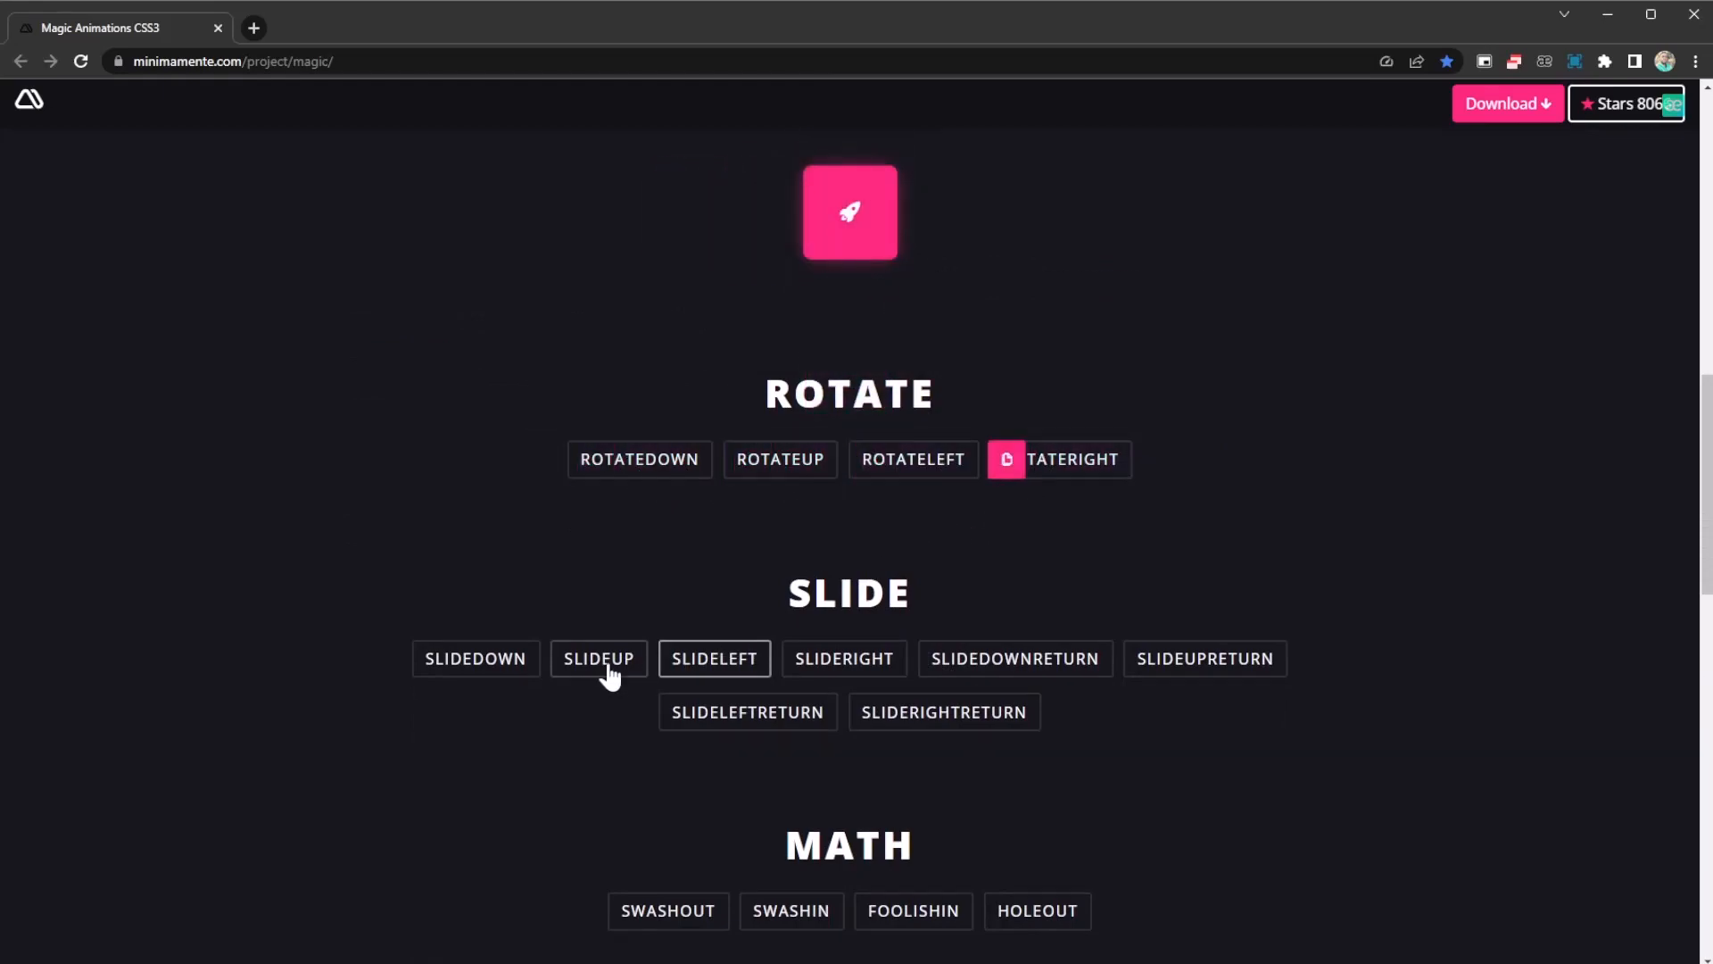
double_click(849, 592)
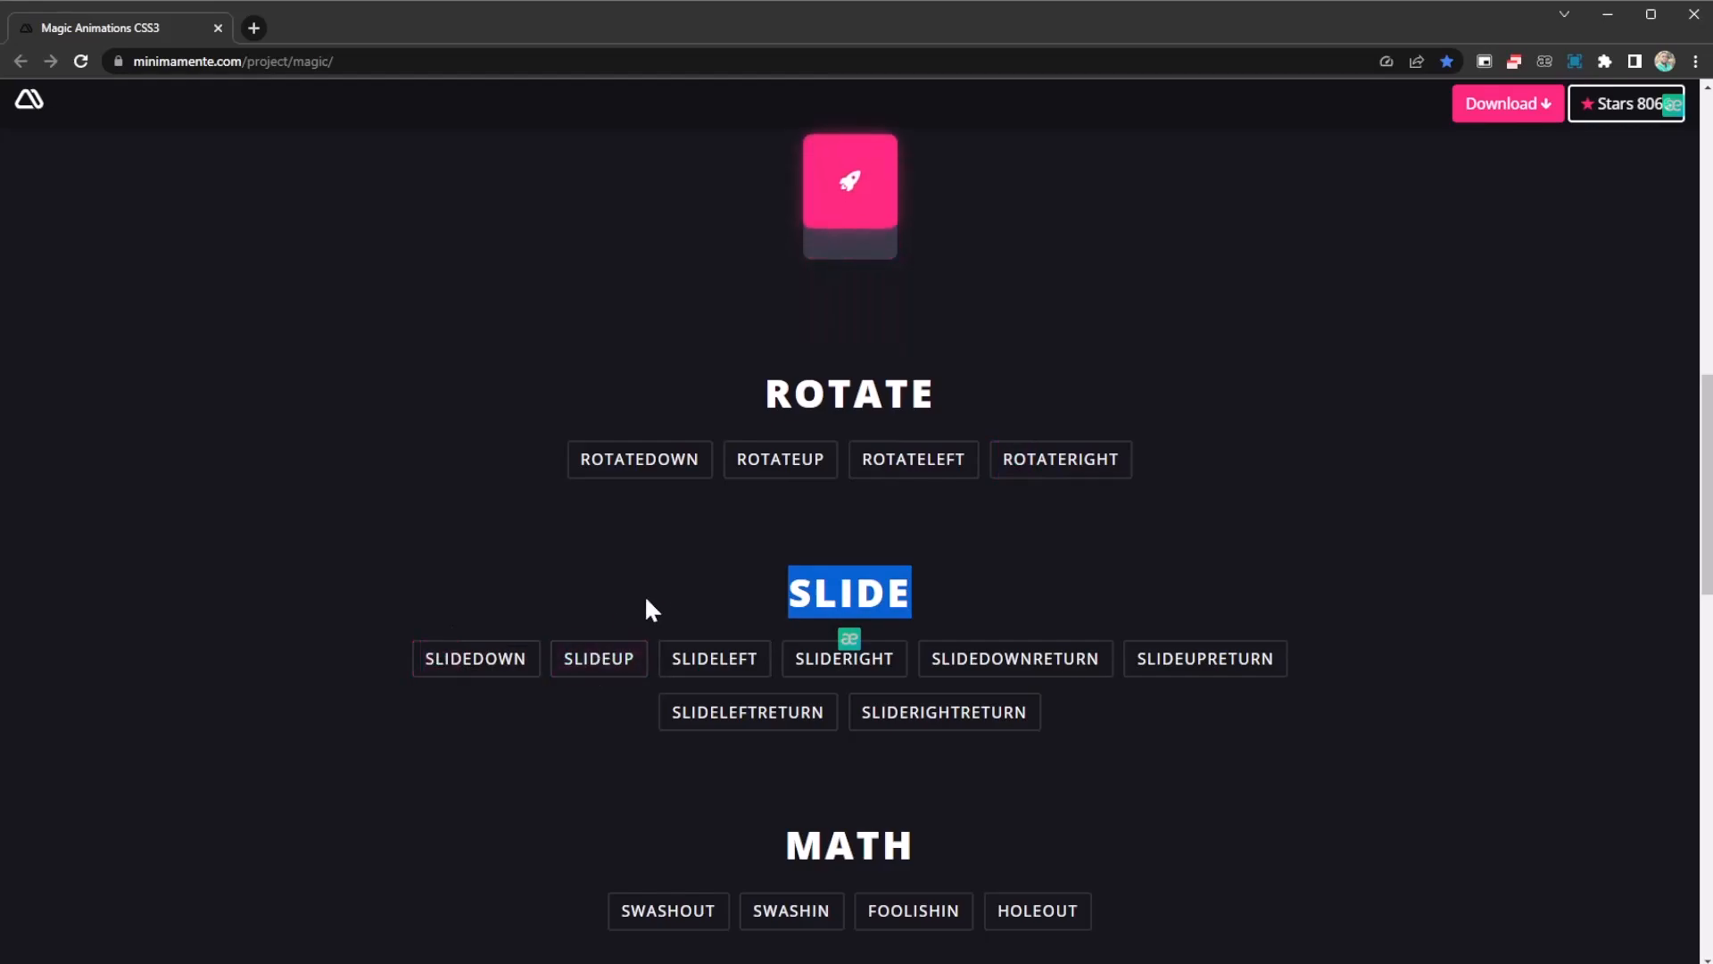
scroll("down", 3)
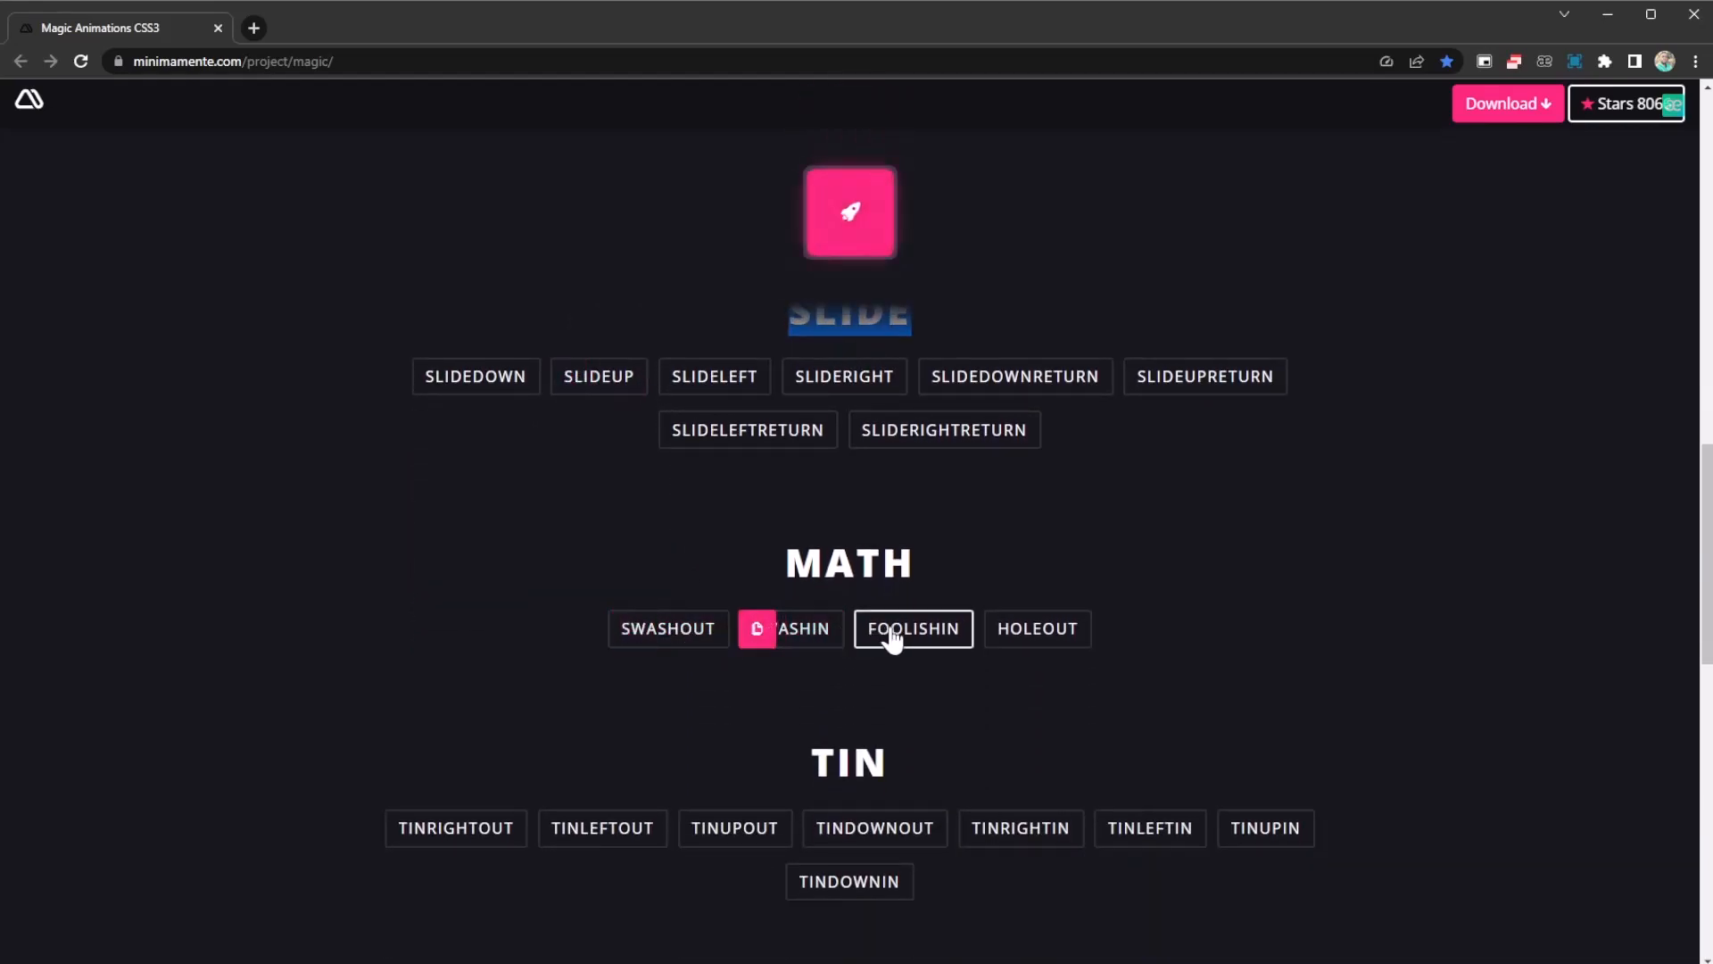
mouse_move(1035, 628)
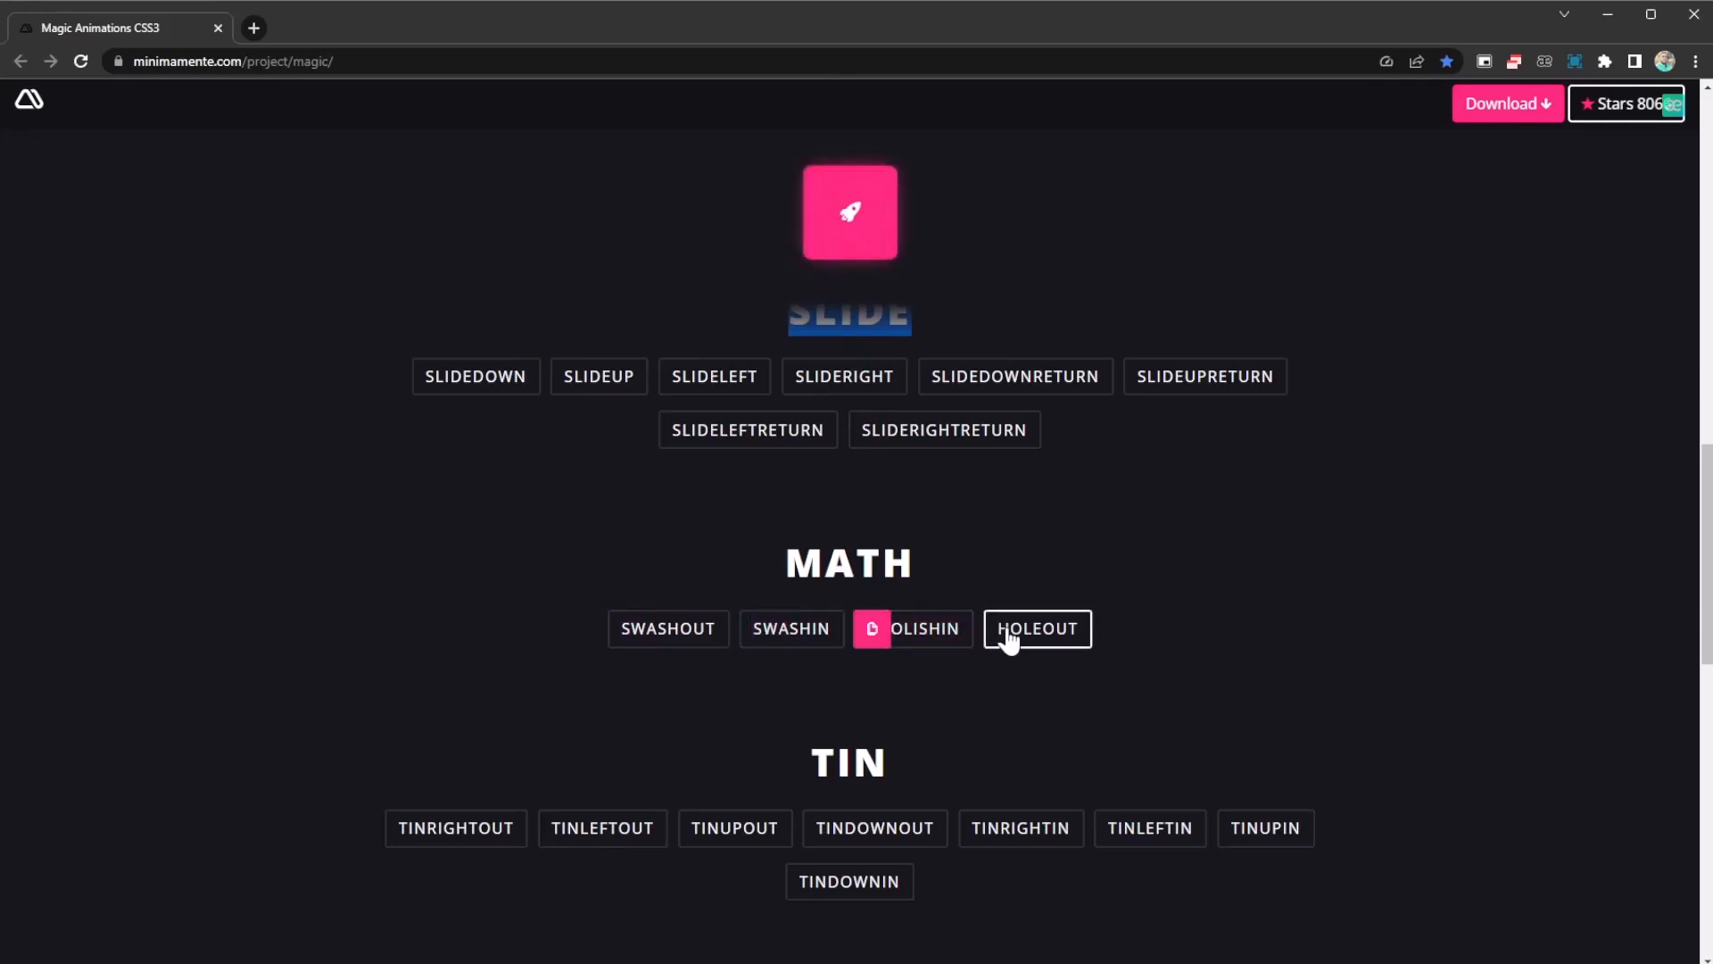
Play the TINLEFTOUT effect on the rocket icon while moving through the Math and Tin groups
scroll("down", 3)
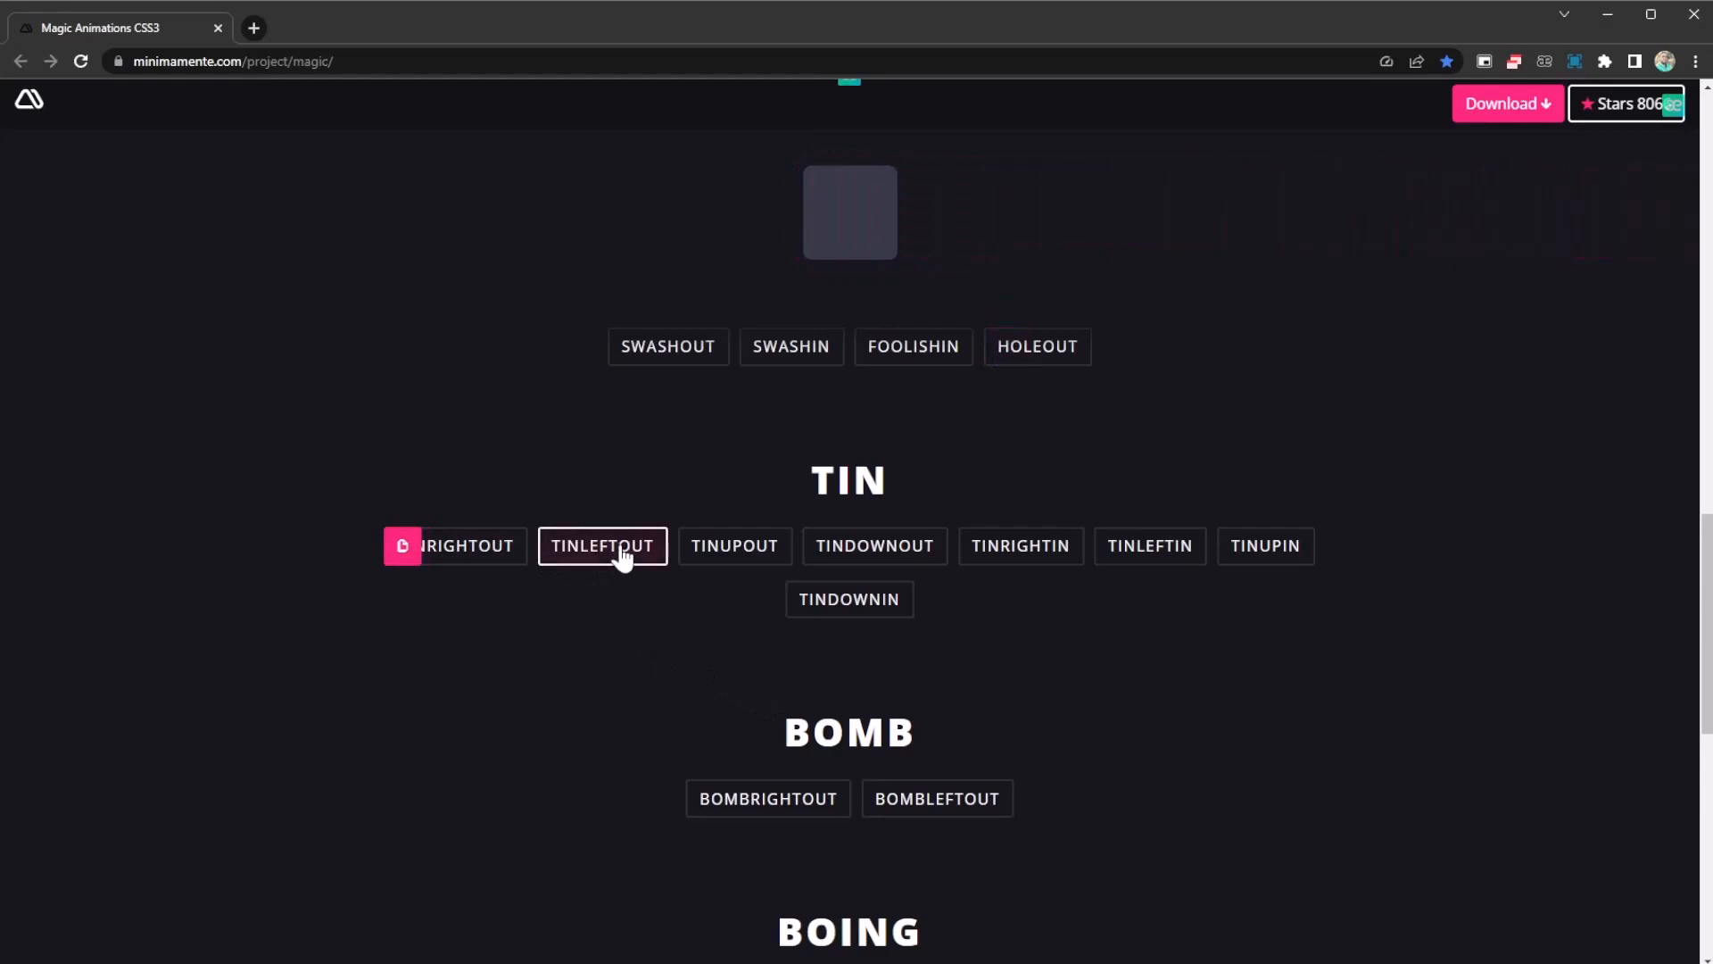
left_click(875, 546)
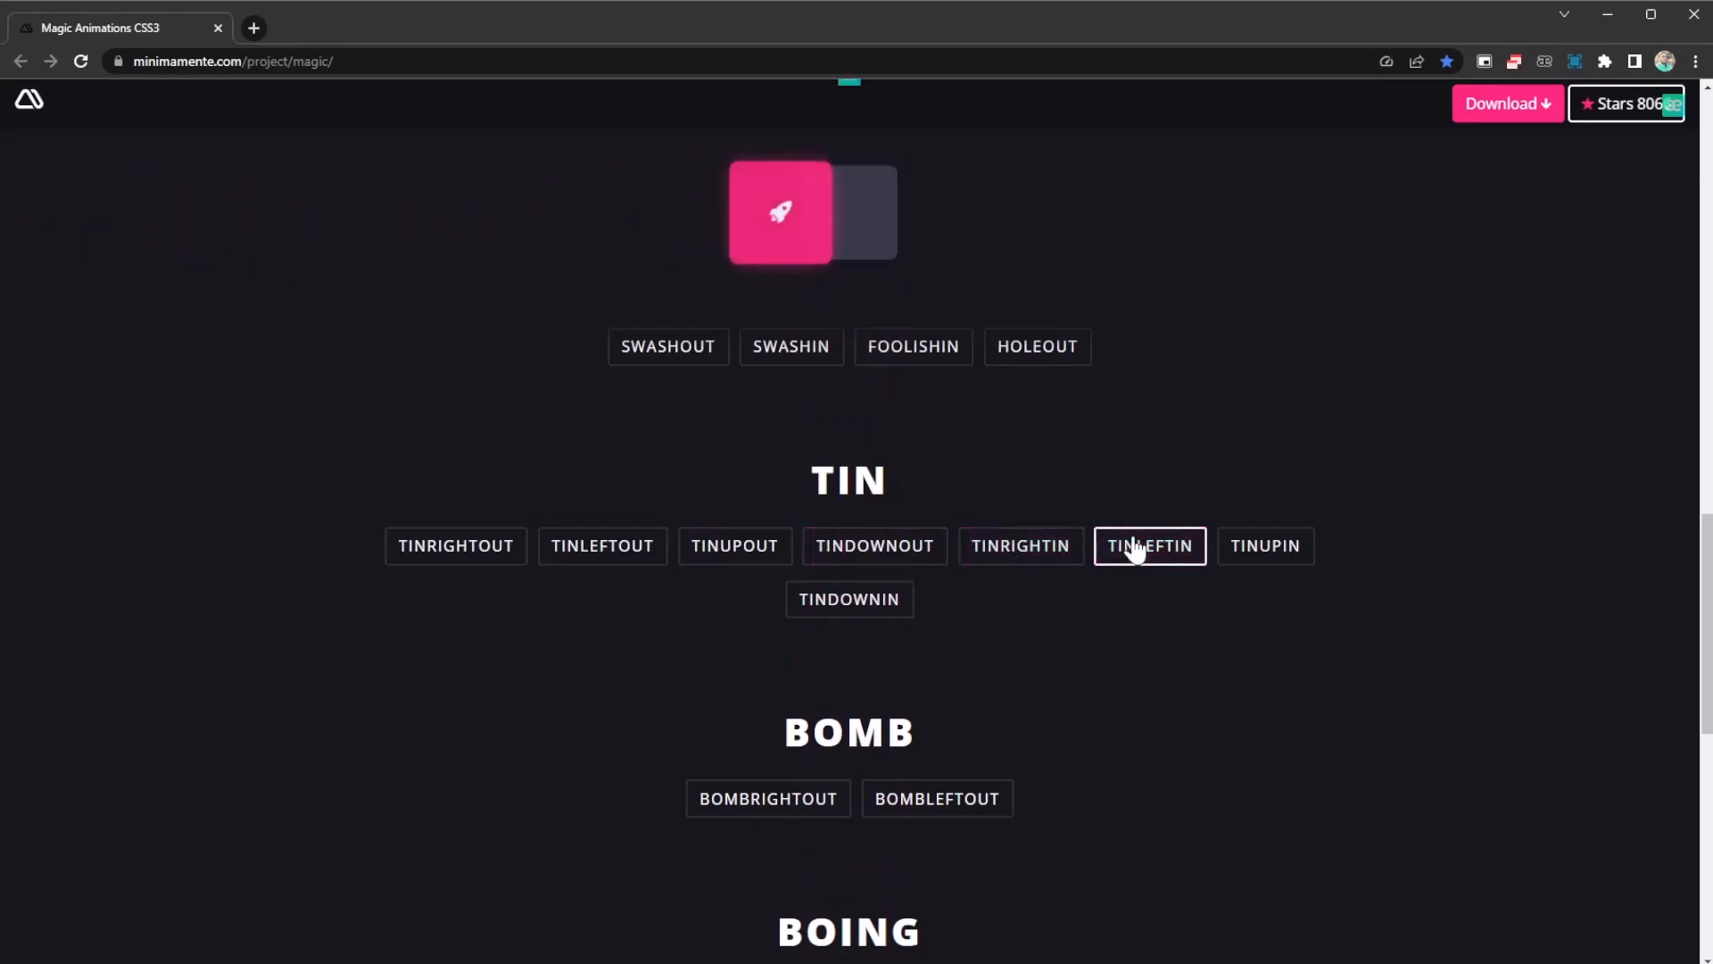
scroll("down", 3)
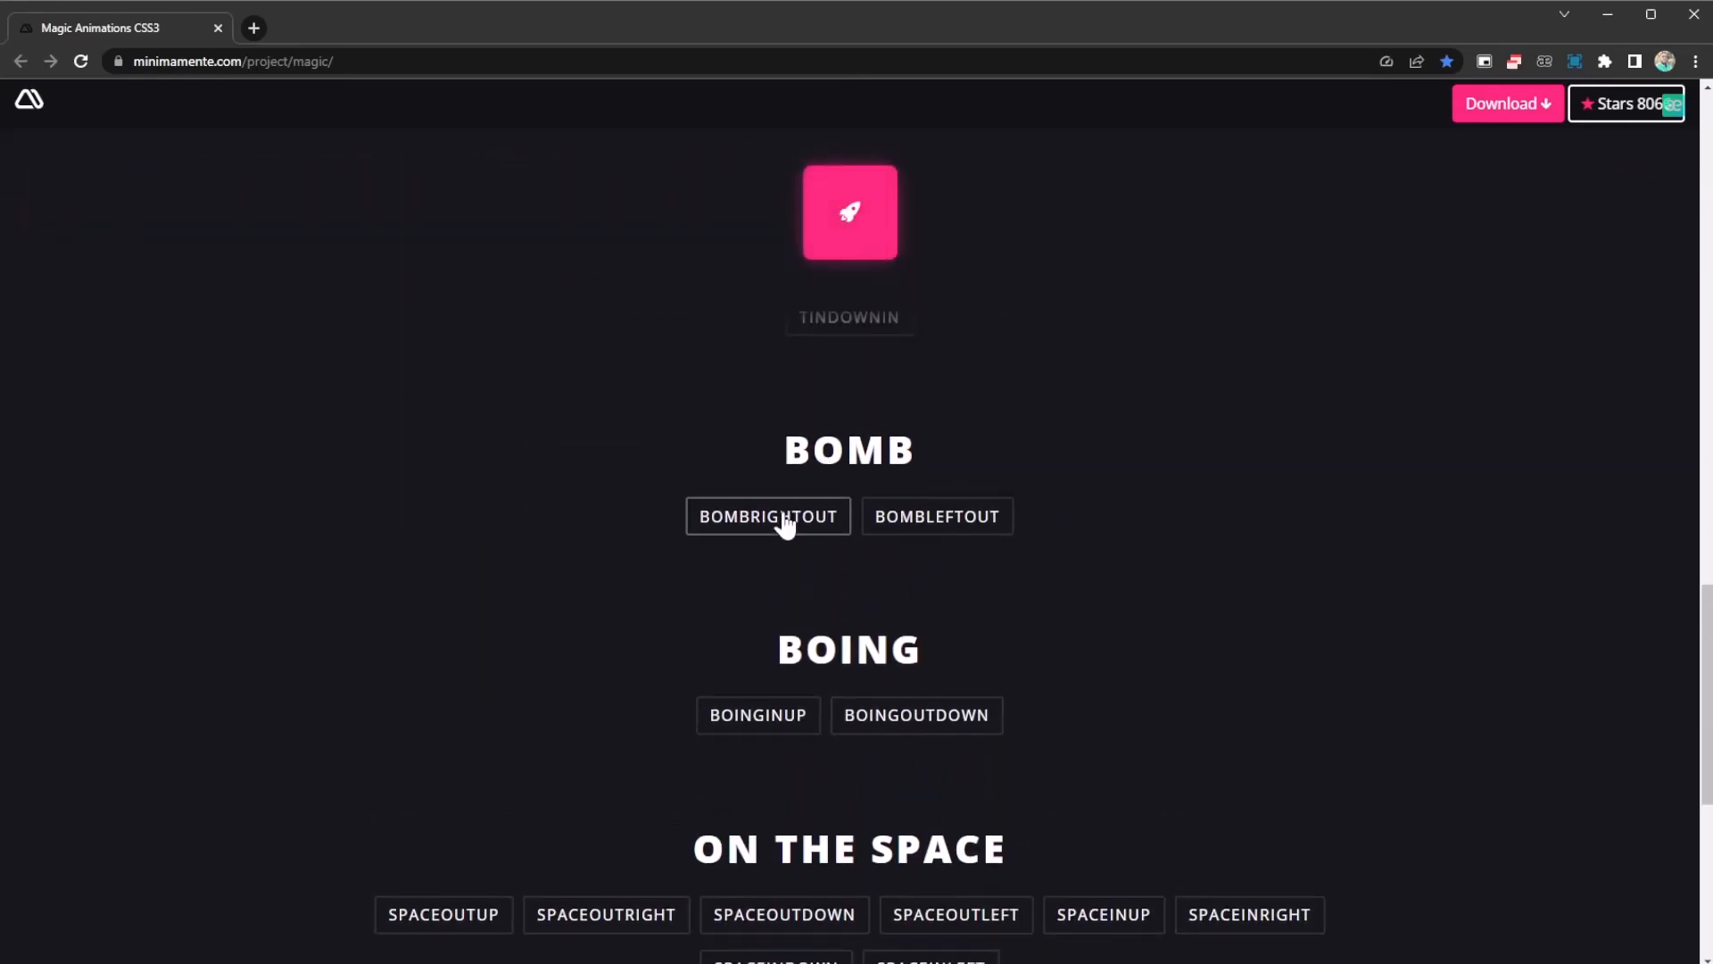
mouse_move(937, 516)
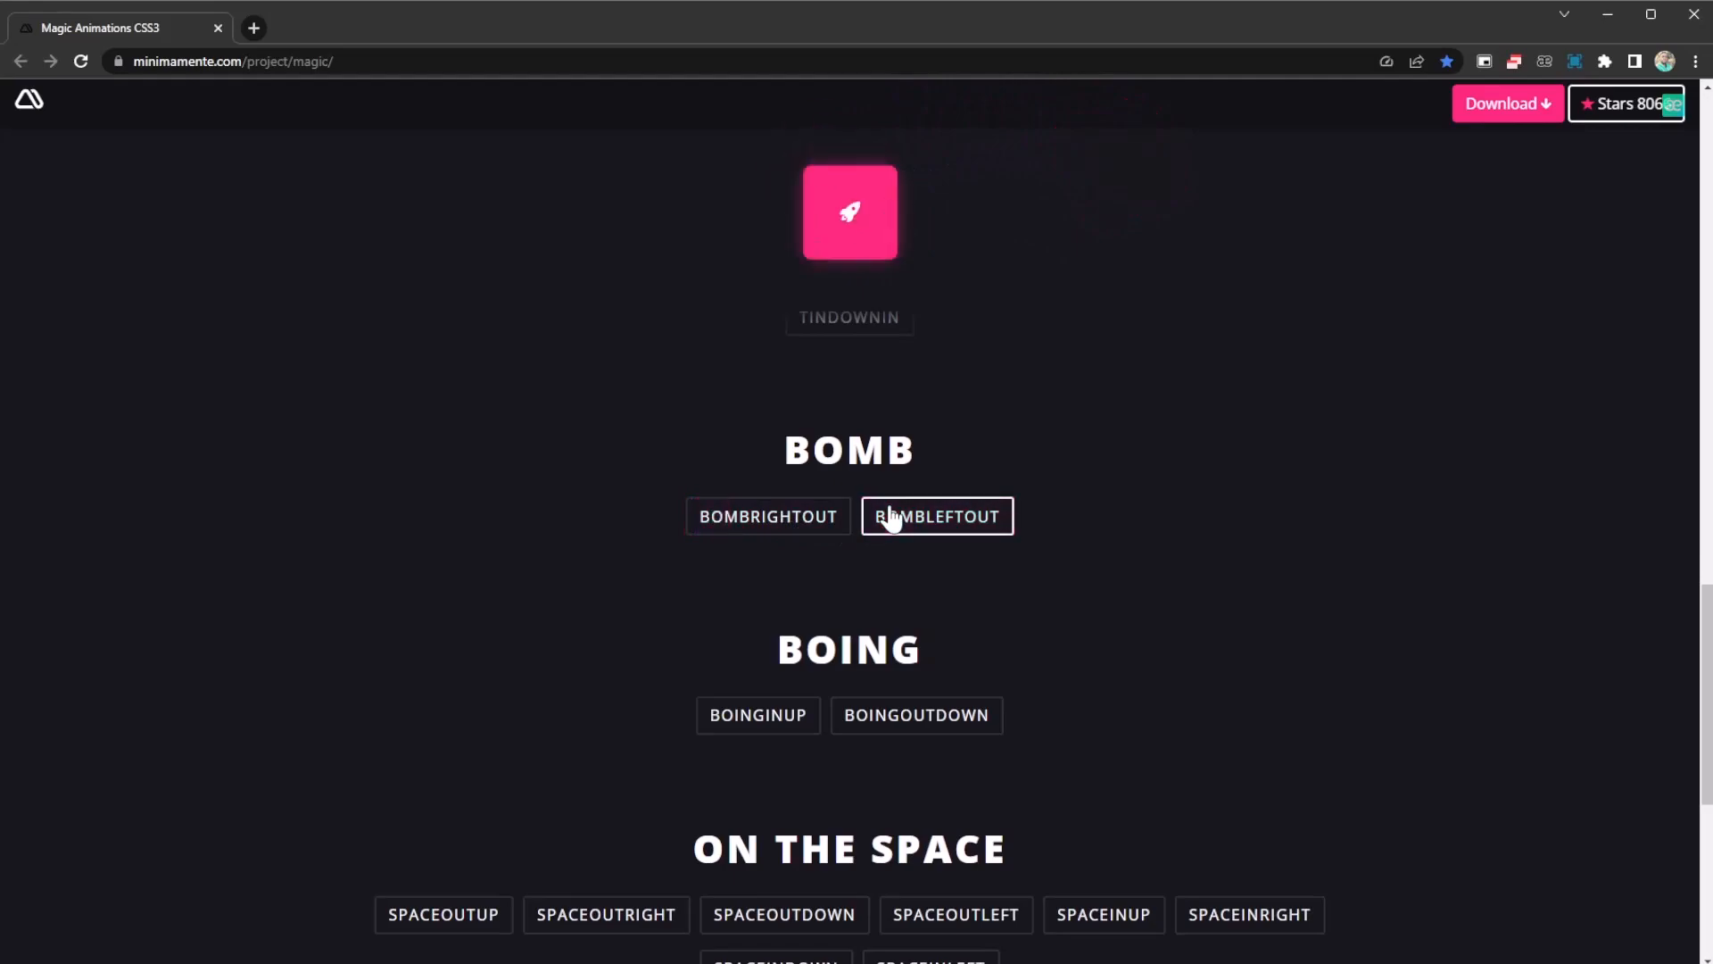
Play the BOINGINUP and SPACEINDOWN effects on the rocket icon
left_click(935, 516)
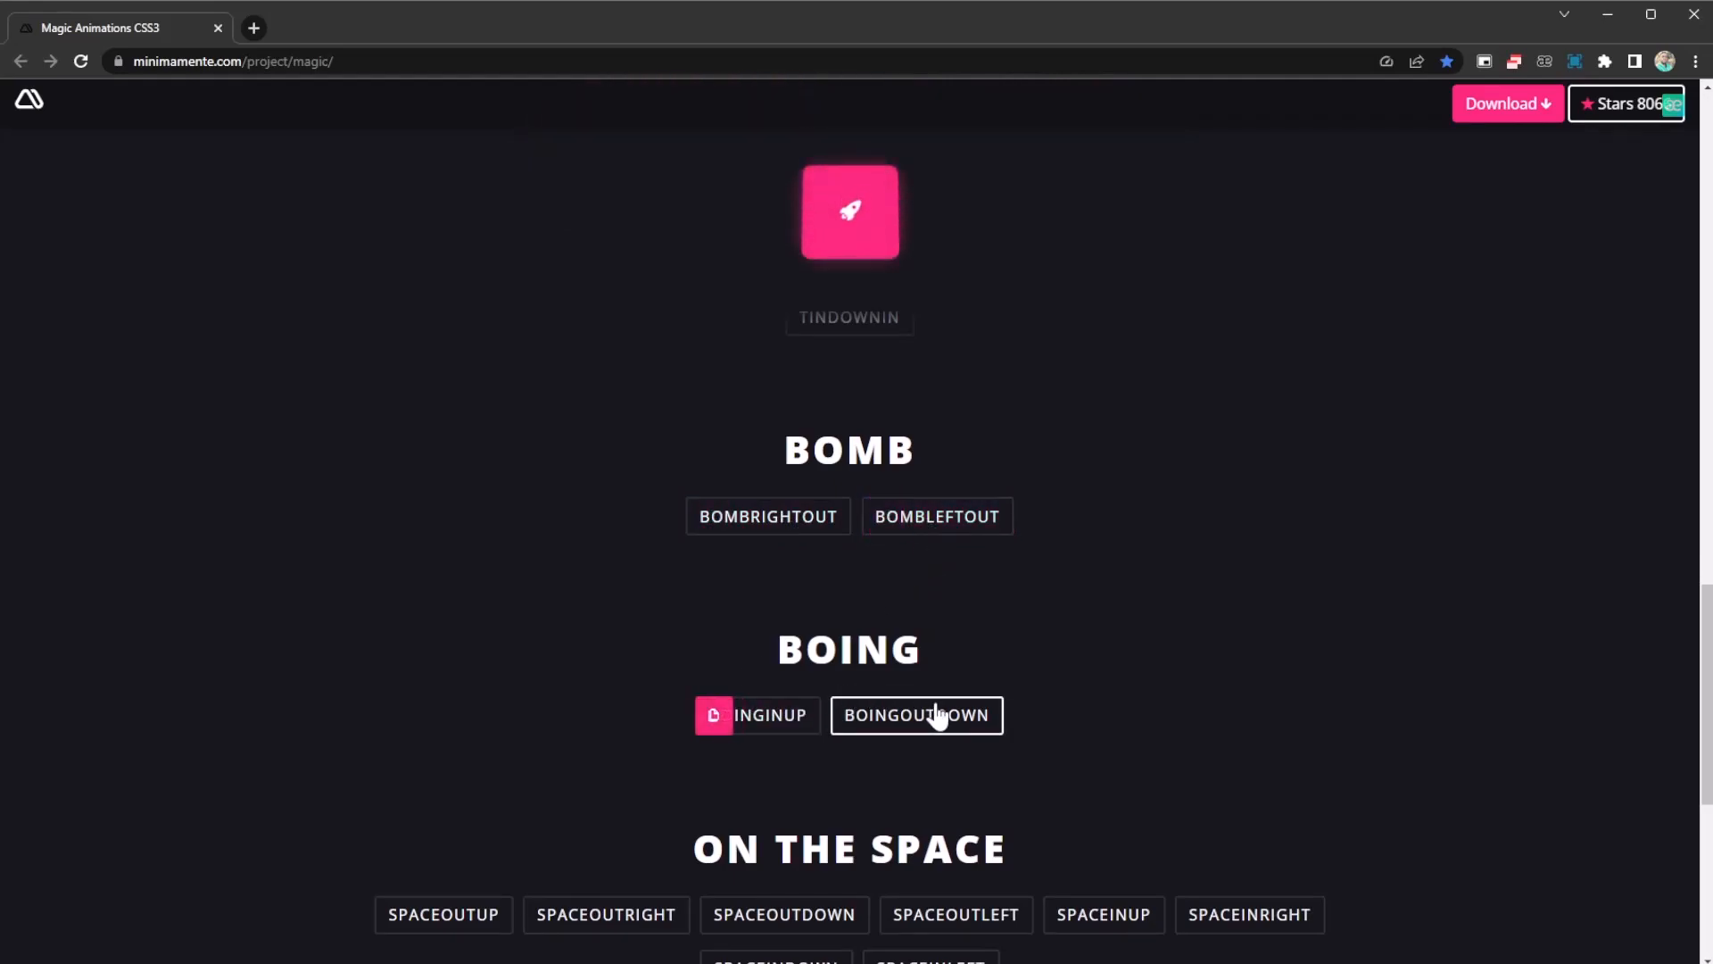
scroll("down", 3)
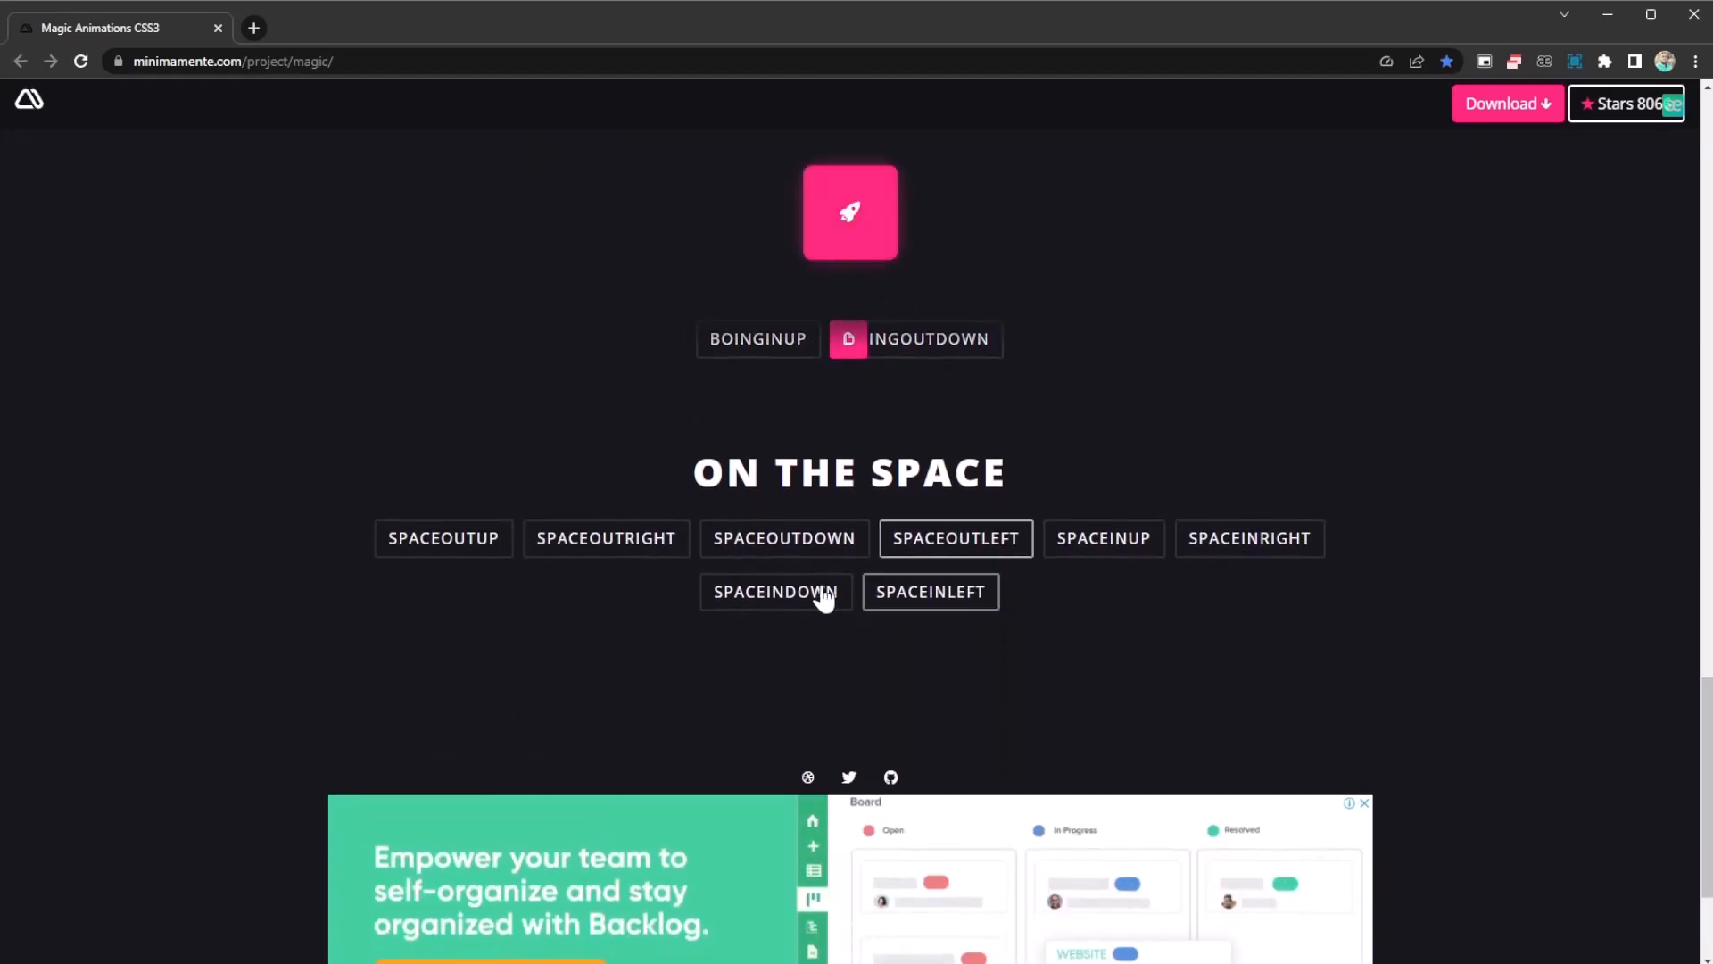
left_click(784, 537)
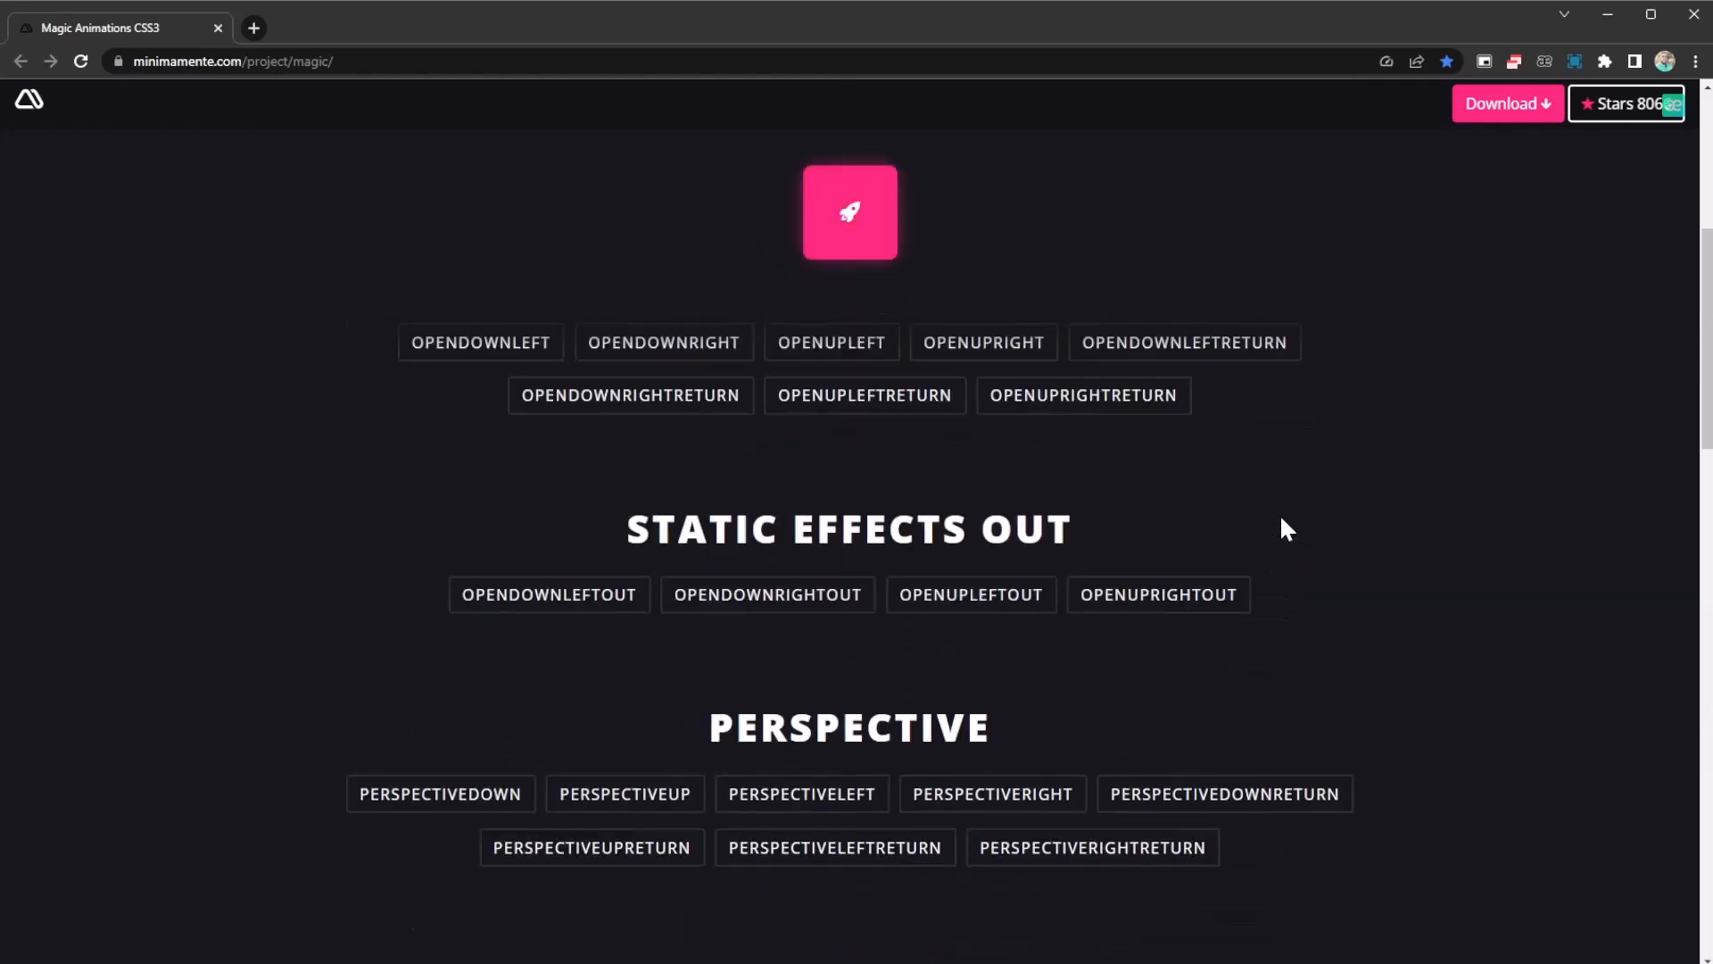
Scroll back up toward the top of the demo page
scroll("up", 3)
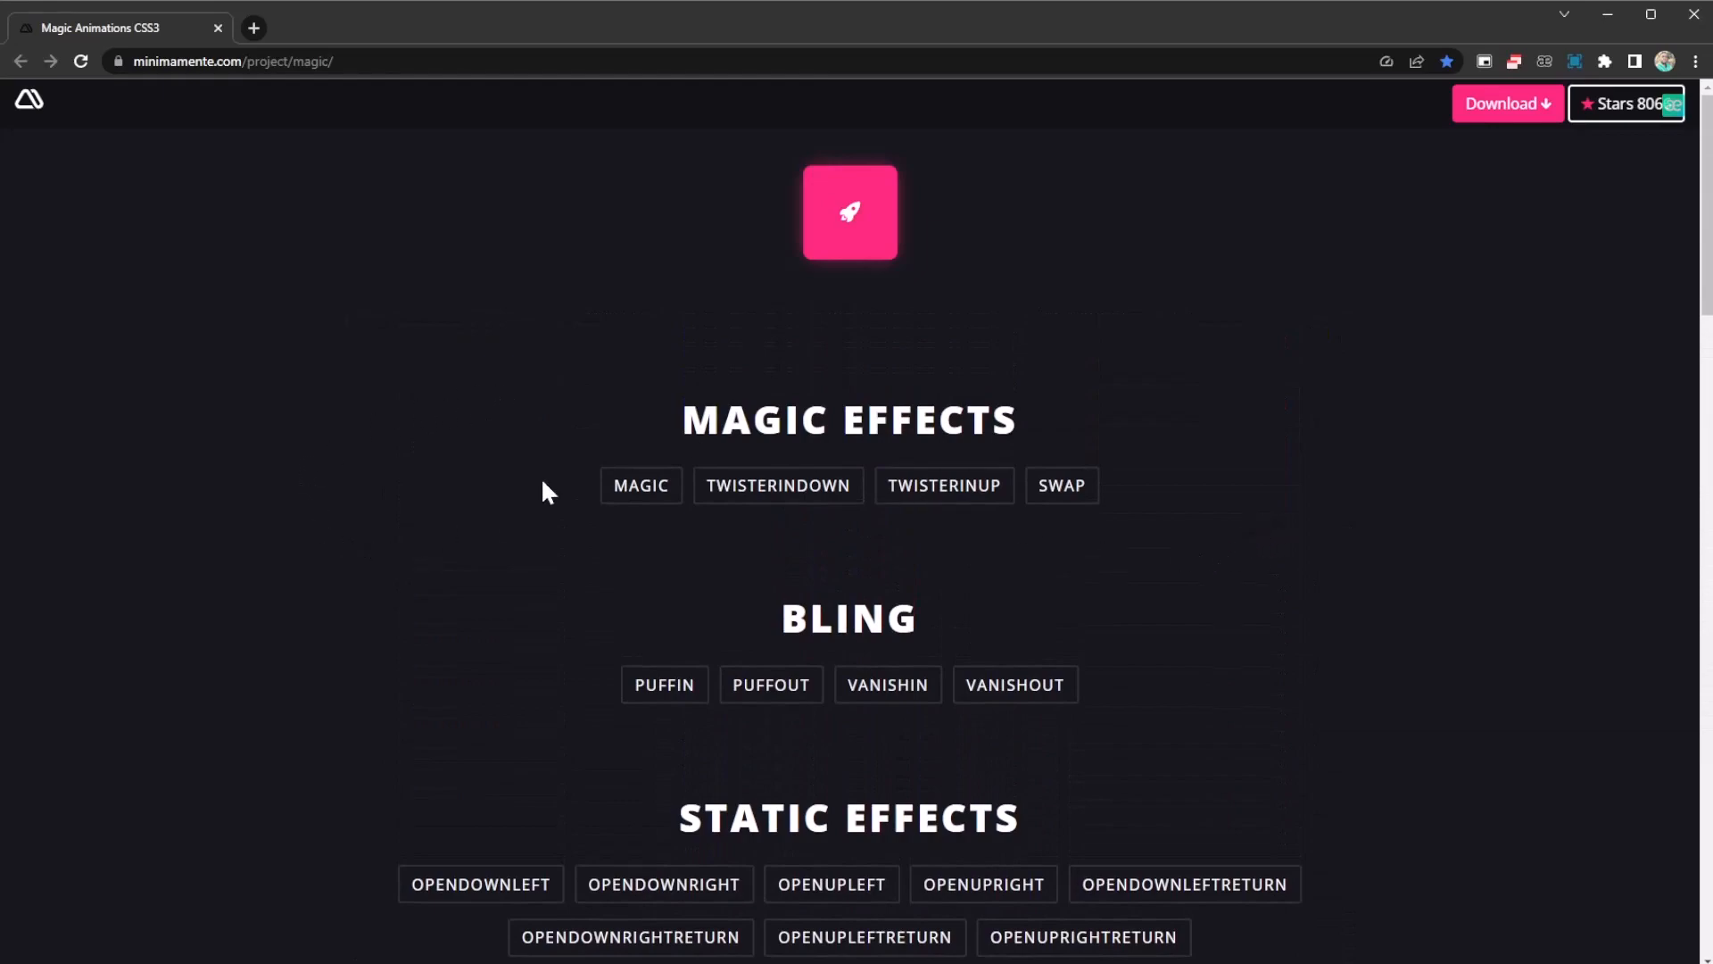
mouse_move(737, 523)
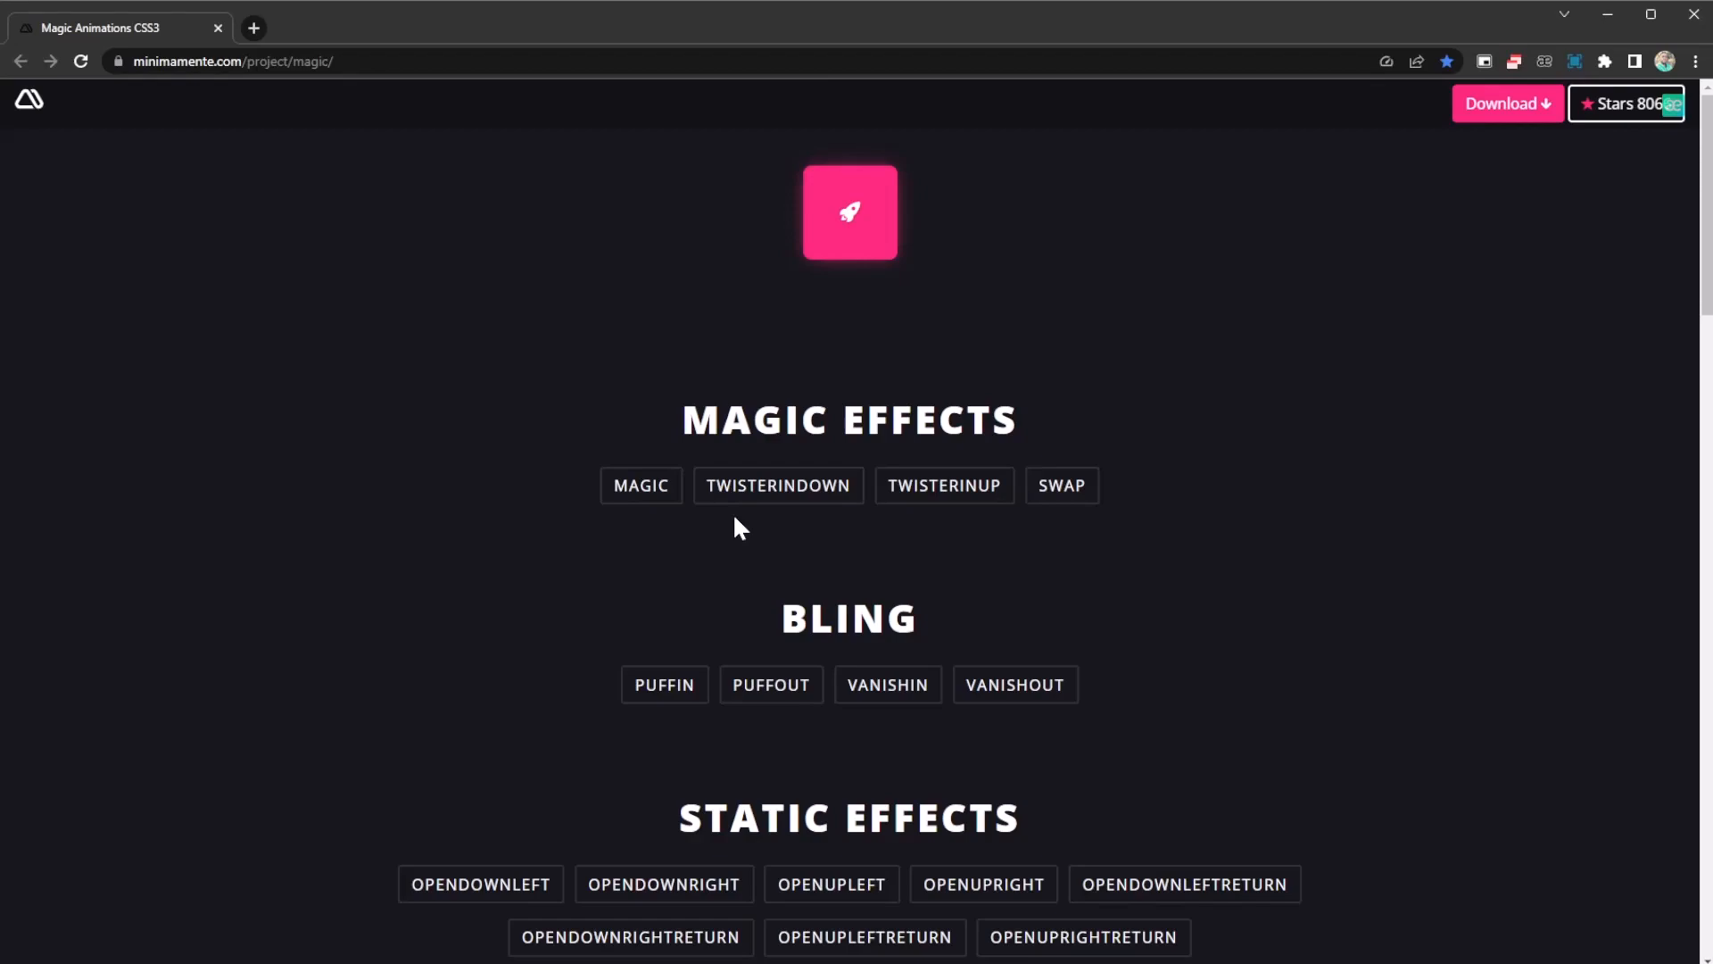
mouse_move(1238, 200)
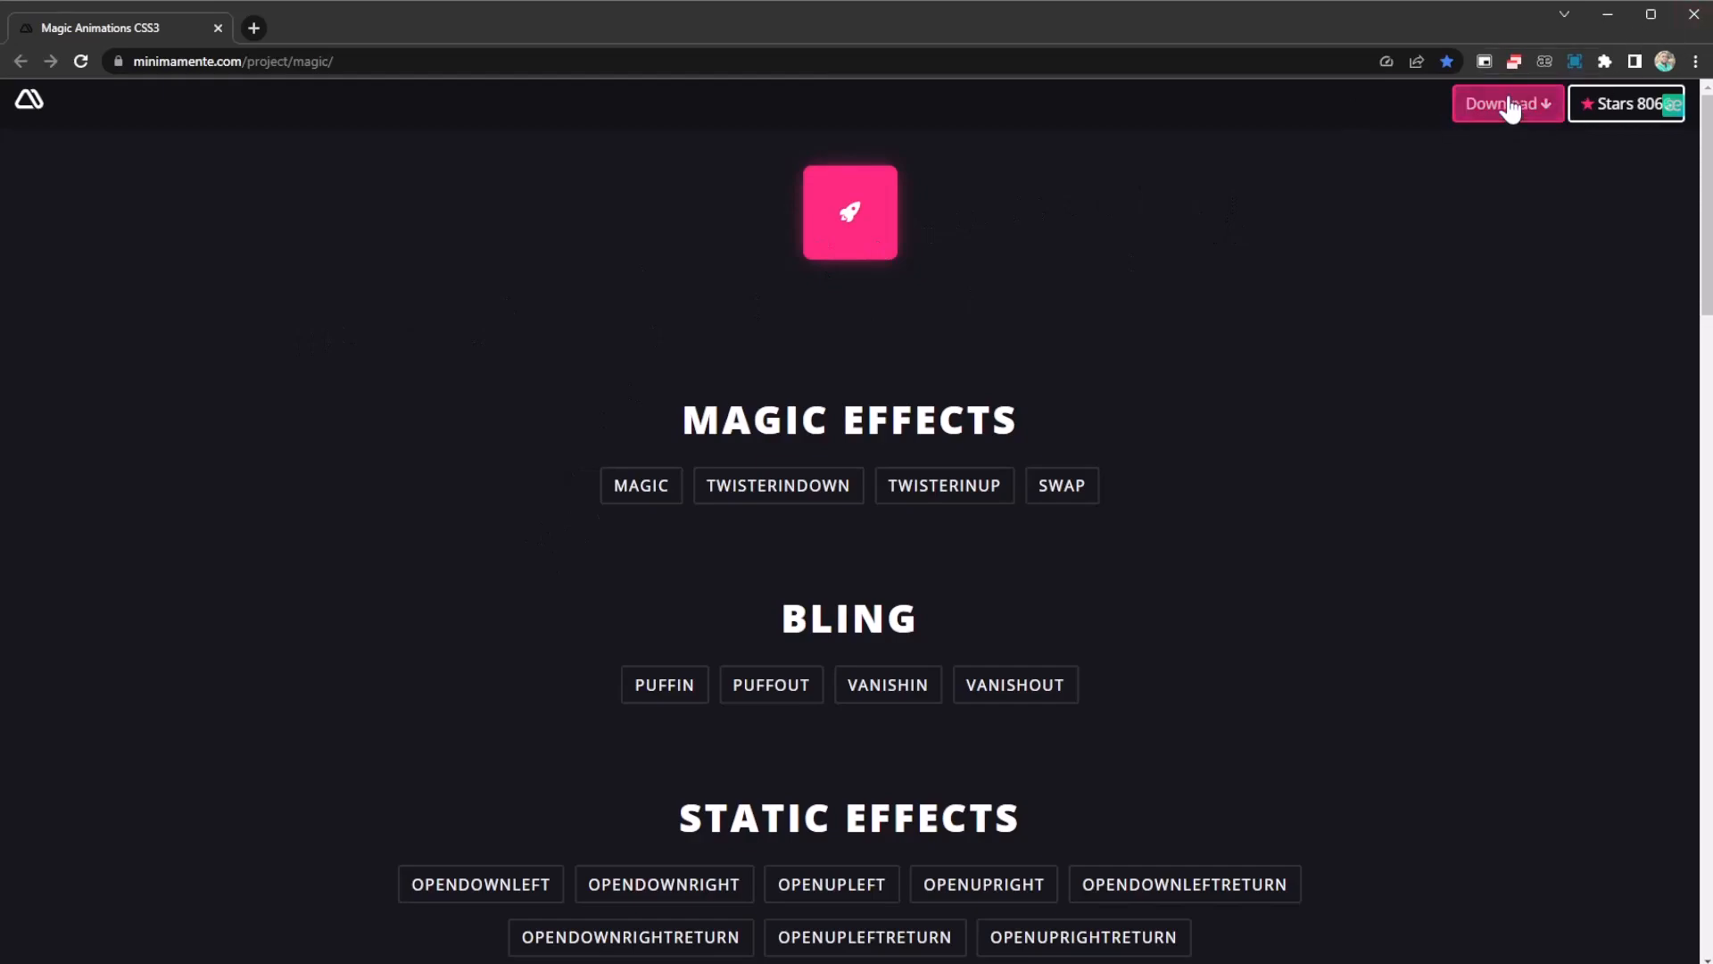
mouse_move(721, 382)
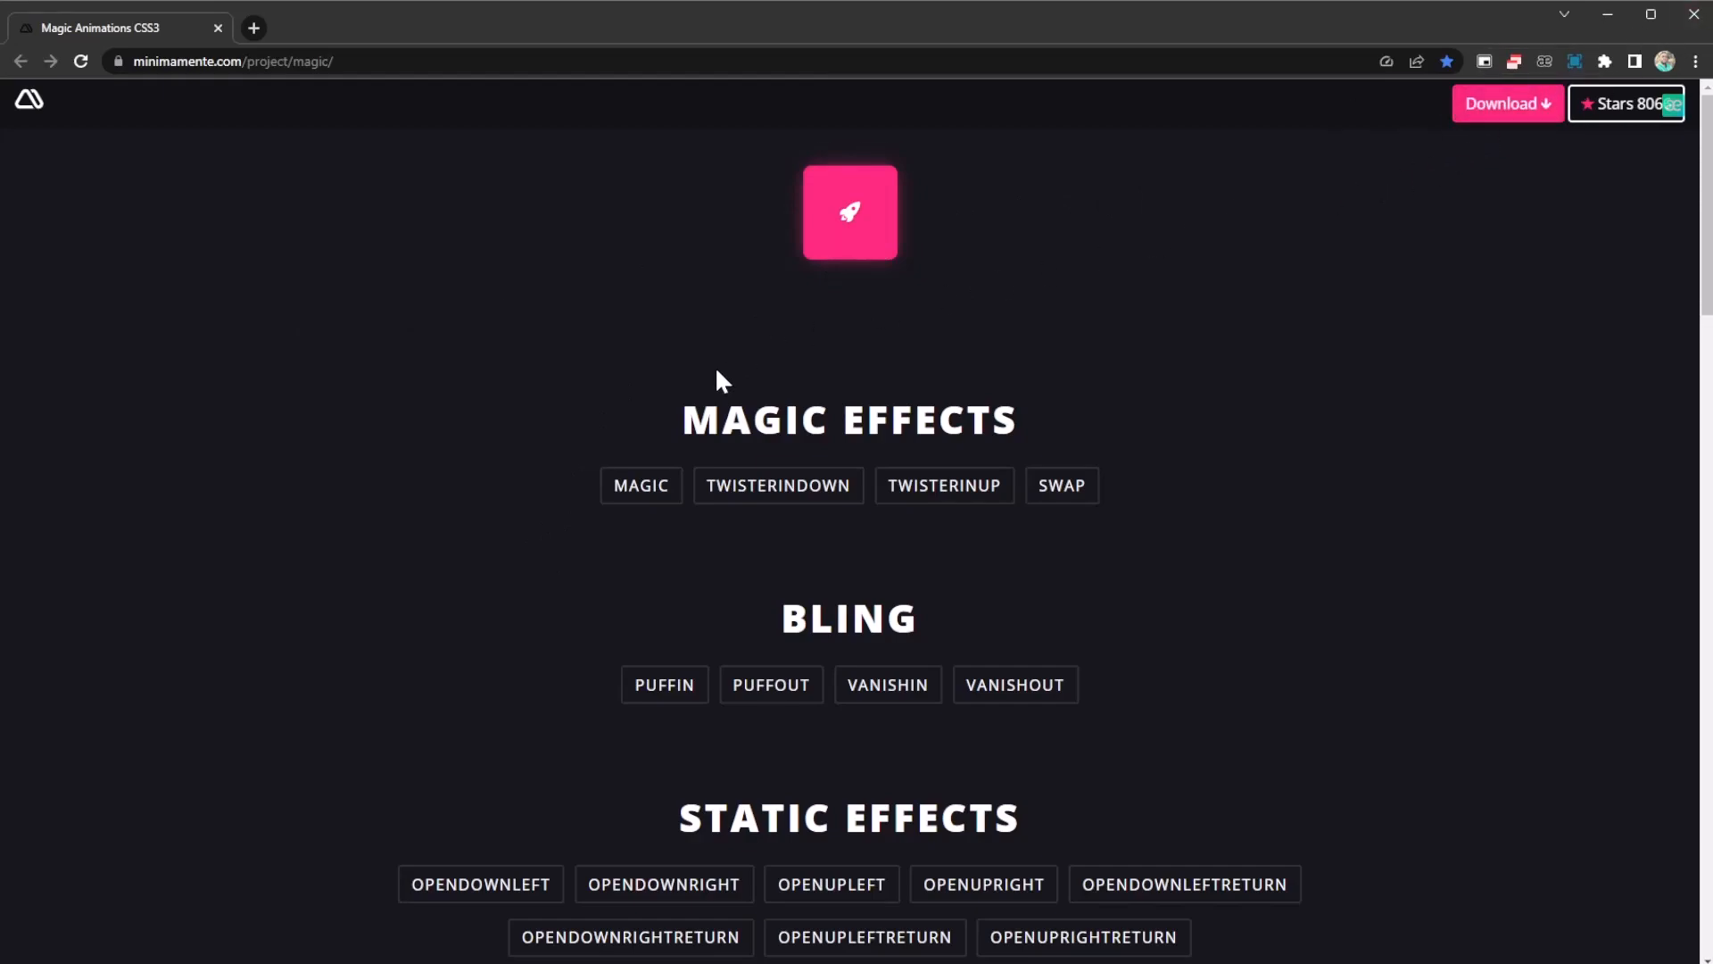
mouse_move(464, 486)
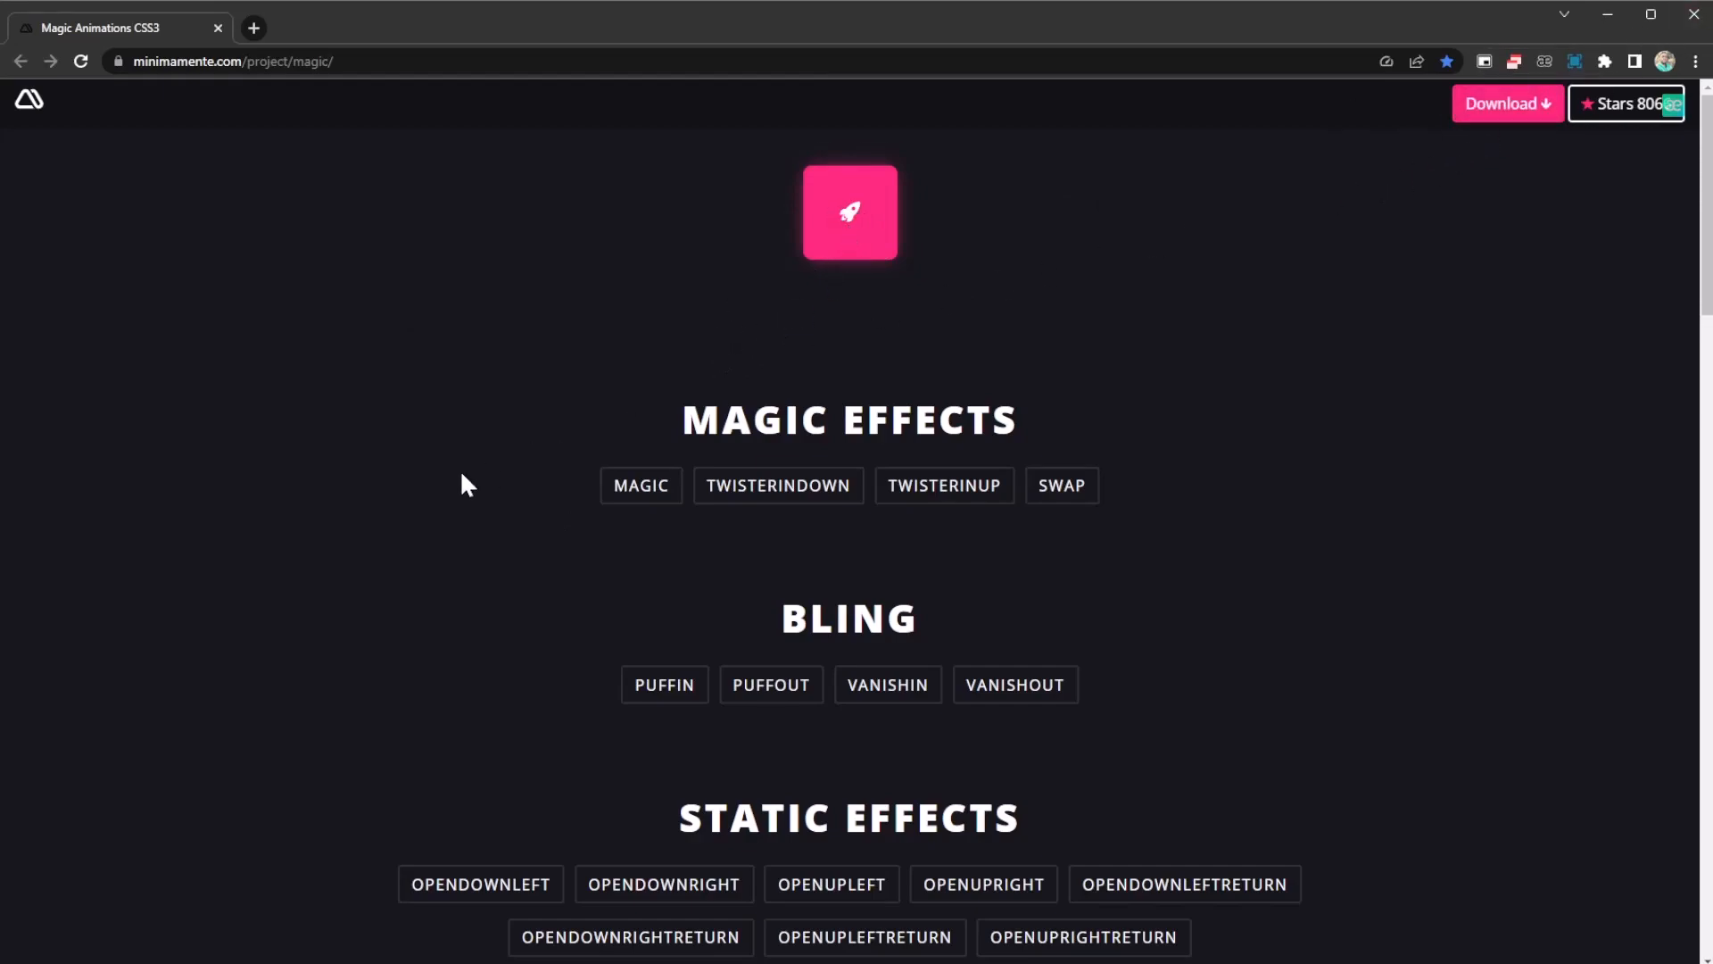
mouse_move(334, 323)
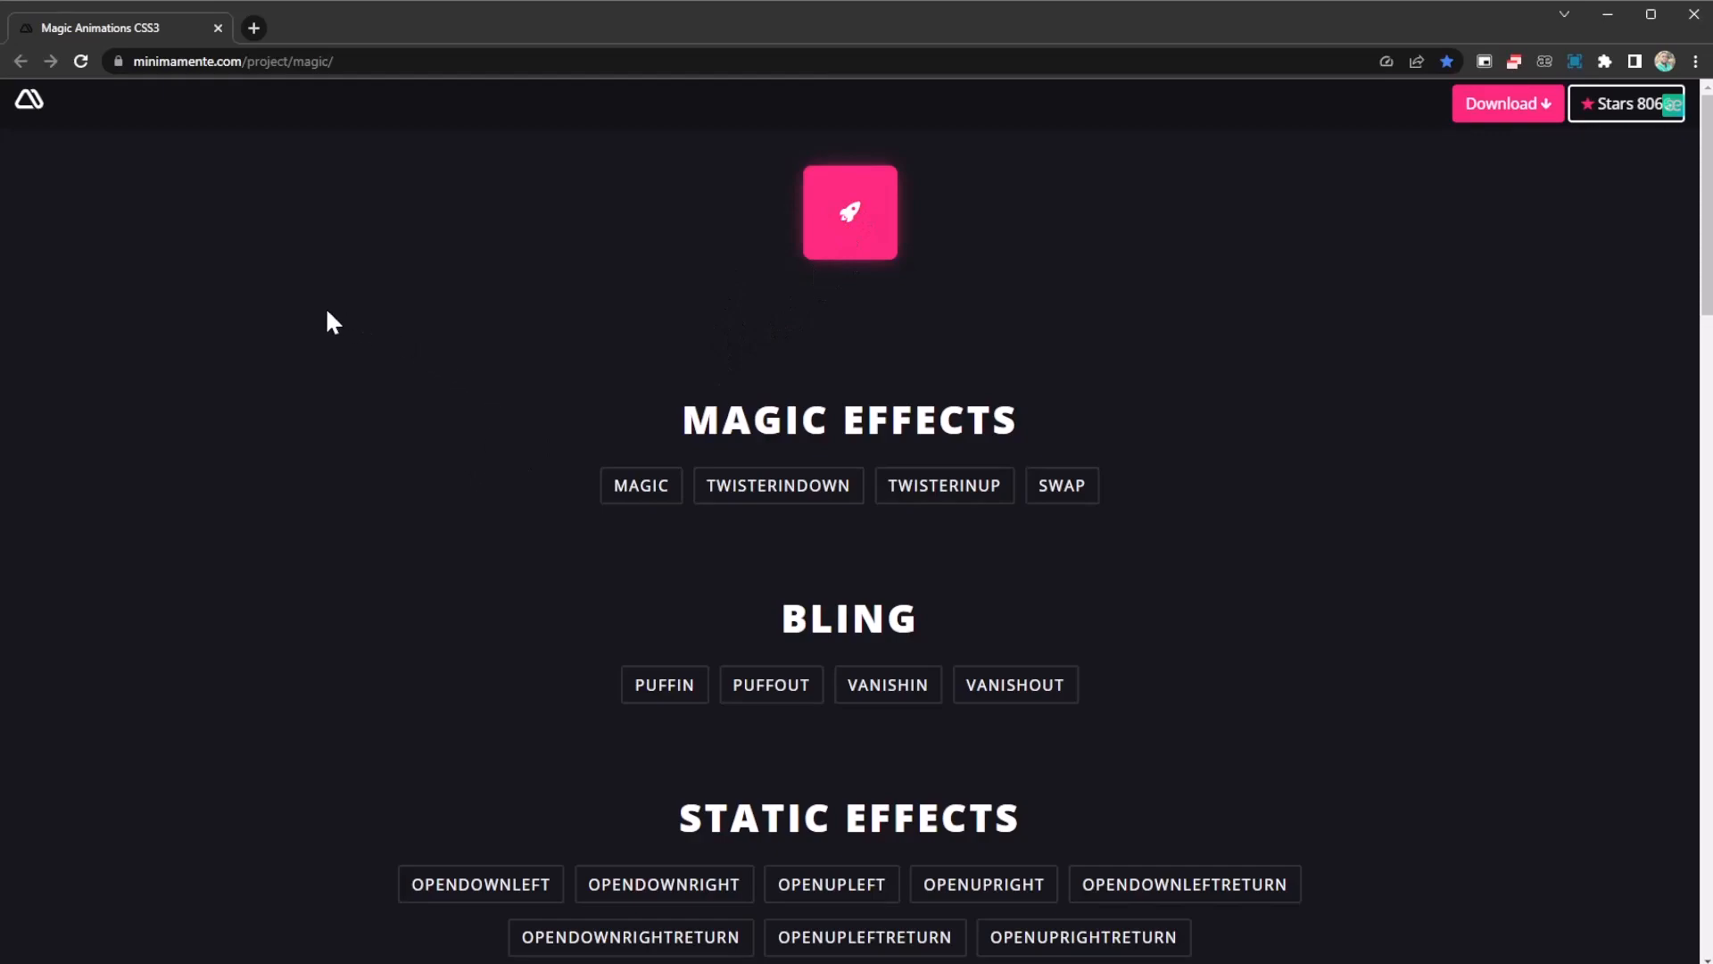
mouse_move(345, 431)
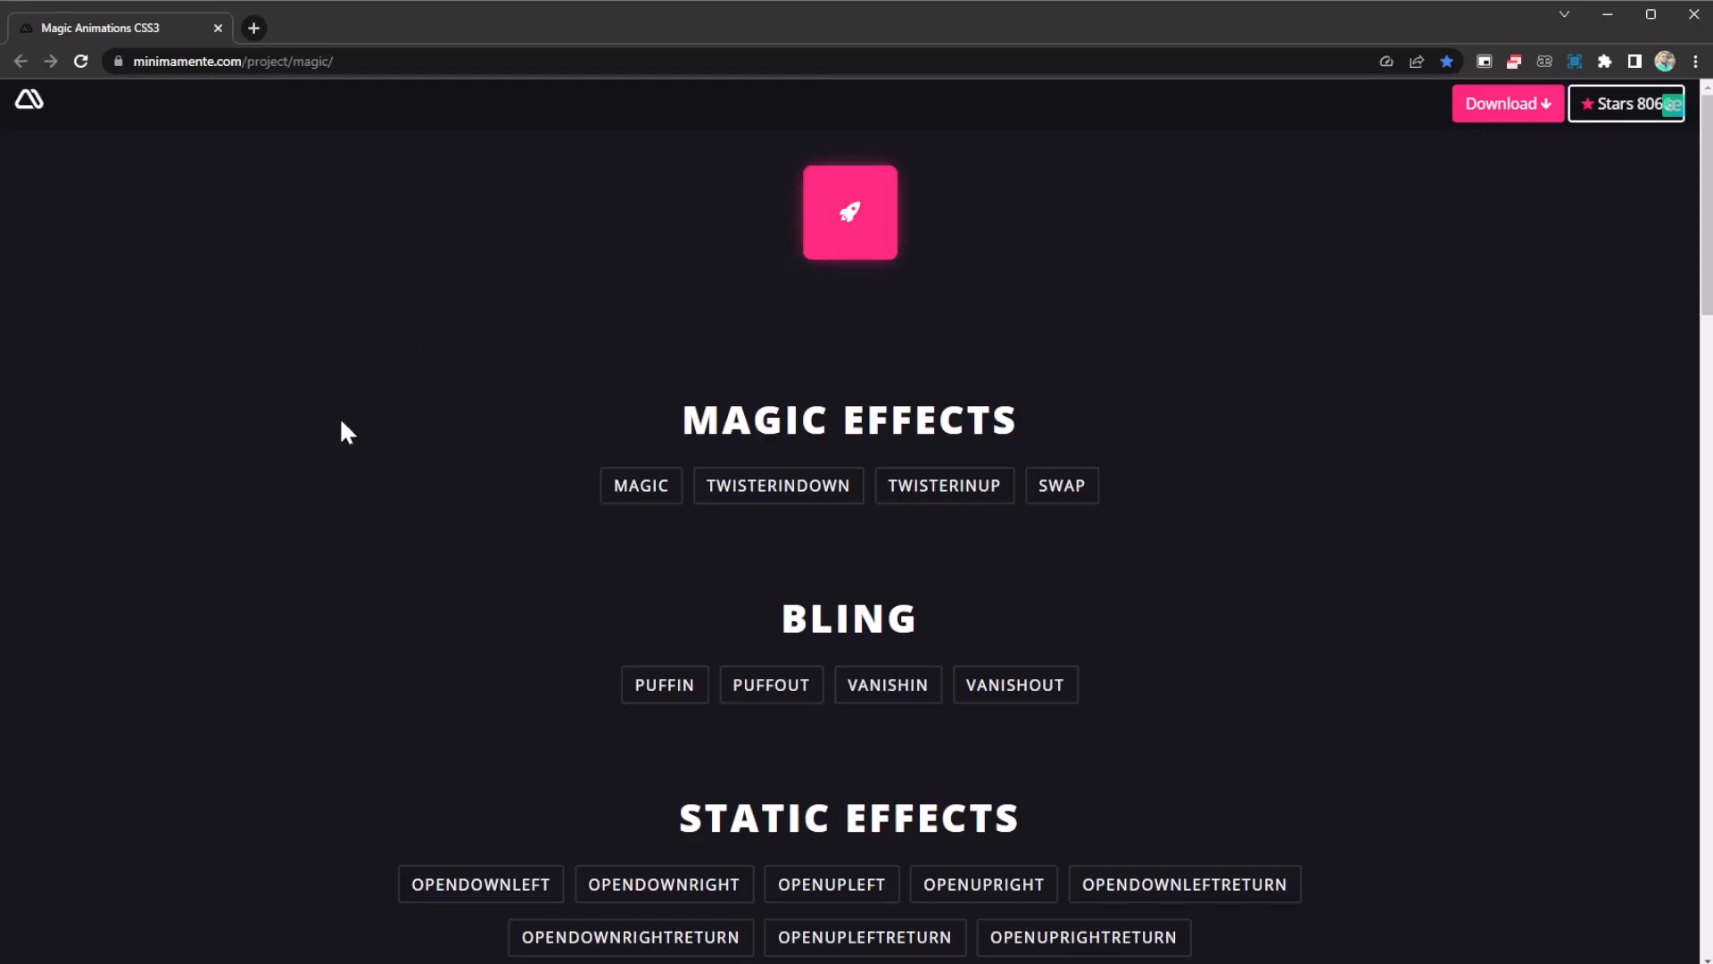